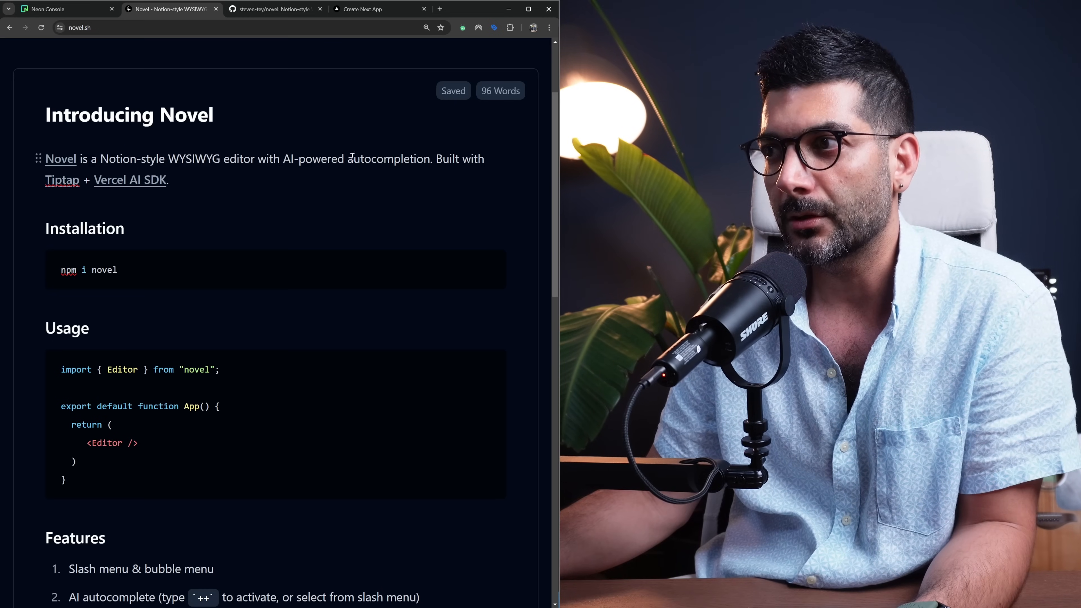
# Step: Show Novel's bubble menu on the word 'autocompletion', then switch to the local Write a blog page
pyautogui.doubleClick(388, 159)
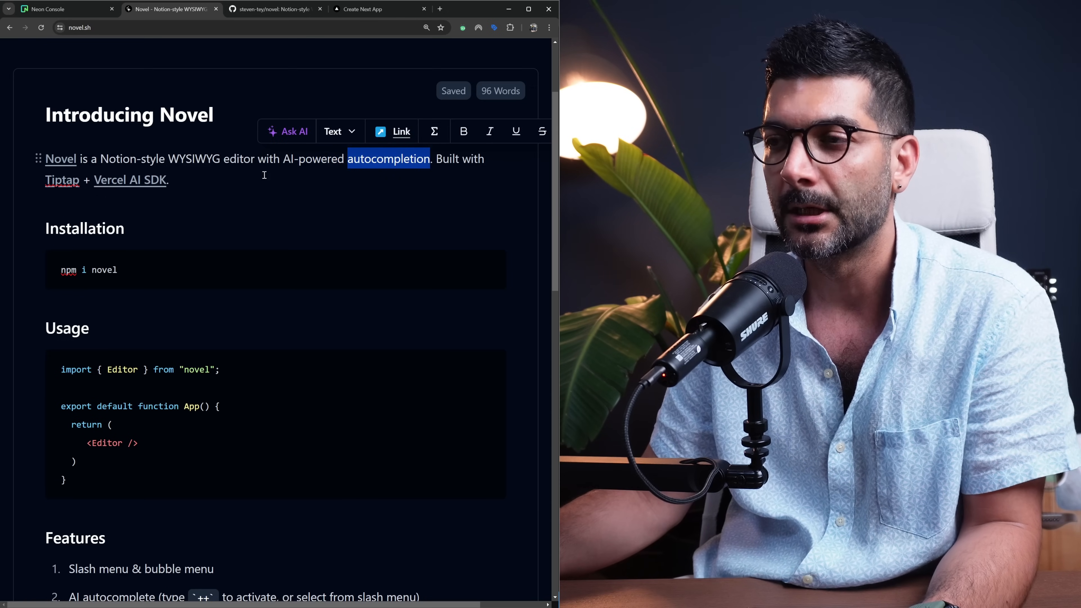
pyautogui.click(361, 9)
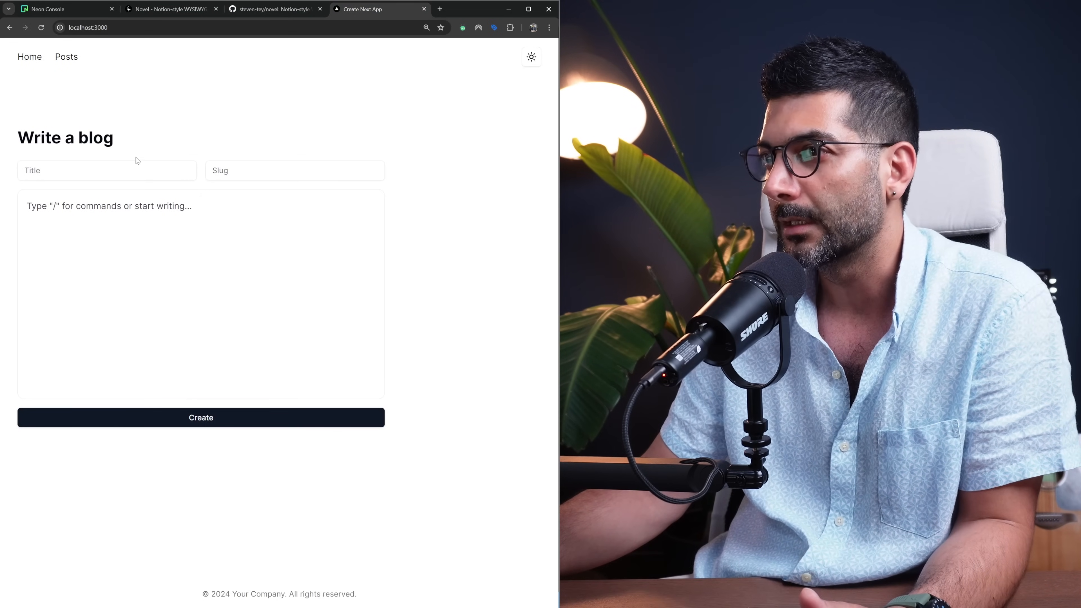
# Step: Enter the title 'Partial pre-rendering', a normal paragraph and a heading via /h
pyautogui.click(107, 170)
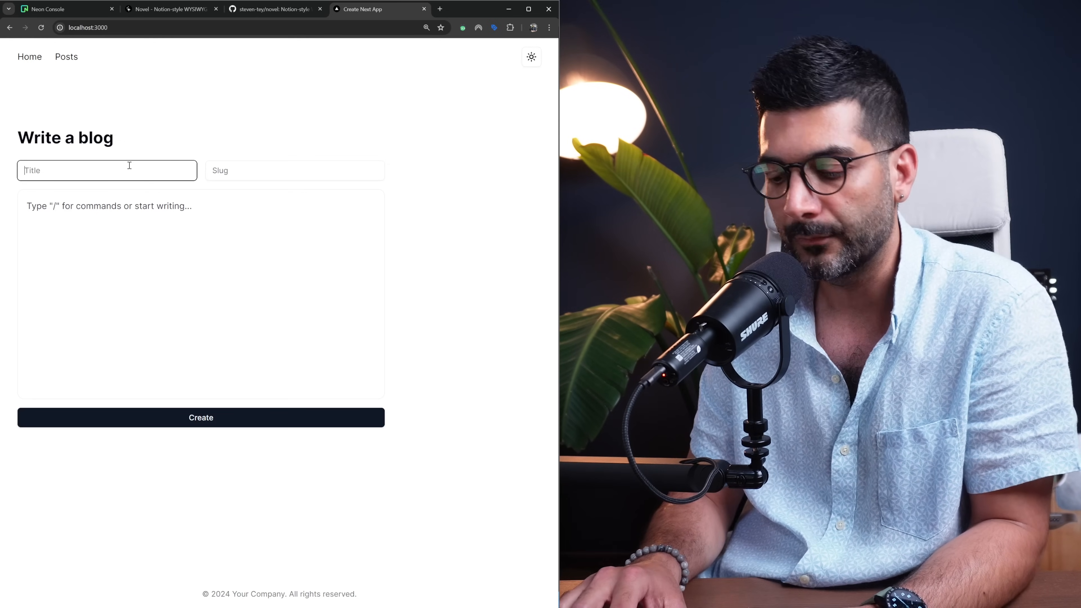
pyautogui.write('Partial pre')
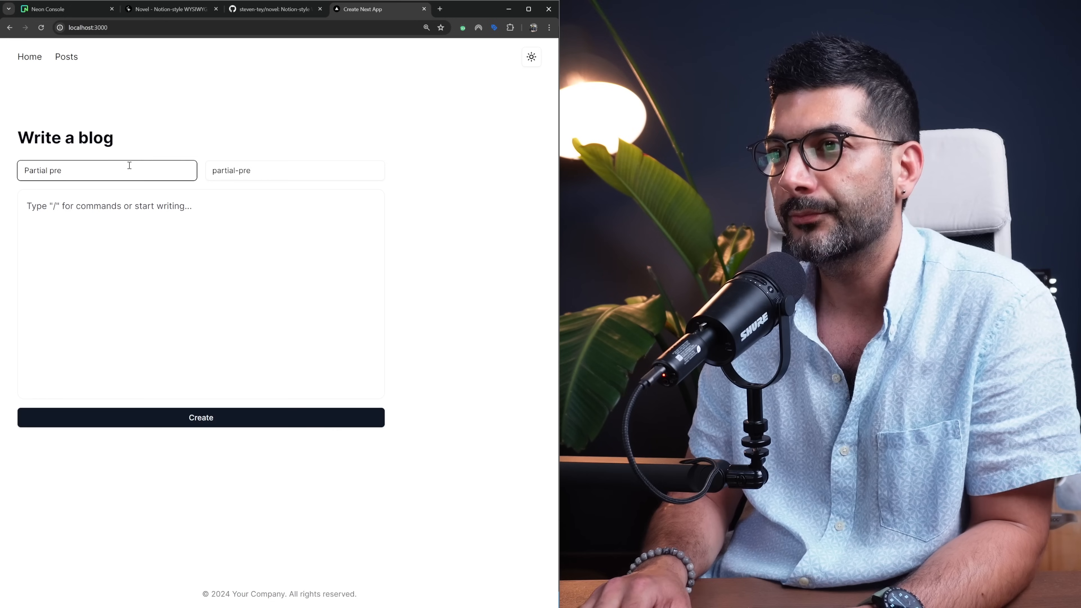
pyautogui.write('-rendering')
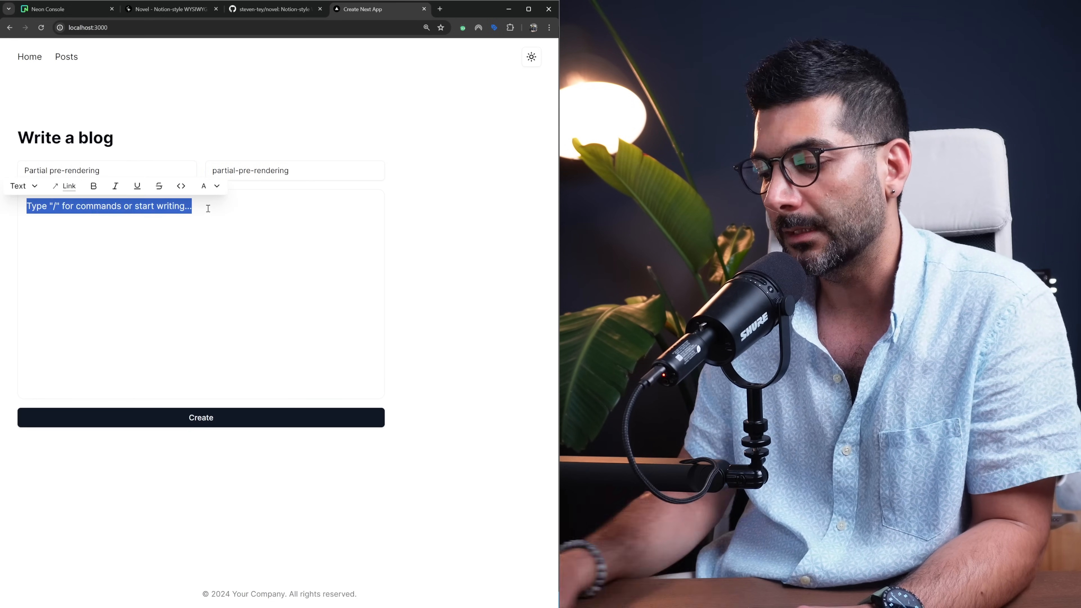
pyautogui.write('/')
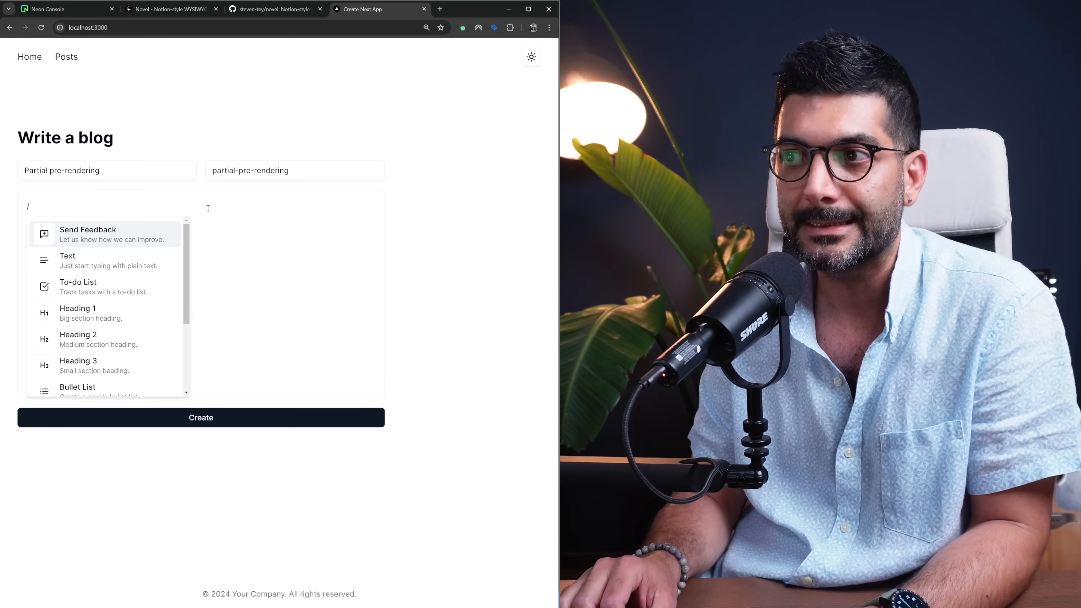
pyautogui.write('T')
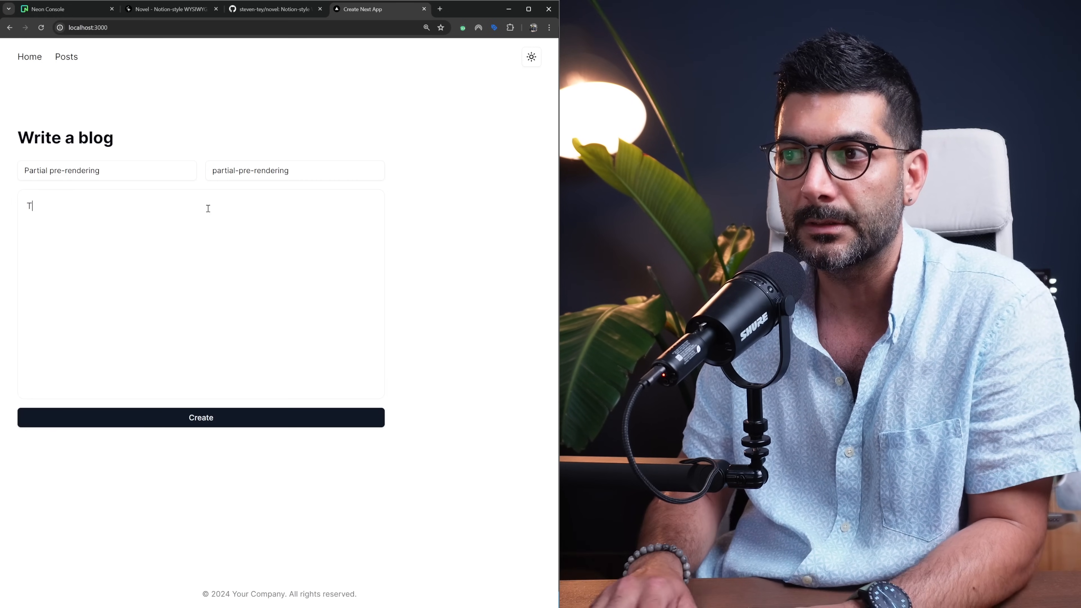
pyautogui.write('his is a')
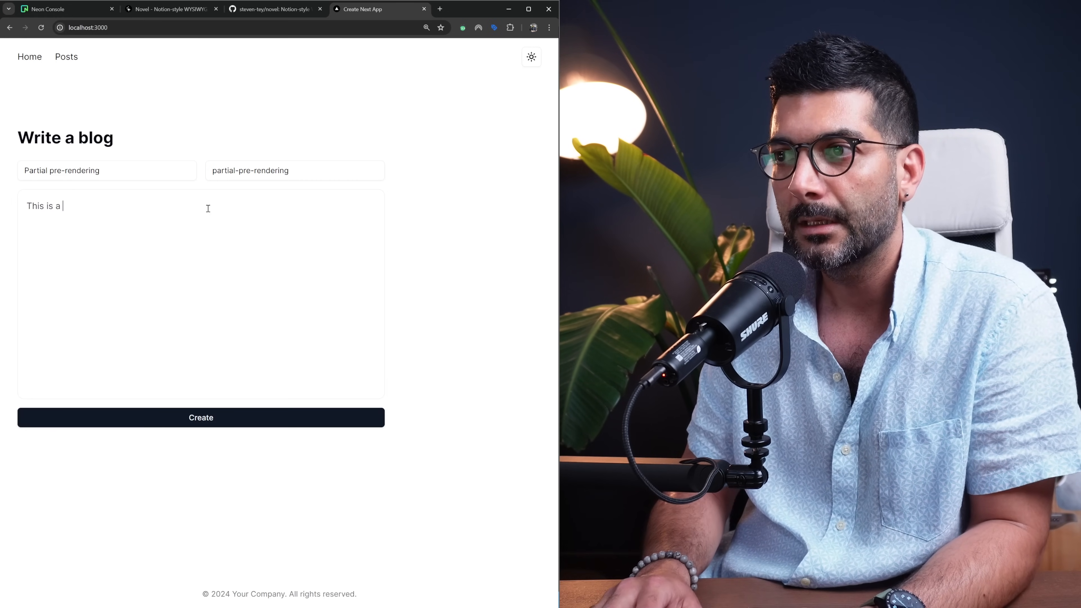
pyautogui.write('normal paraghraph')
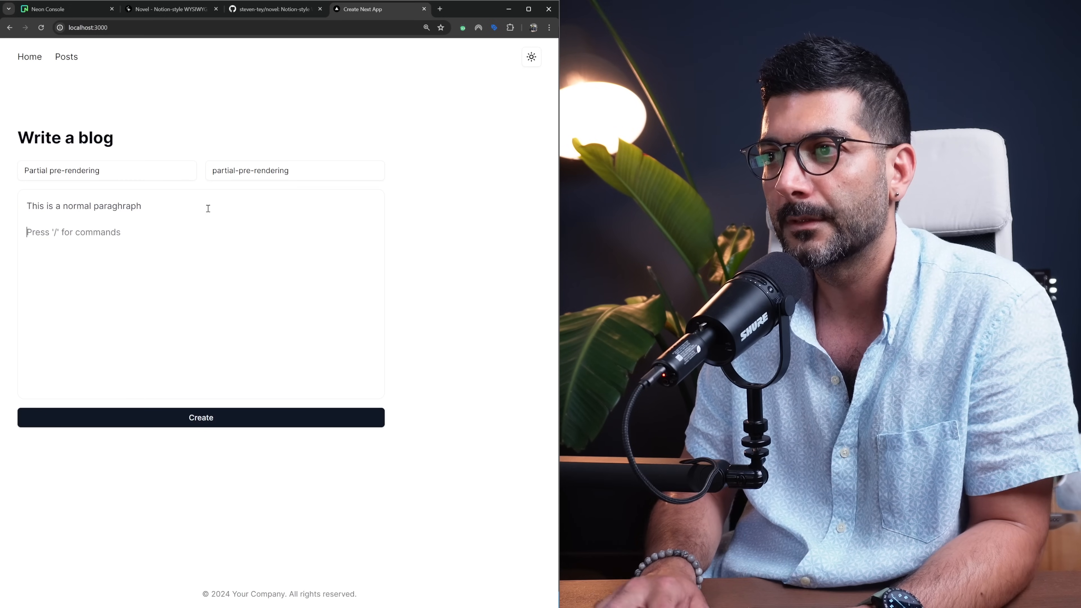
pyautogui.write('/h')
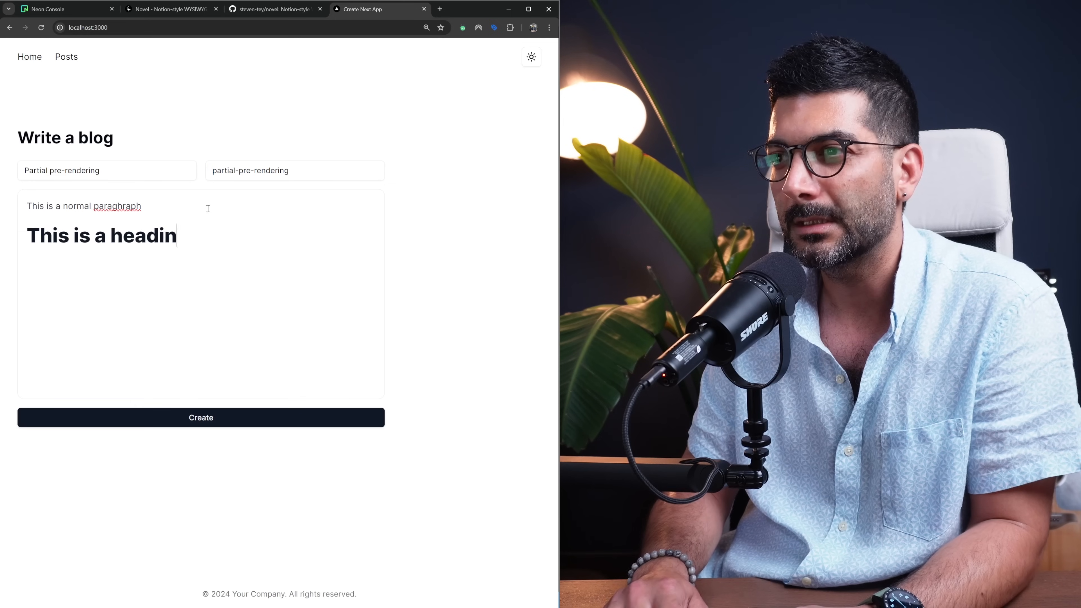
# Step: Add a bulleted list with 'Item one' and 'Item two', then publish the post with Create
pyautogui.write('/')
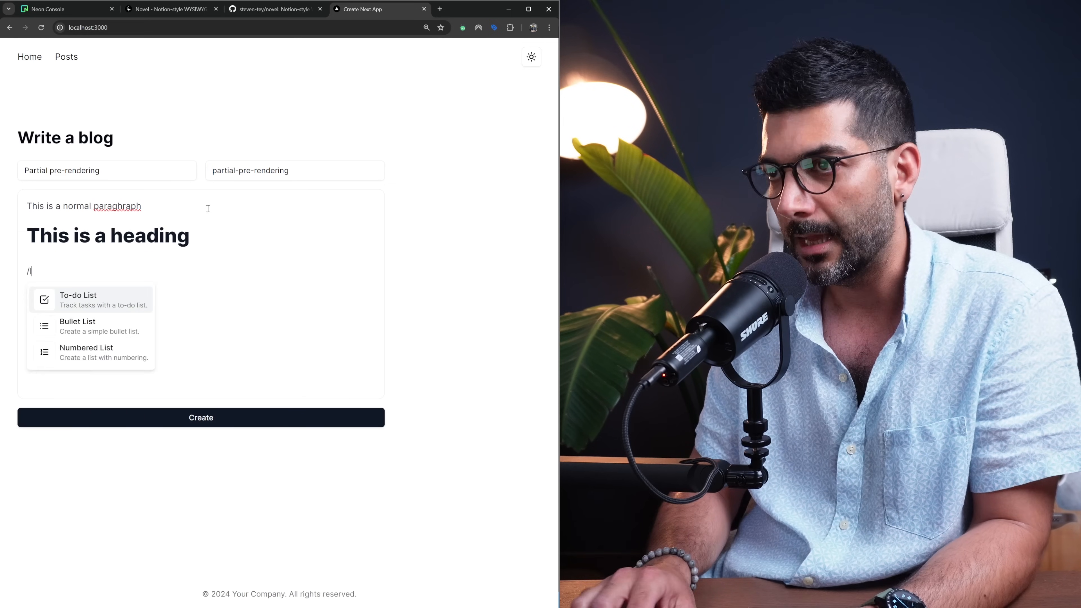
pyautogui.write('list item')
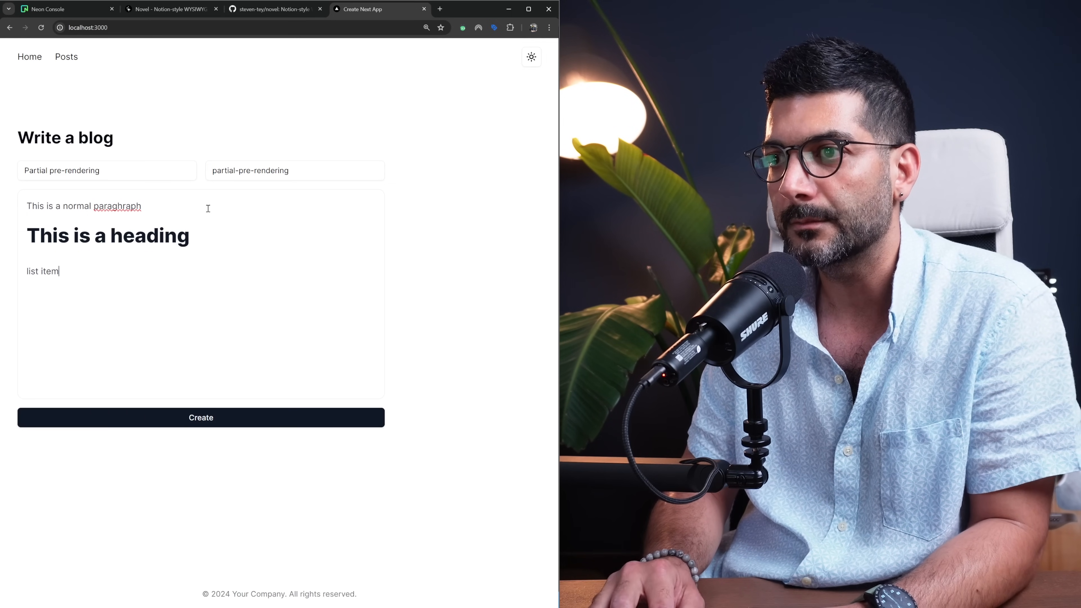
pyautogui.write('/lo')
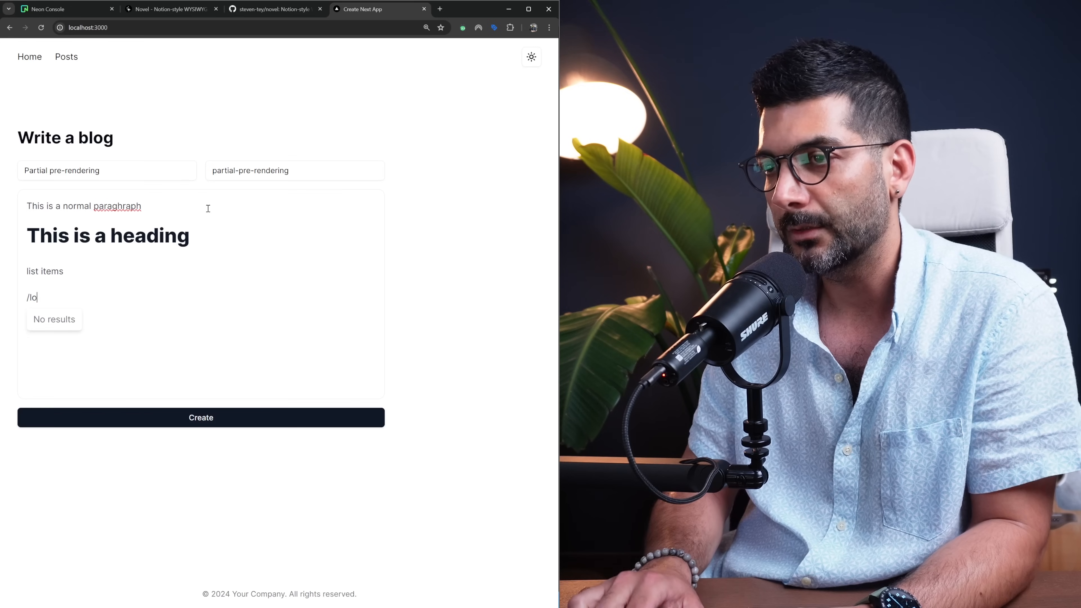
pyautogui.write('is')
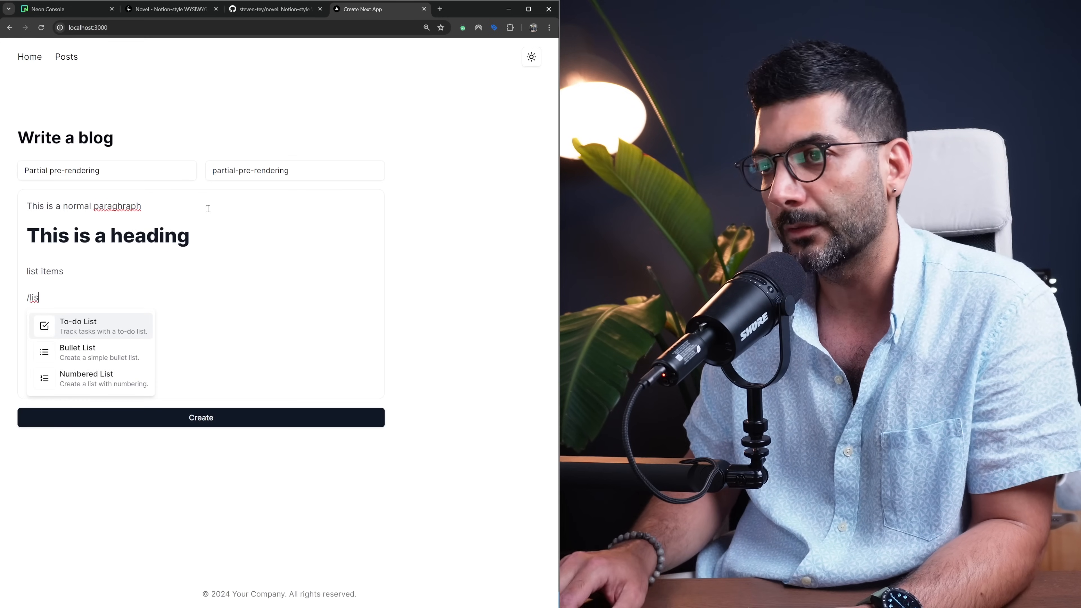
pyautogui.click(78, 352)
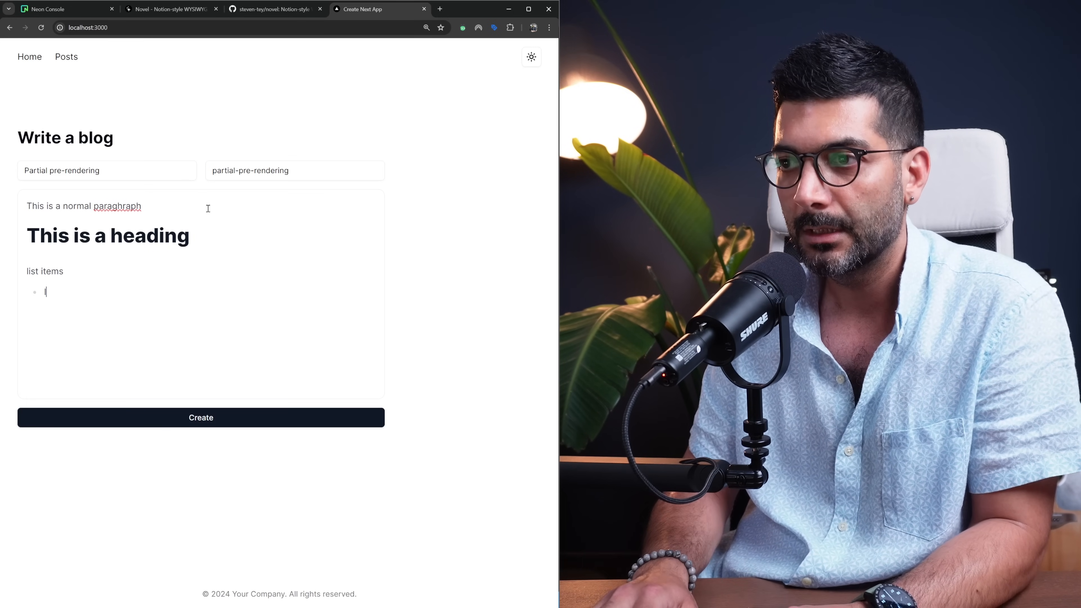
pyautogui.write('Item one')
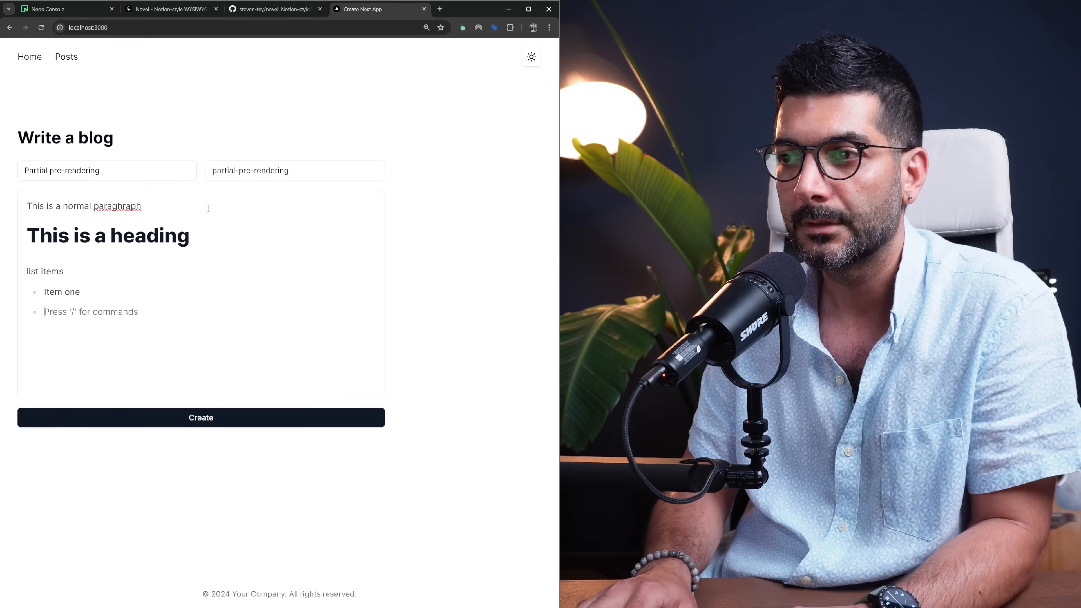
pyautogui.write('Item t')
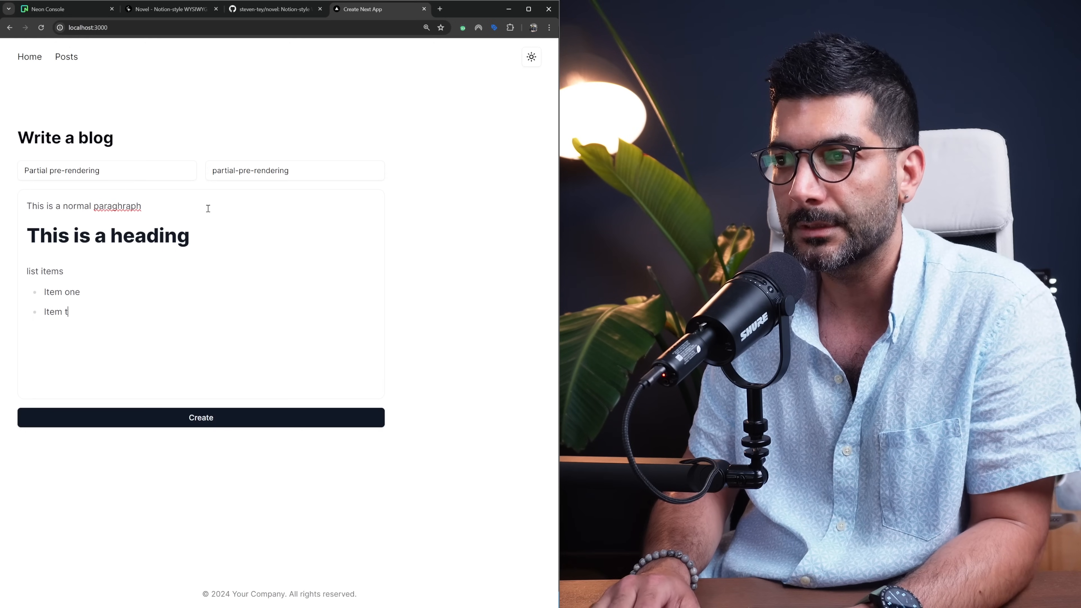
pyautogui.write('wo')
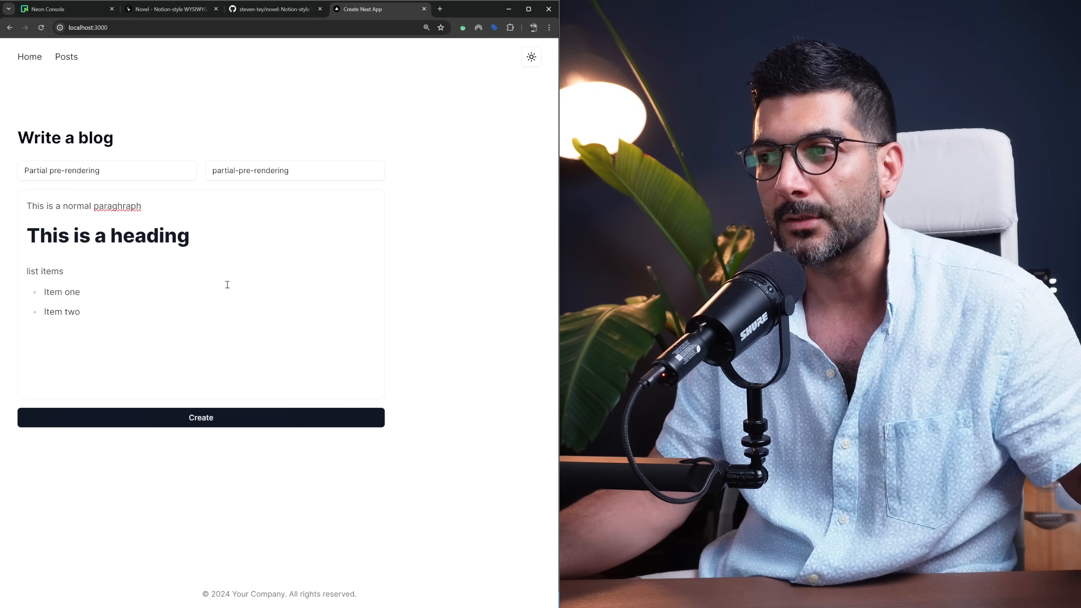
pyautogui.moveTo(172, 417)
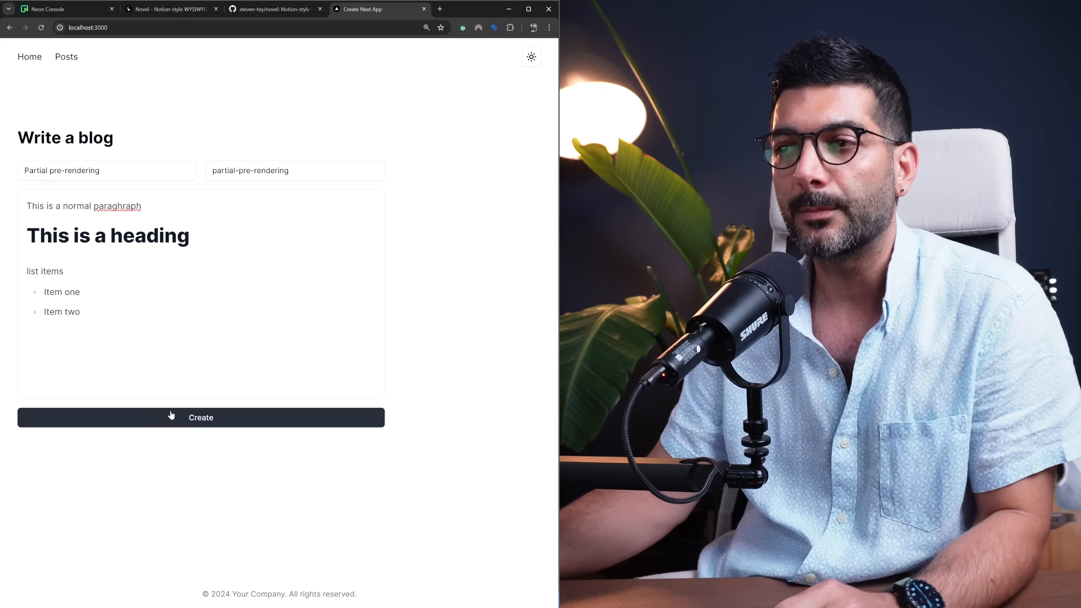
pyautogui.click(200, 417)
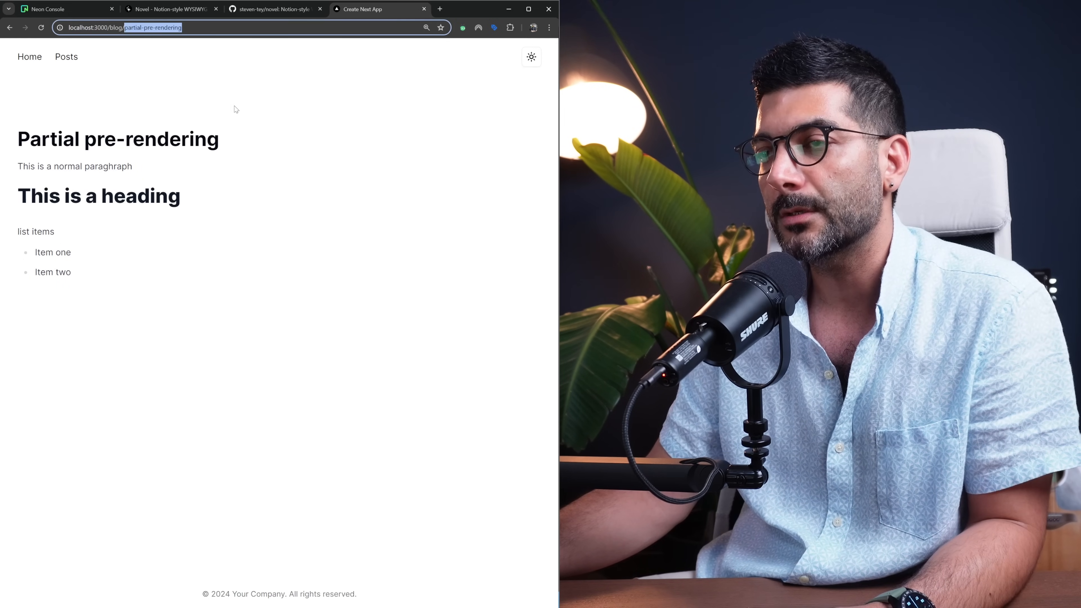
pyautogui.moveTo(32, 166); pyautogui.dragTo(81, 166)
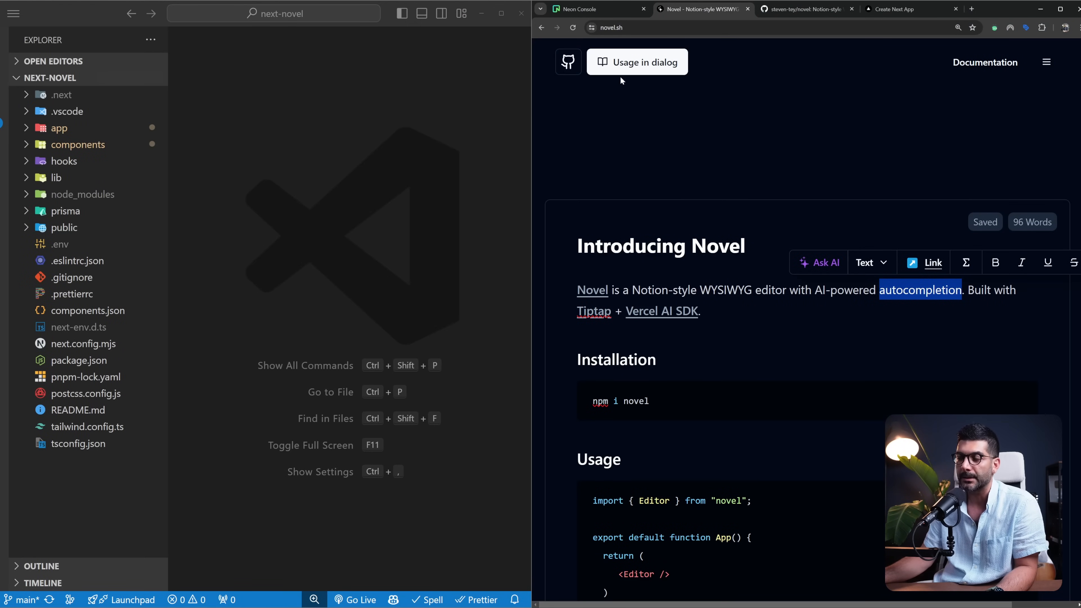
# Step: Go to the steven-tey/novel repo and open its examples/novel-tailwind folder
pyautogui.click(804, 9)
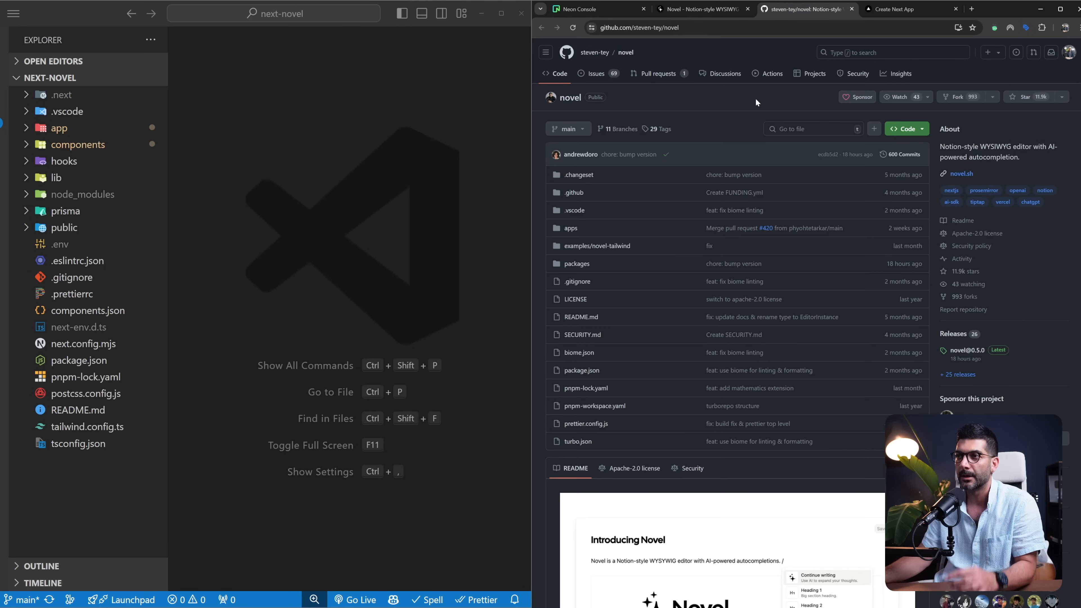
pyautogui.moveTo(645, 57)
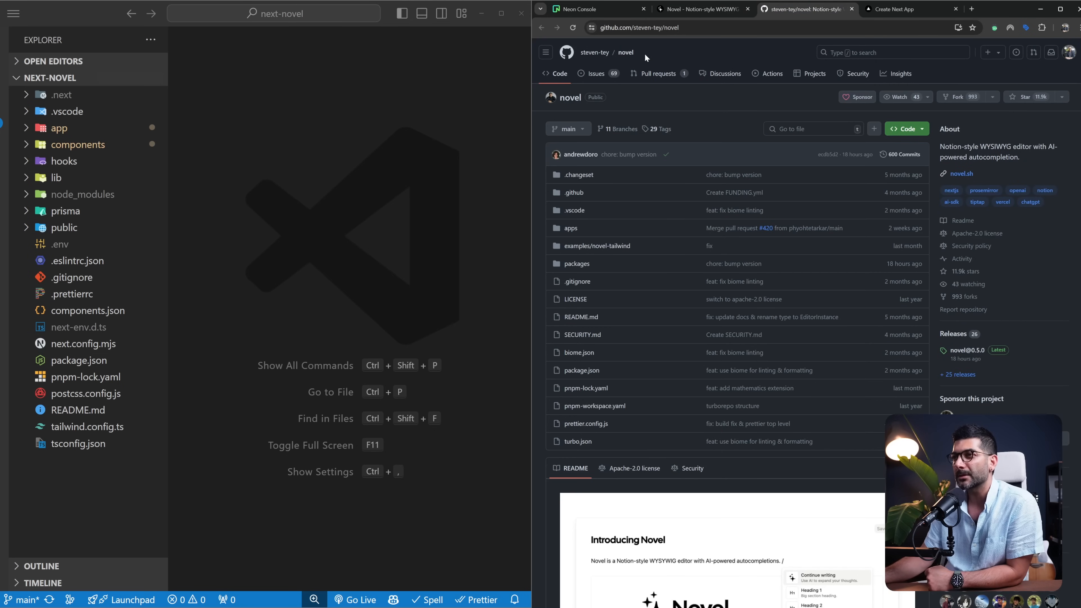
pyautogui.moveTo(666, 150)
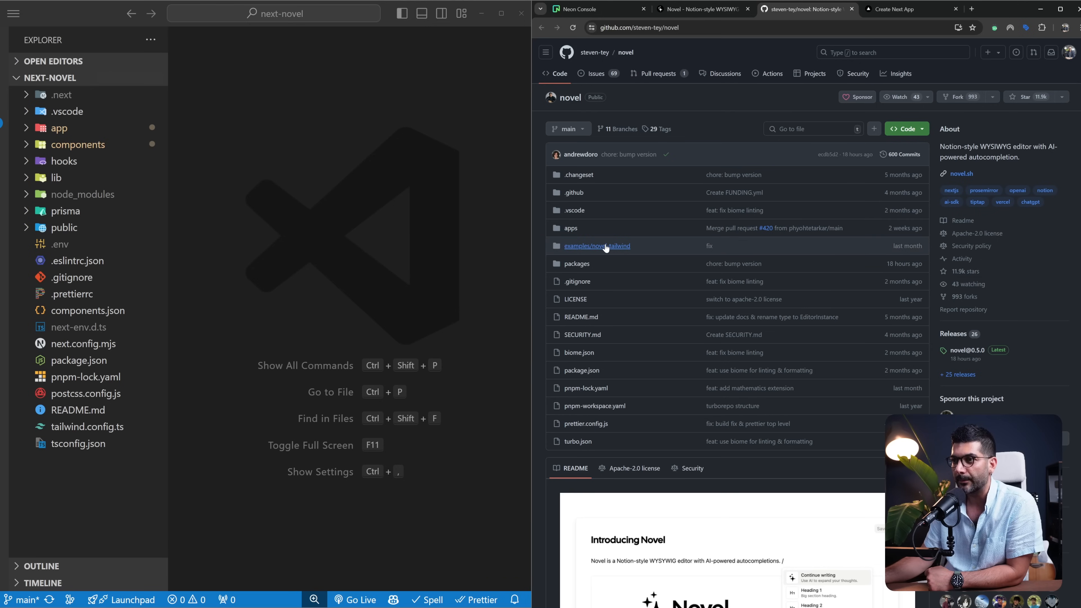
pyautogui.click(597, 246)
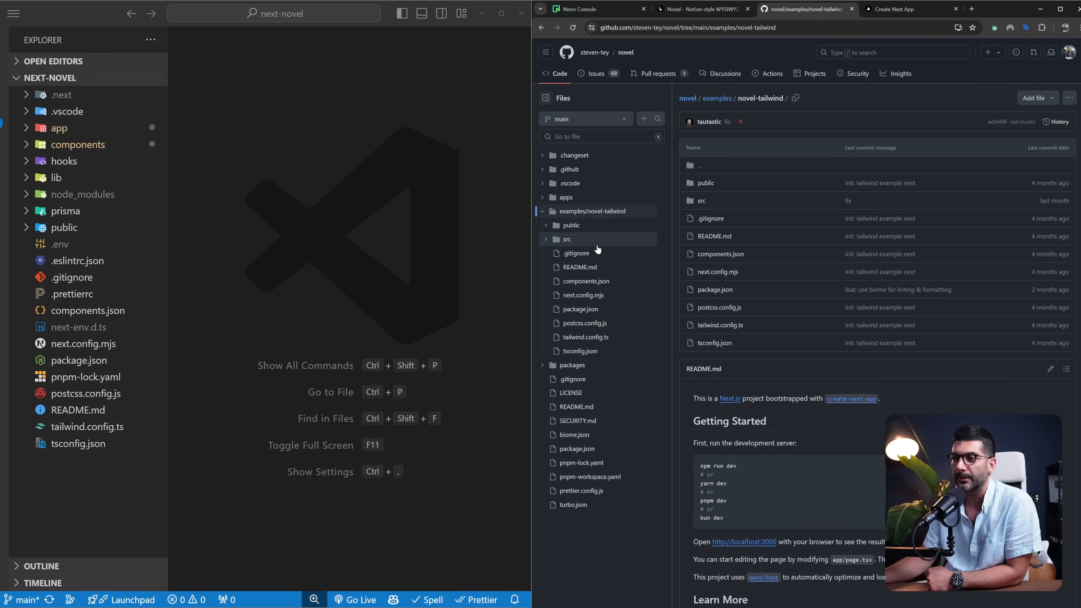
pyautogui.moveTo(63, 160)
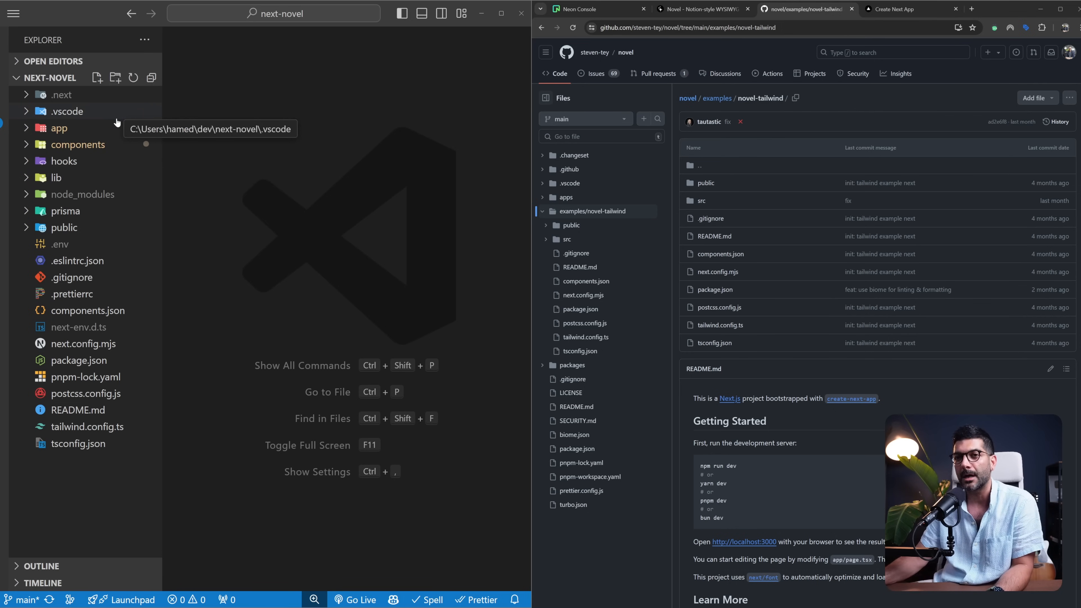
# Step: Review app/layout.tsx with its header, footer and Toaster, then view app/page.tsx
pyautogui.click(58, 127)
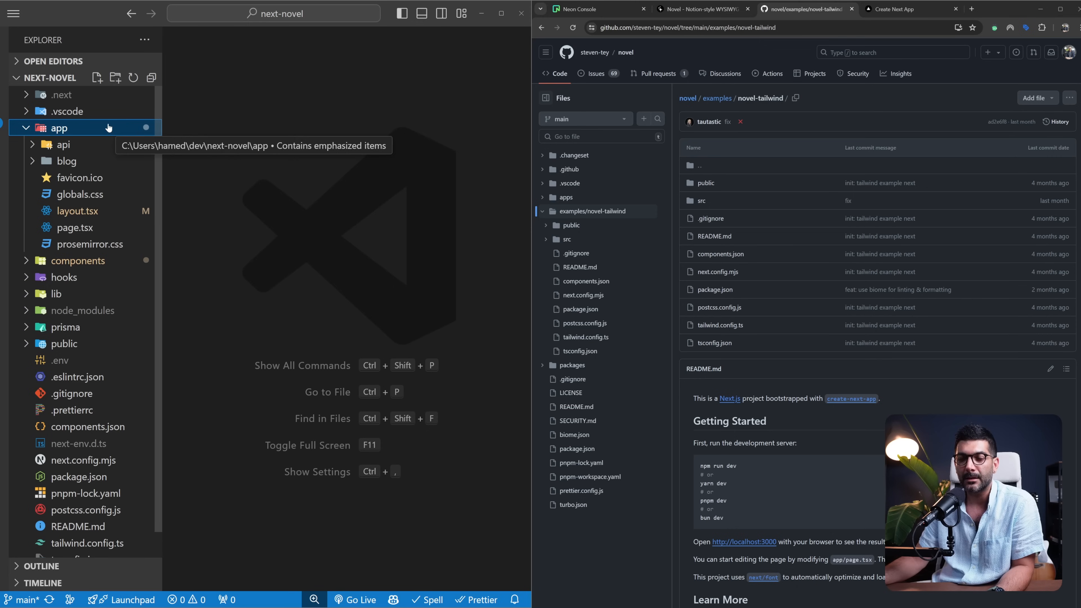
pyautogui.click(77, 212)
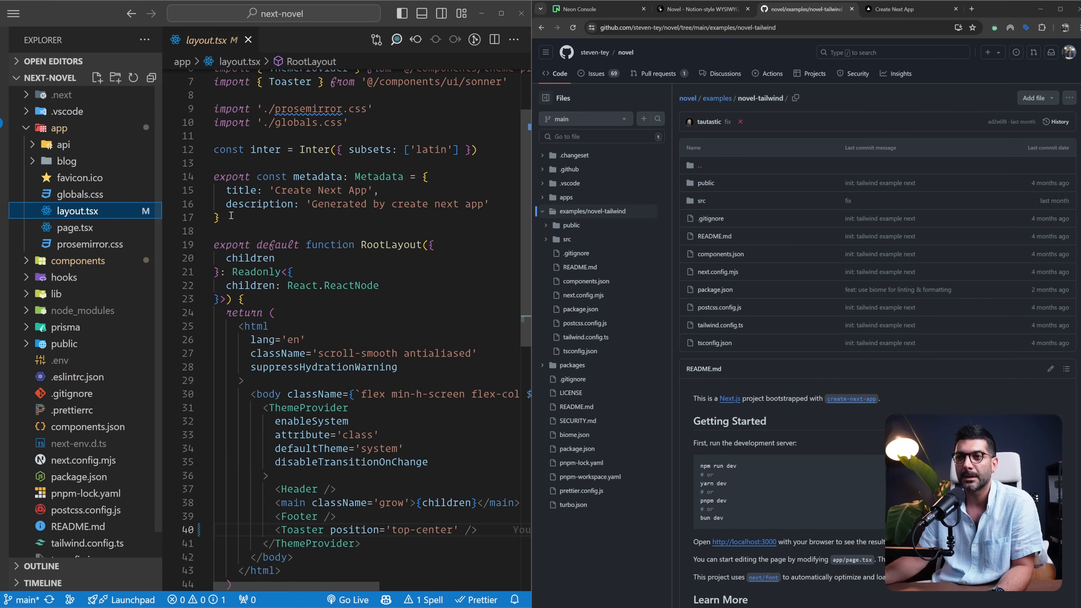
pyautogui.scroll(-3)
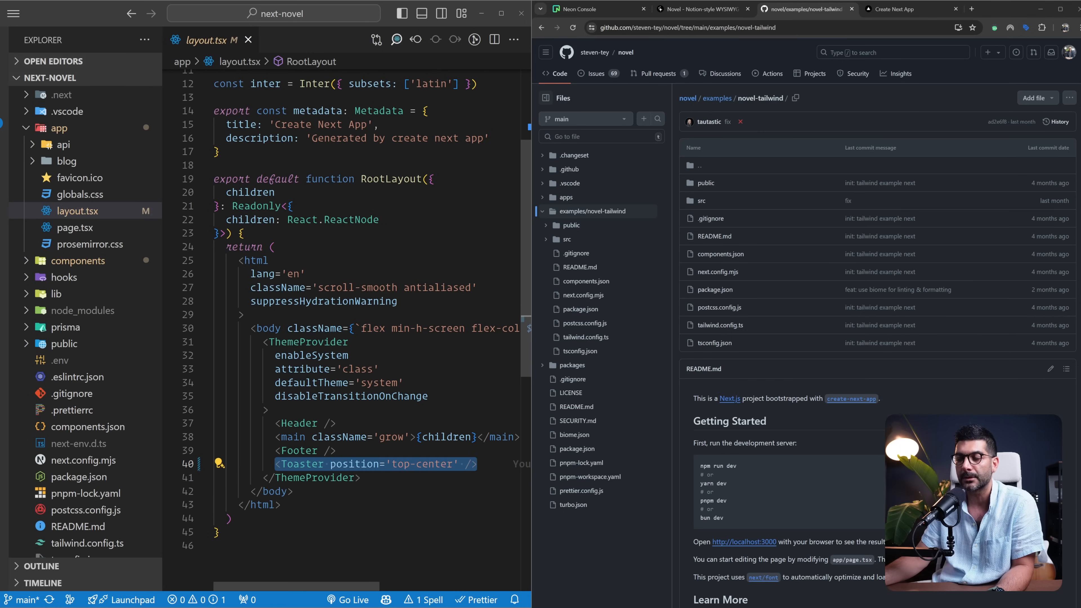
pyautogui.moveTo(497, 202)
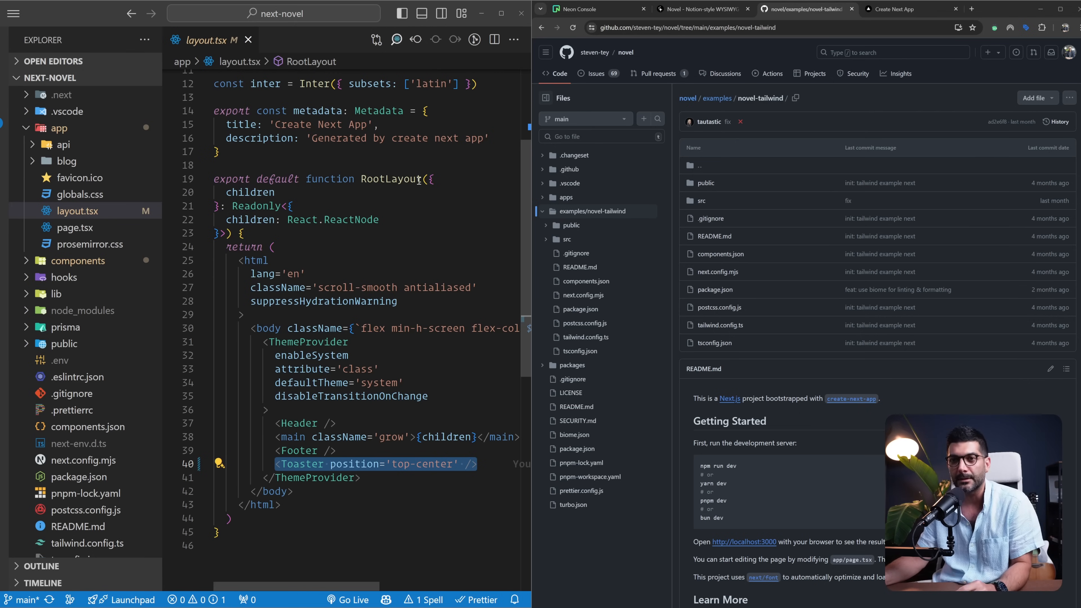
pyautogui.click(75, 227)
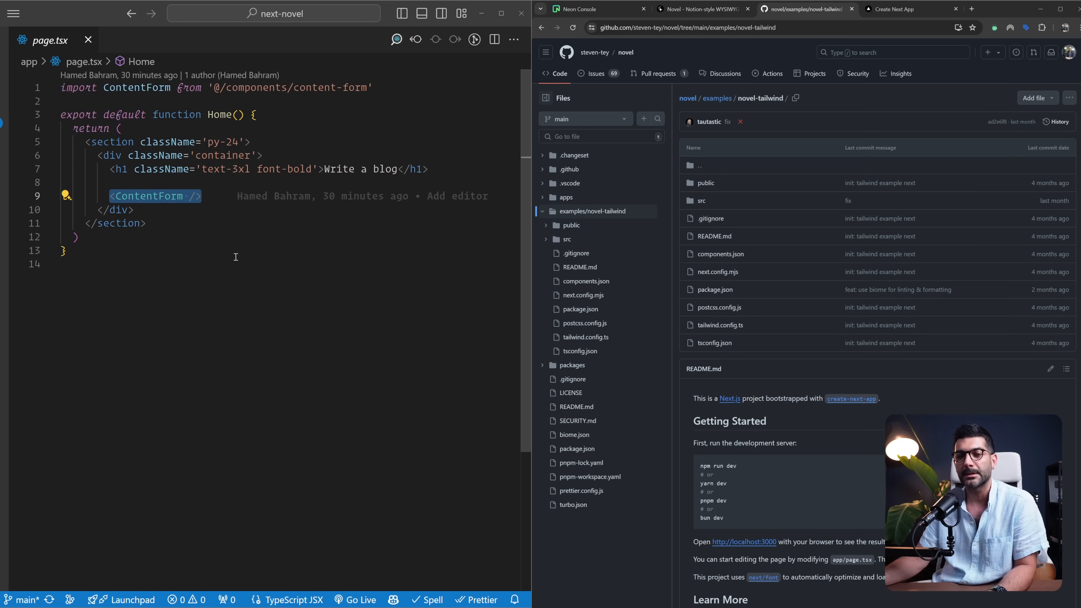
# Step: Jump to content-form.tsx and fold its slug useEffect and handleClick bodies
pyautogui.click(144, 196)
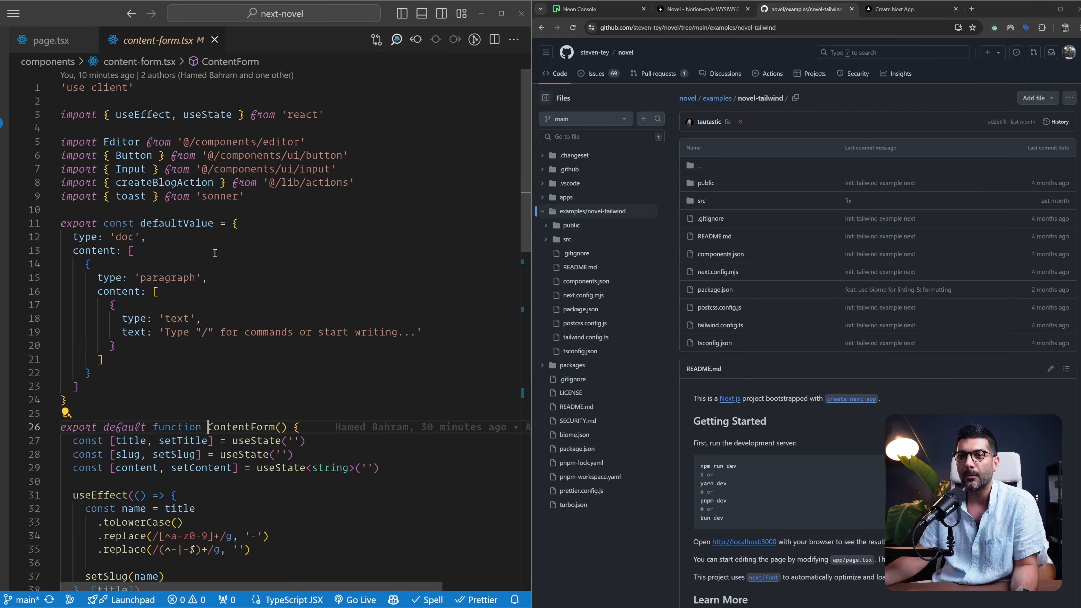
pyautogui.click(51, 223)
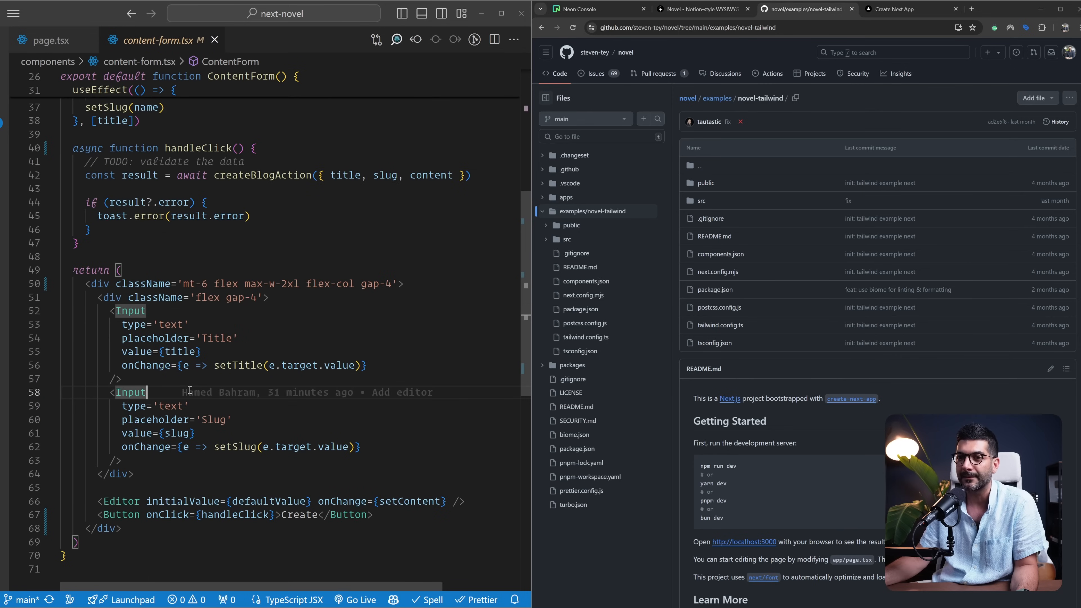
pyautogui.scroll(-3)
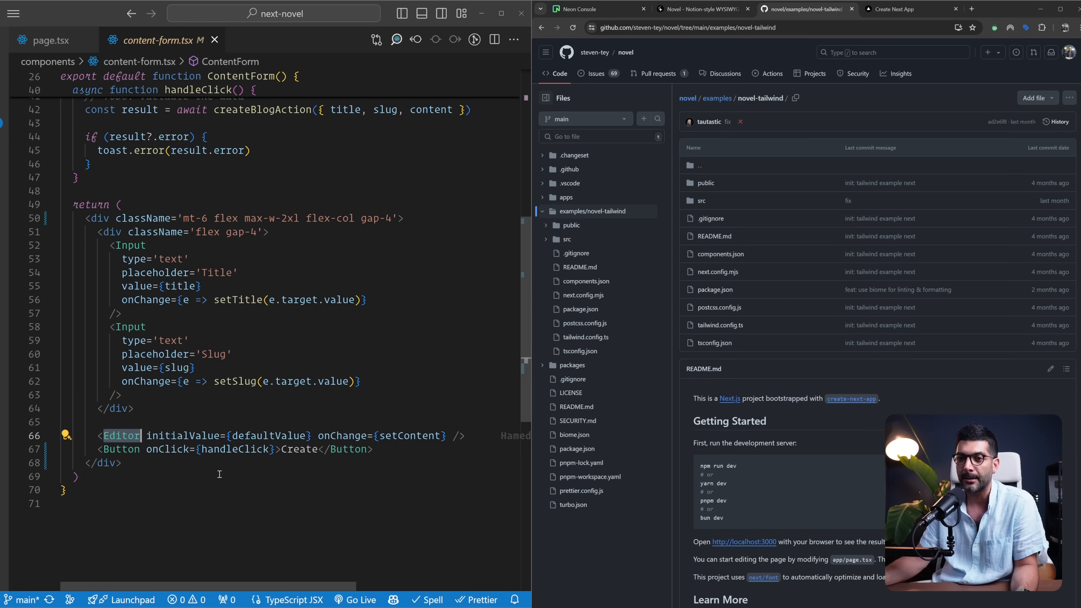
pyautogui.moveTo(193, 466)
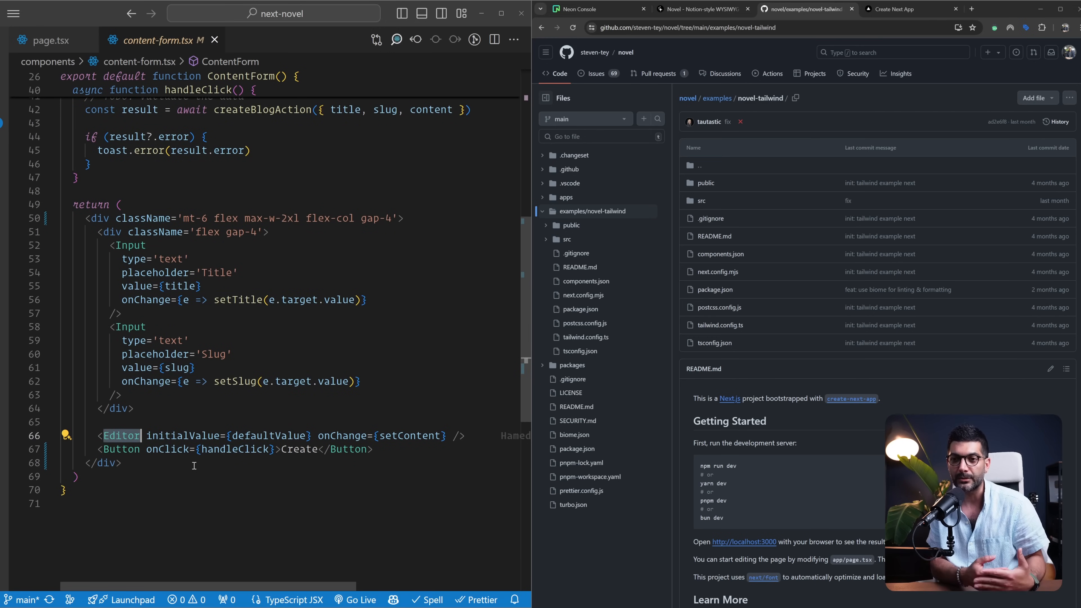
pyautogui.moveTo(184, 436)
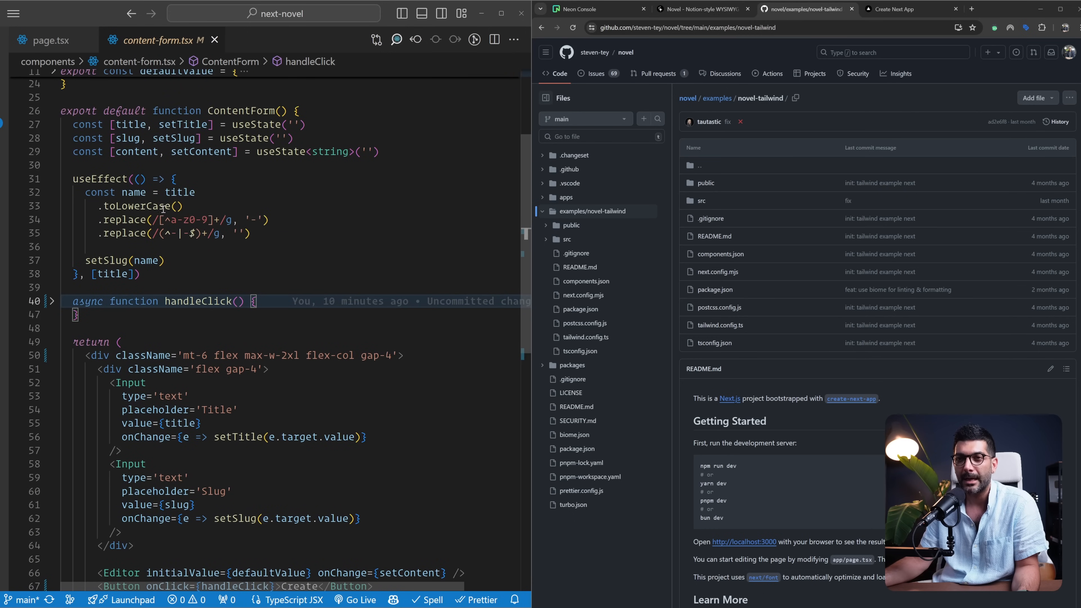
pyautogui.click(52, 179)
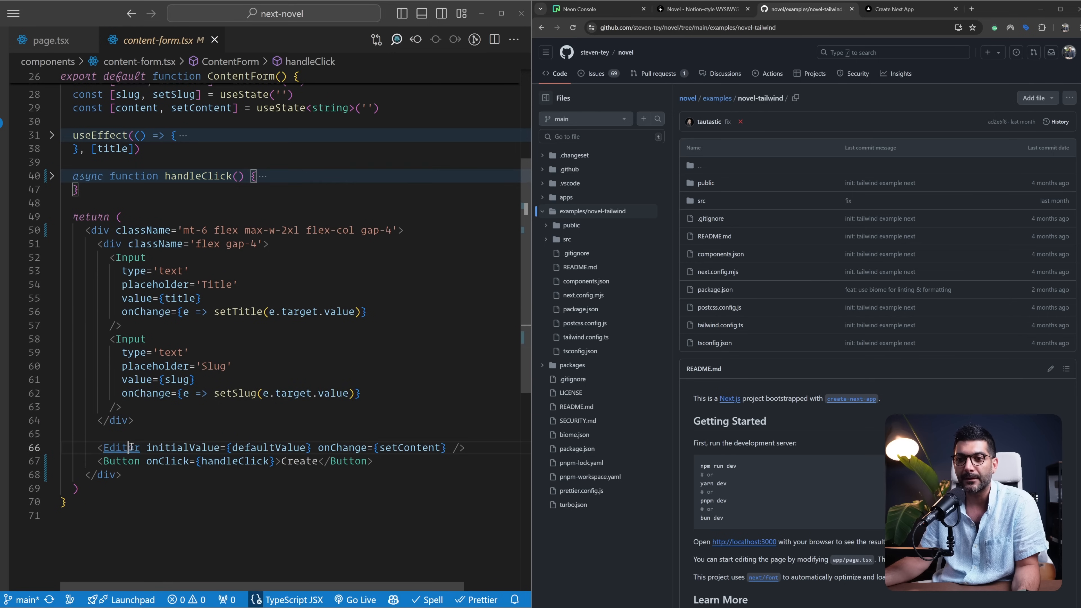
# Step: Review components/editor/index.tsx through its extensions, EditorCommand list and EditorBubble menu
pyautogui.click(120, 448)
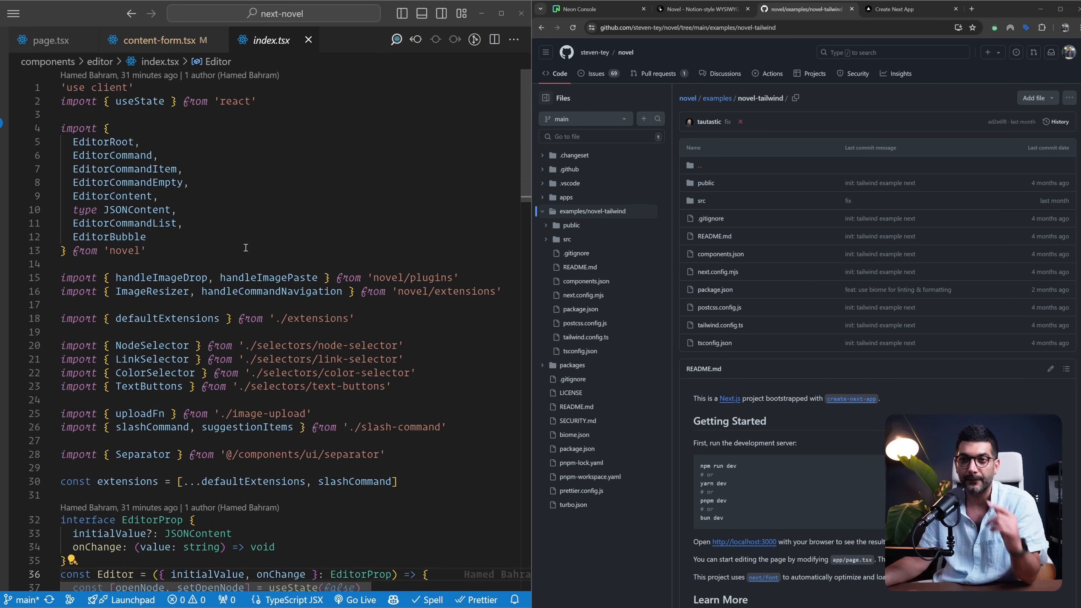
pyautogui.scroll(-3)
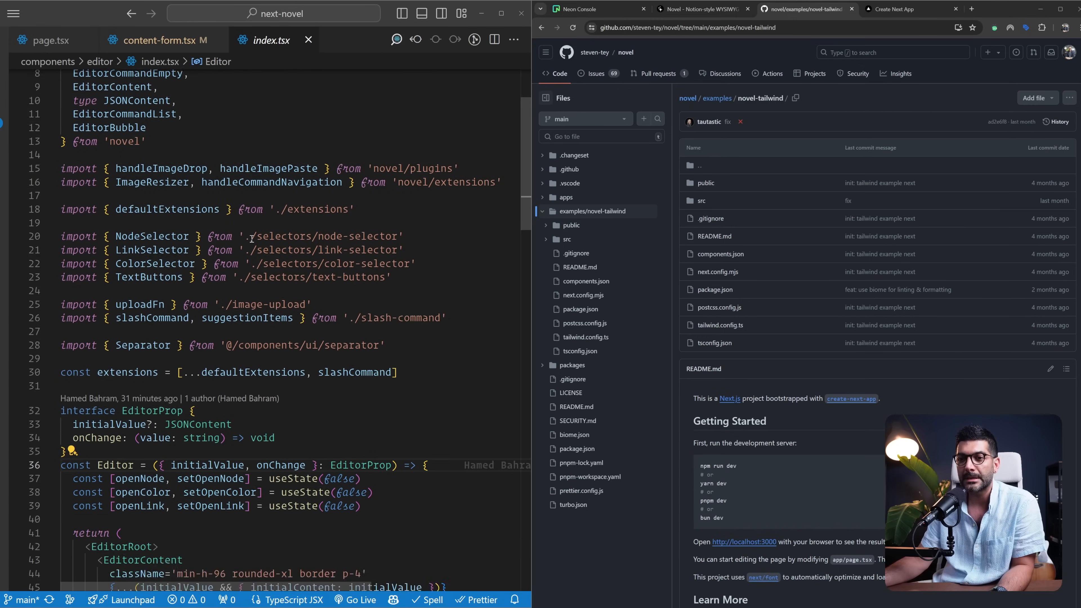
pyautogui.scroll(-3)
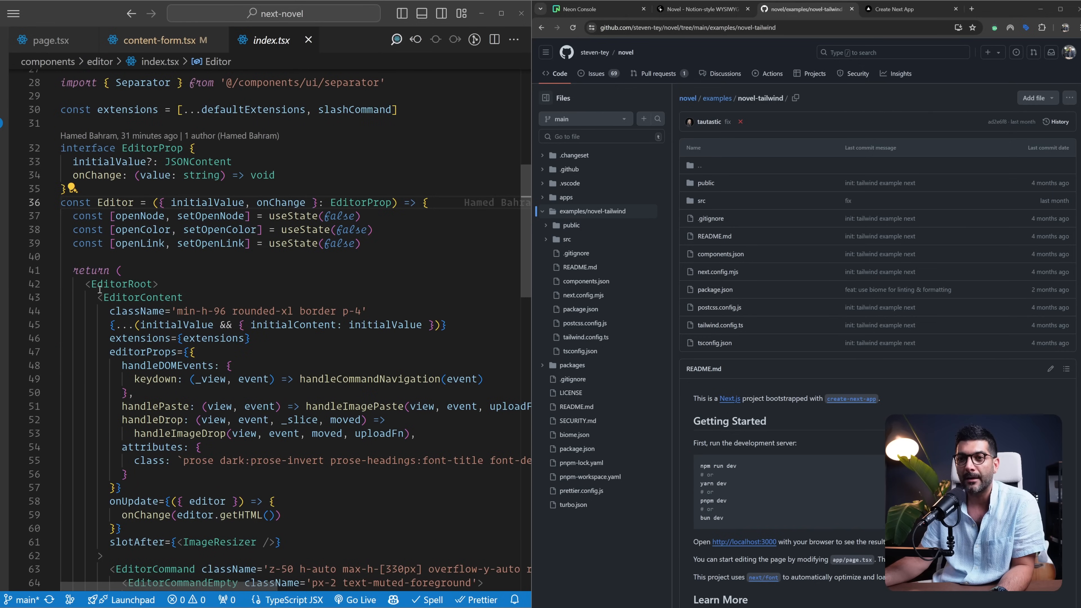
pyautogui.moveTo(51, 298)
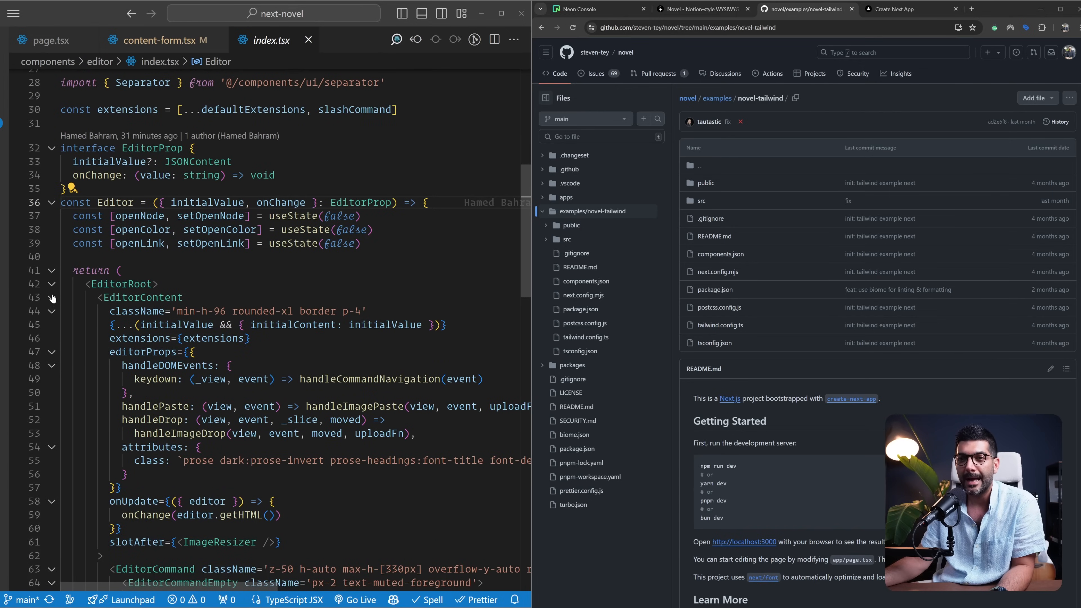
pyautogui.click(51, 283)
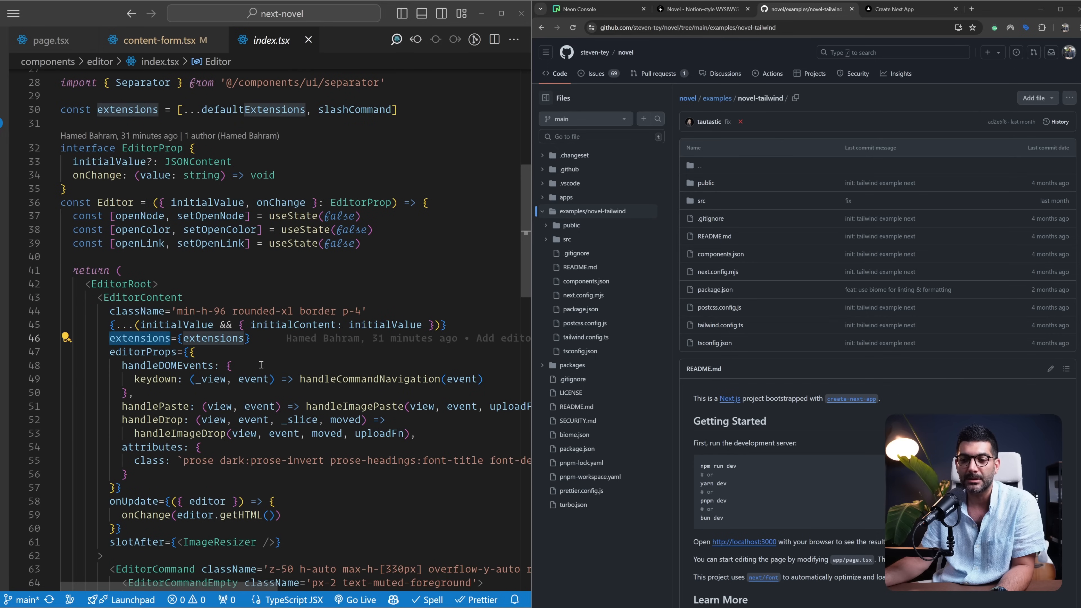
pyautogui.scroll(-3)
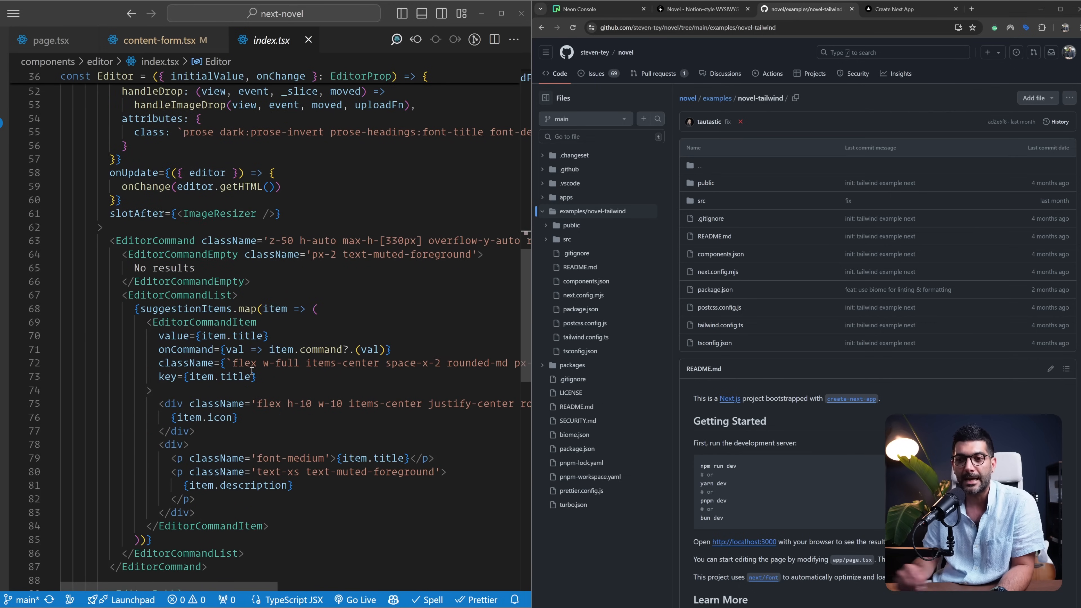
pyautogui.doubleClick(186, 310)
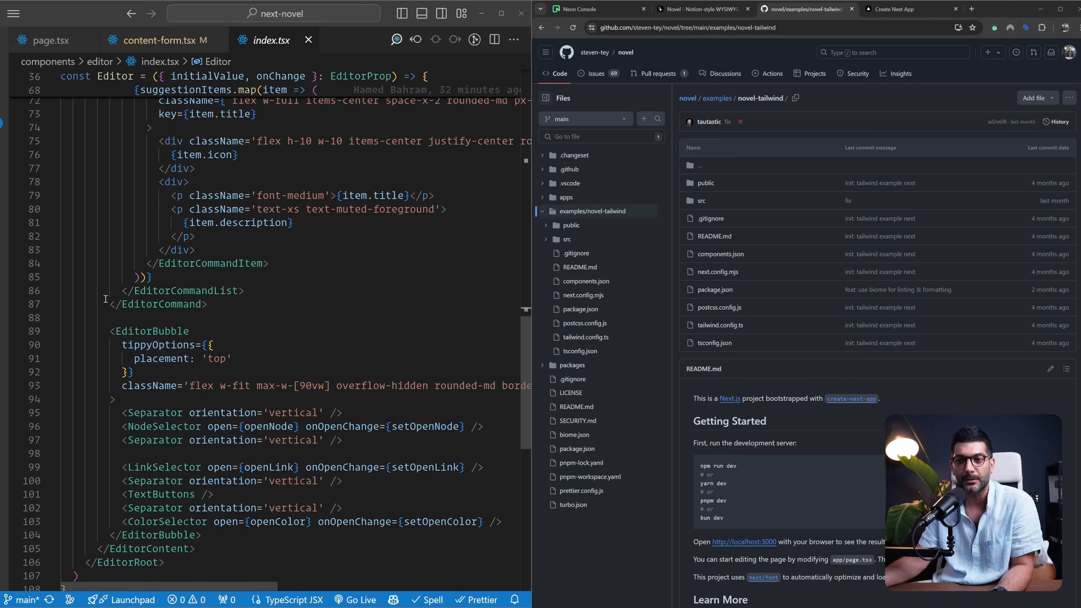
pyautogui.click(893, 9)
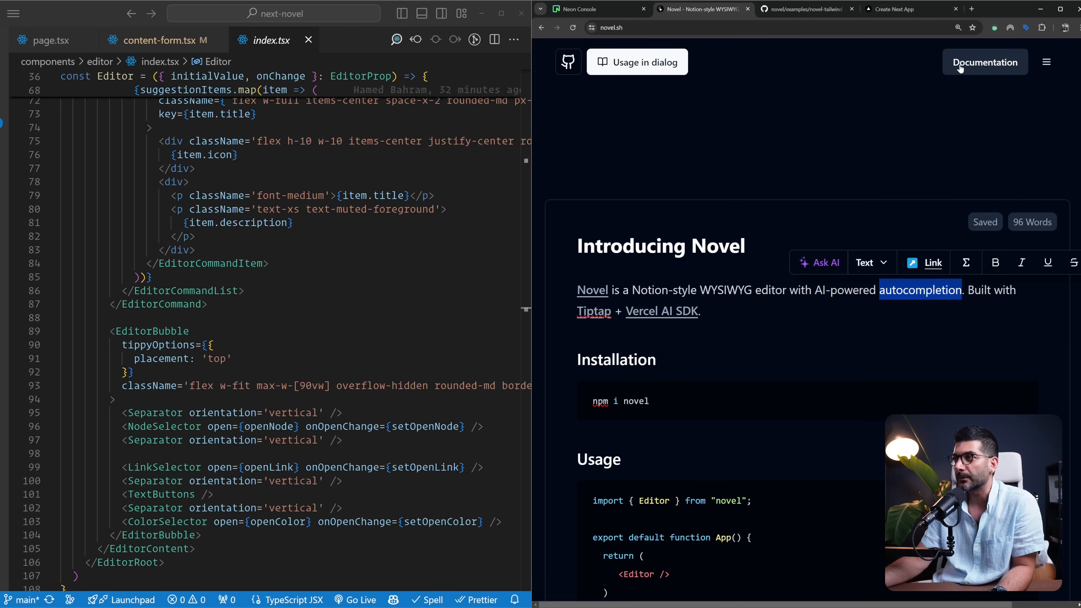
# Step: Browse the Novel docs' Editor Content and Editor Command component pages
pyautogui.click(985, 62)
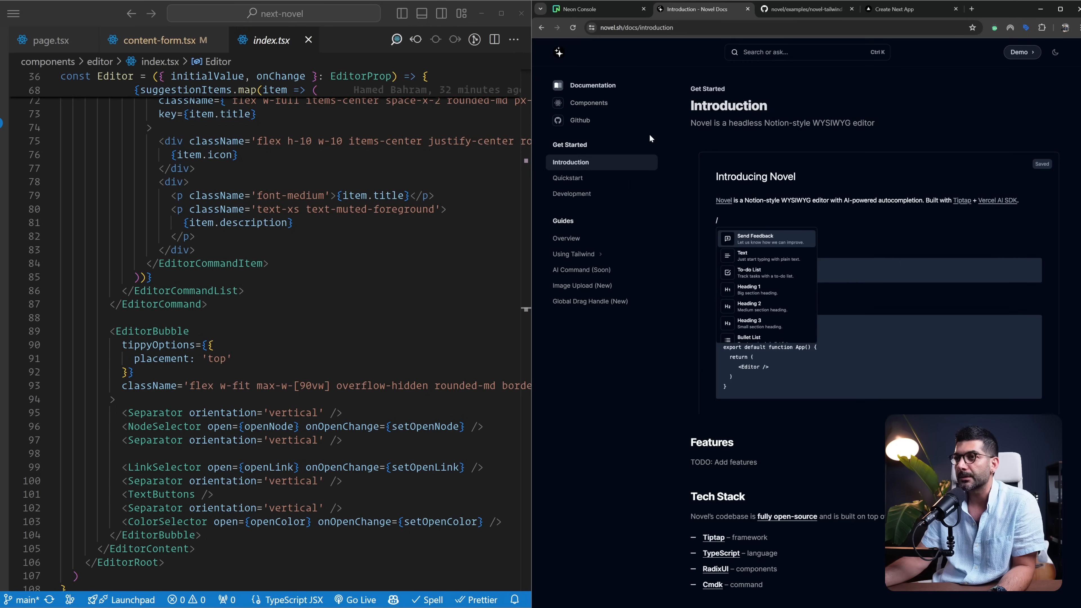
pyautogui.scroll(-3)
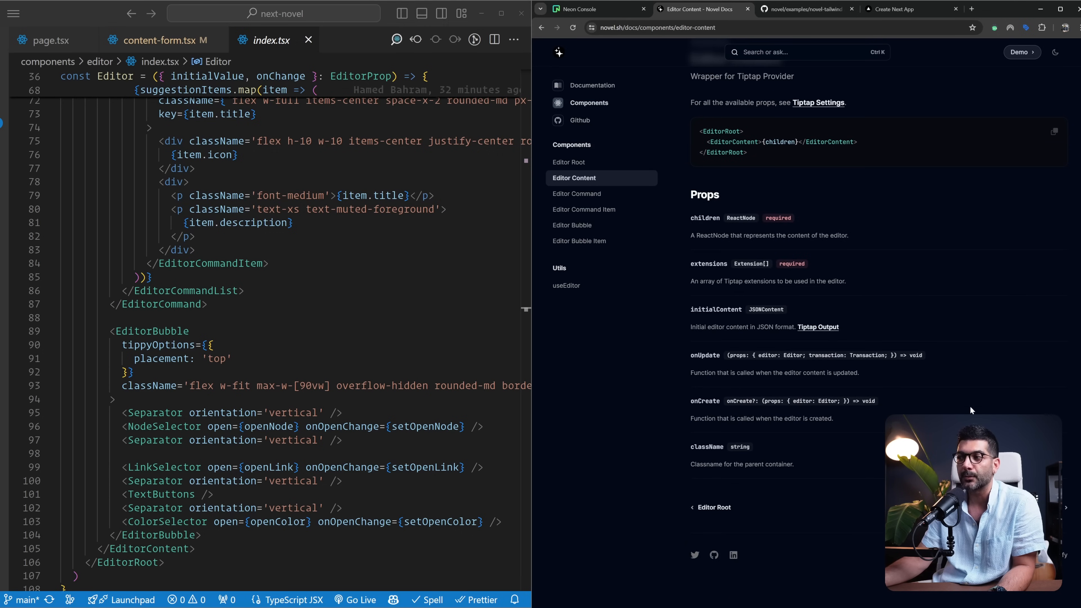
pyautogui.click(577, 193)
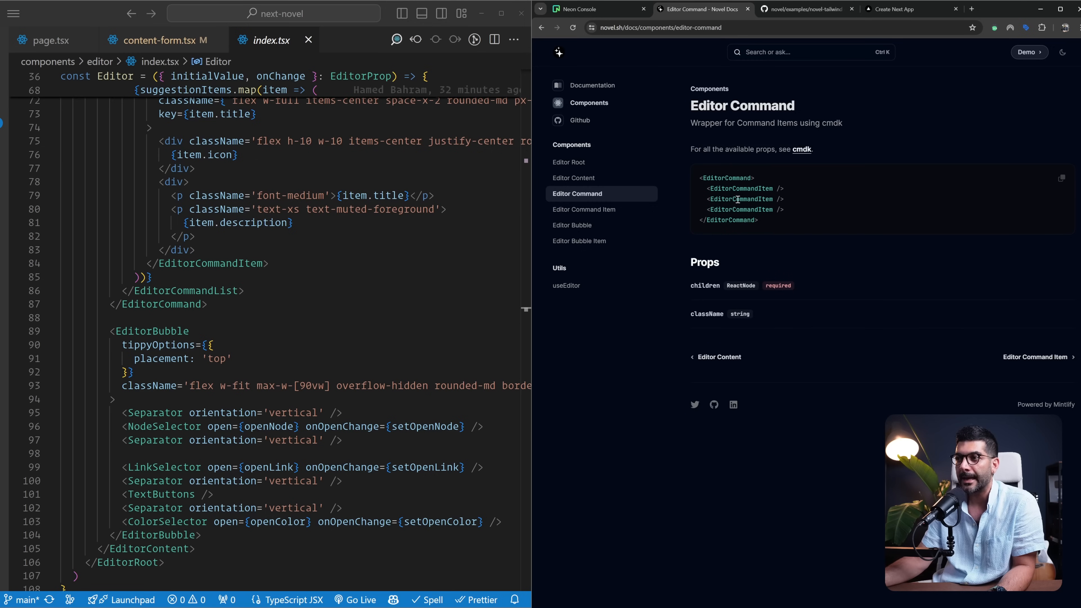
pyautogui.click(584, 209)
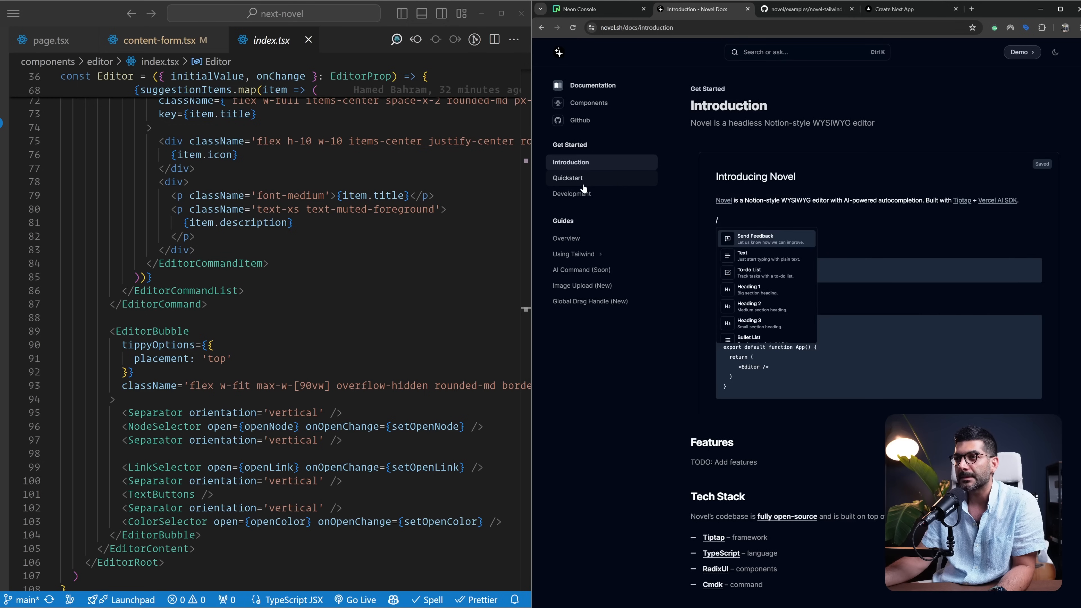
# Step: Read the Using Tailwind setup guide, then return to the GitHub novel-tailwind example
pyautogui.click(568, 178)
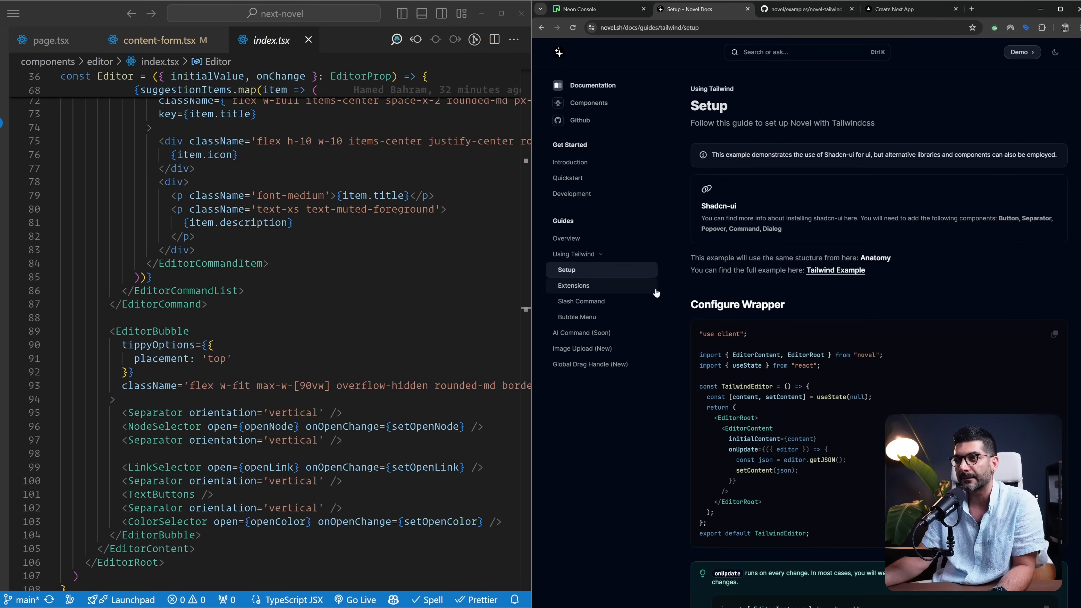
pyautogui.scroll(-3)
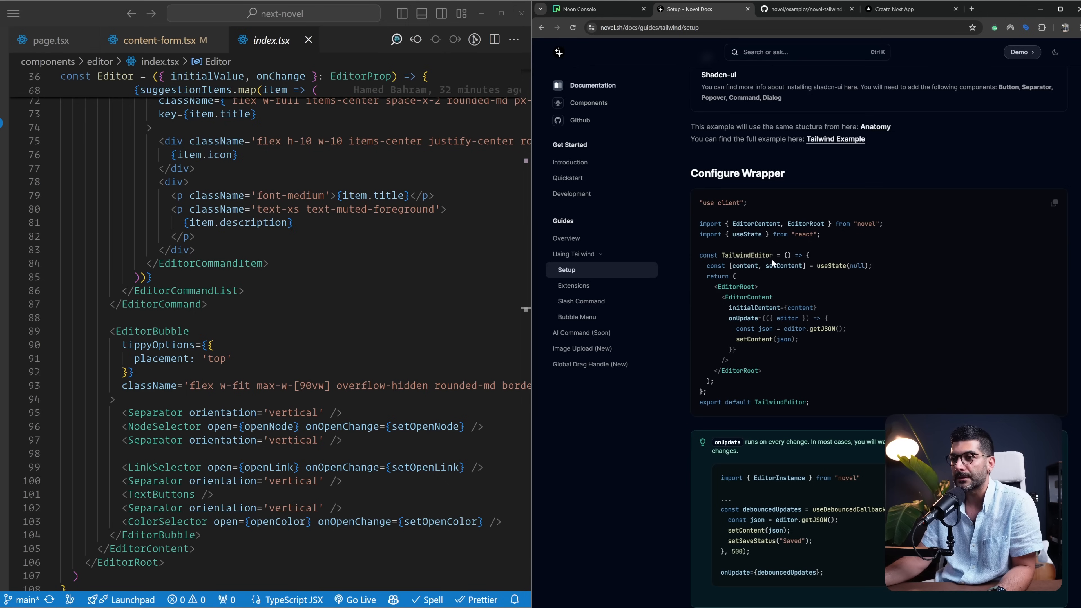
pyautogui.scroll(-3)
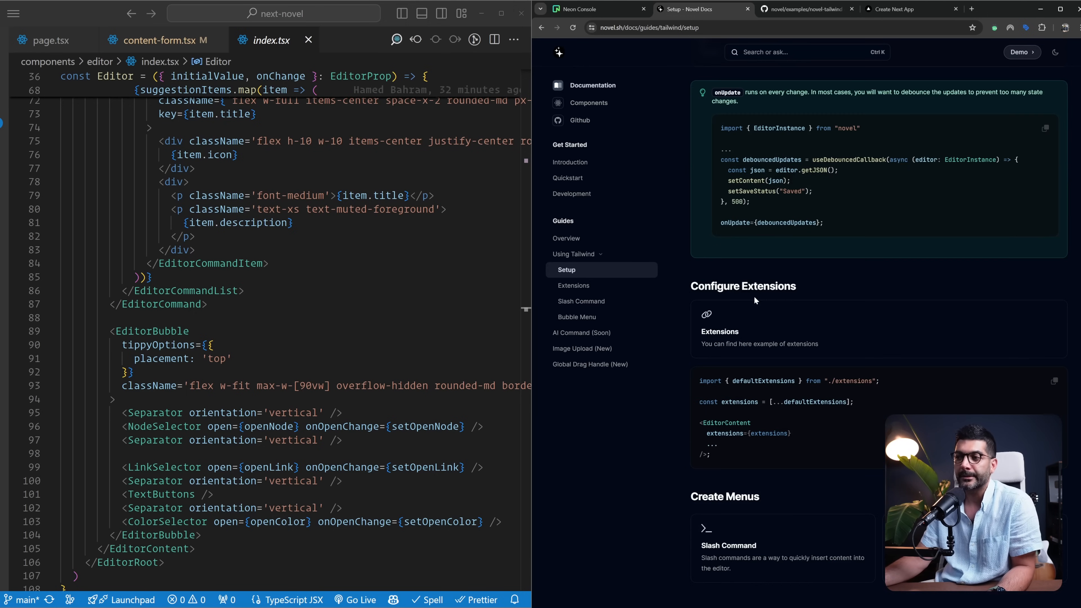
pyautogui.click(804, 9)
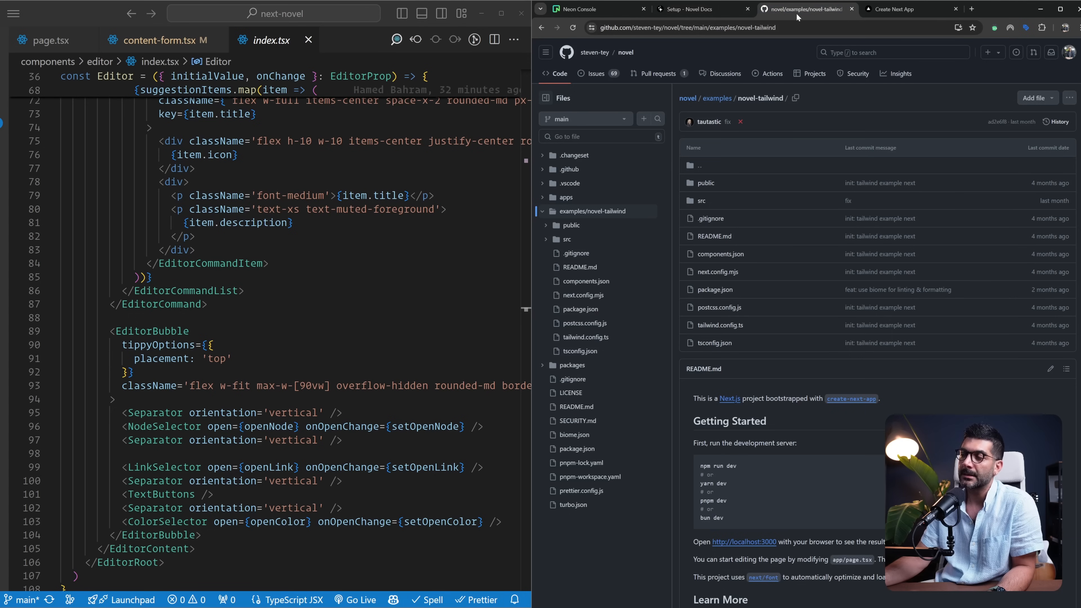
pyautogui.moveTo(706, 159)
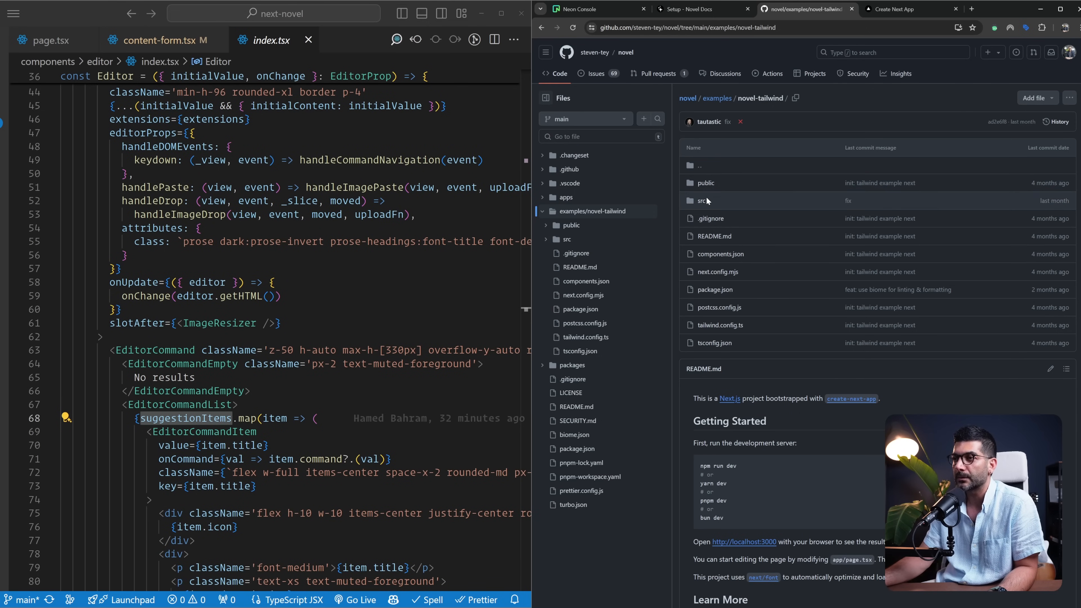
# Step: Show the example's src/components/editor folder beside the project's expanded components folder
pyautogui.click(704, 200)
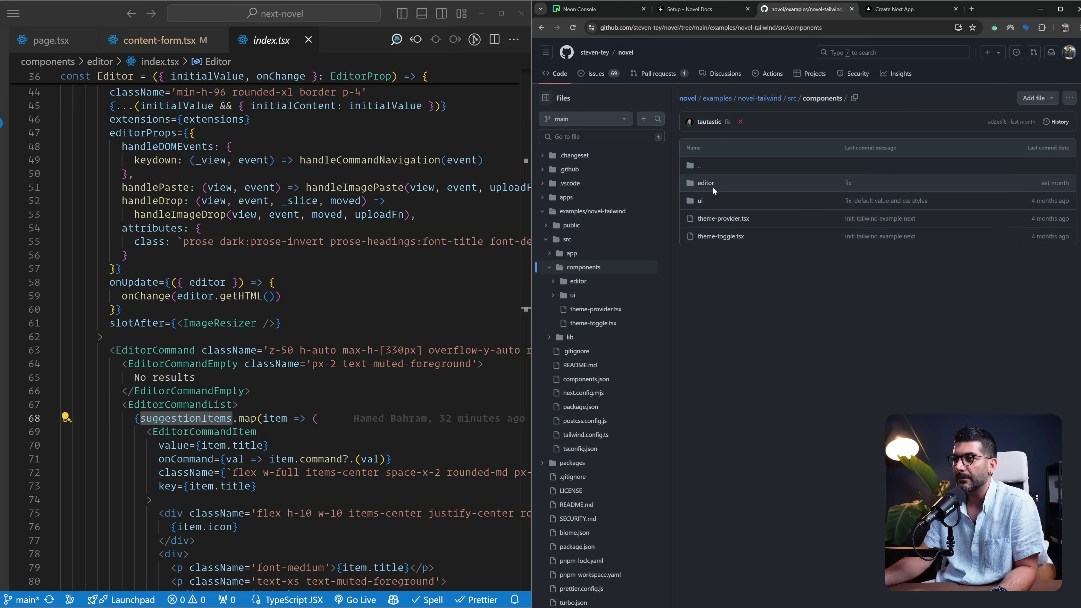
pyautogui.click(706, 183)
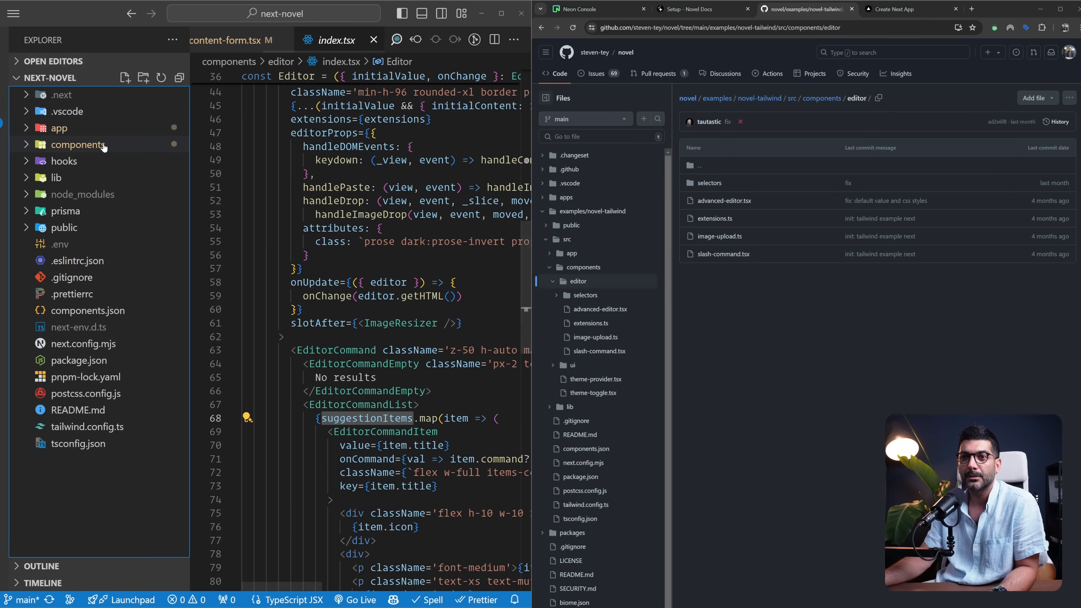
pyautogui.click(77, 145)
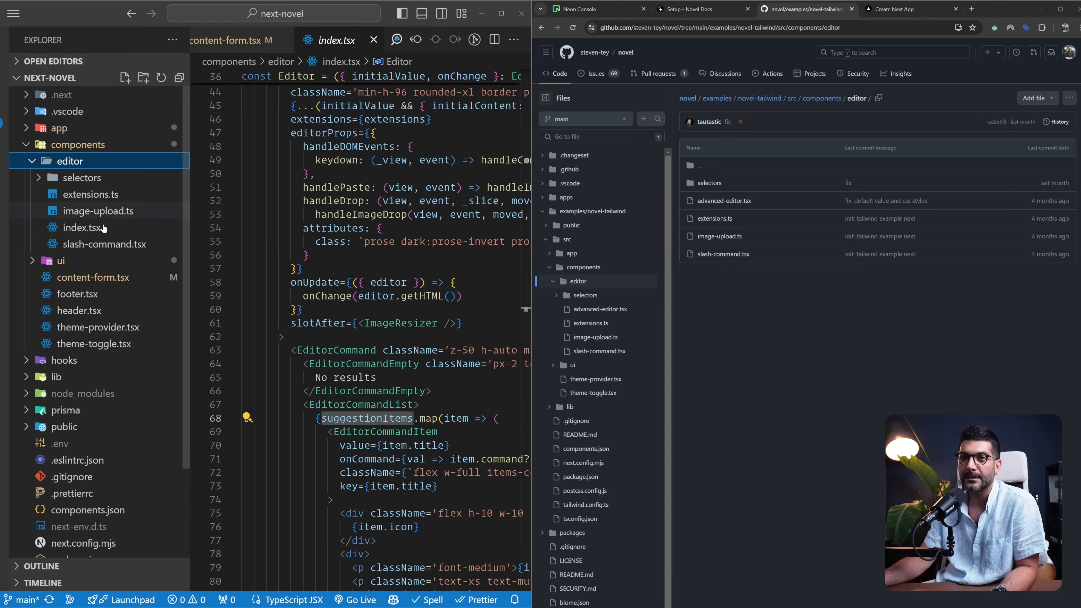
pyautogui.moveTo(146, 165)
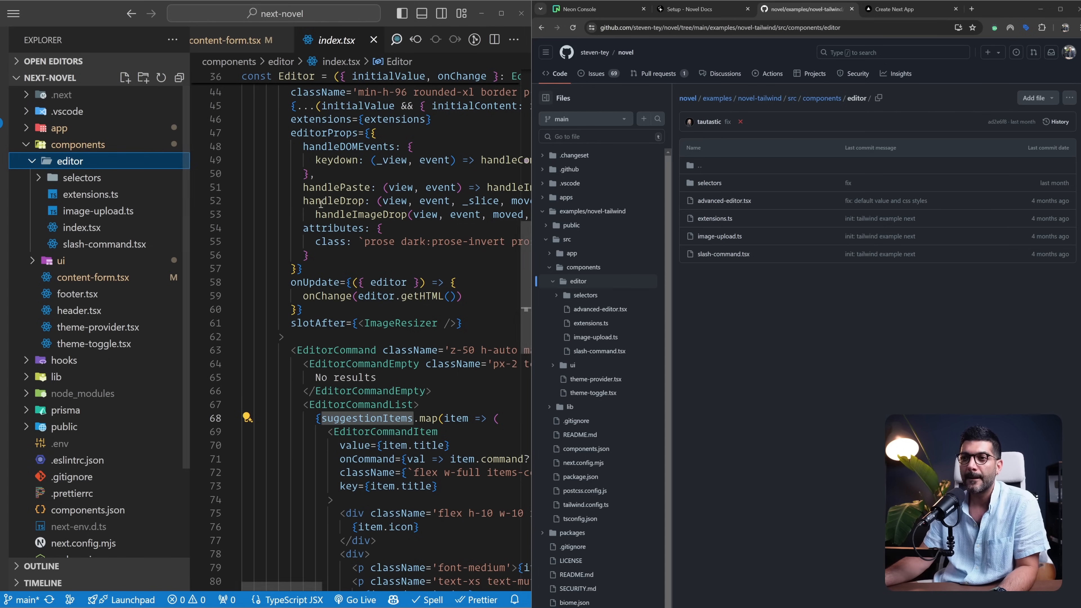
pyautogui.moveTo(145, 170)
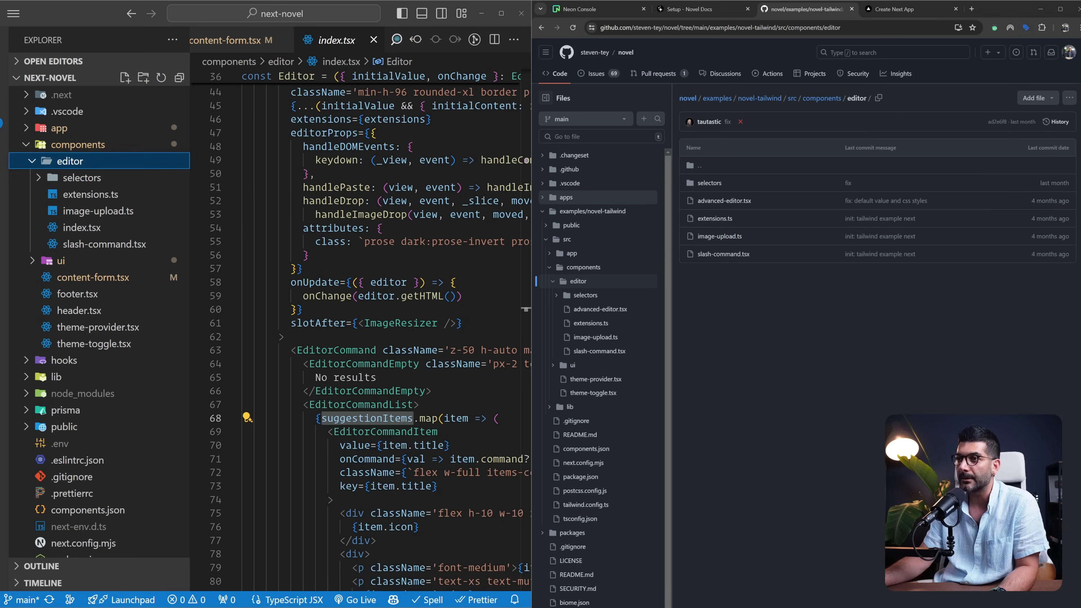
# Step: Navigate the repository tree into apps/web/app
pyautogui.click(568, 197)
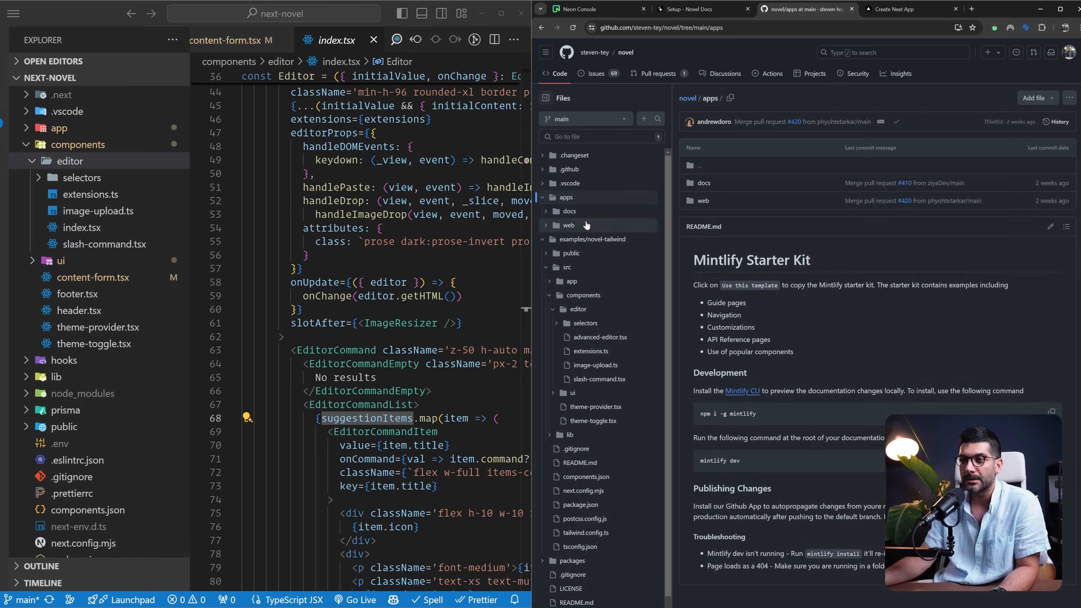
pyautogui.click(569, 225)
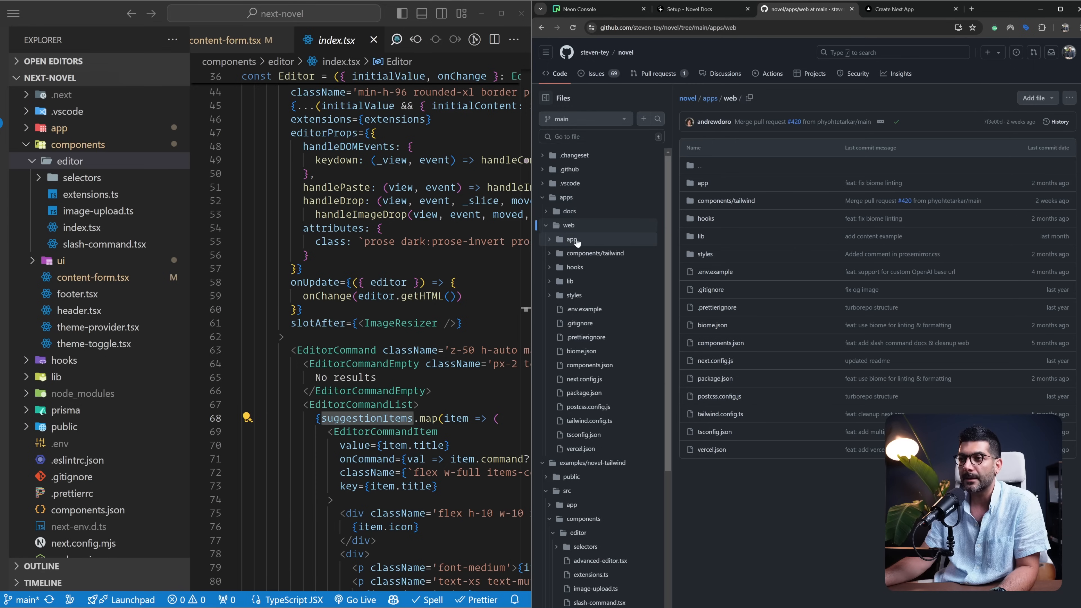
pyautogui.click(571, 240)
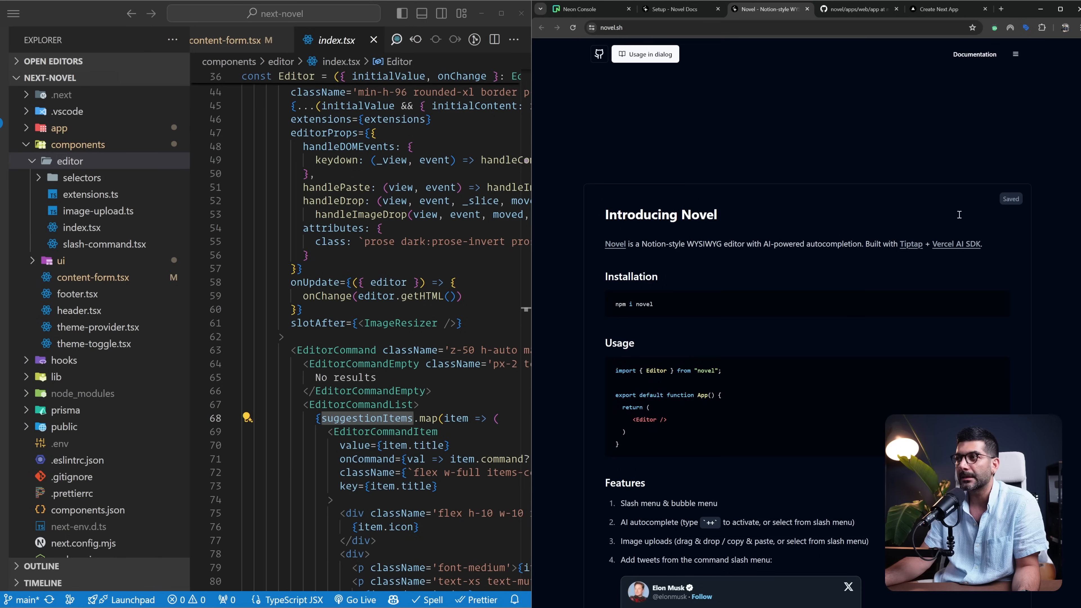
pyautogui.scroll(-3)
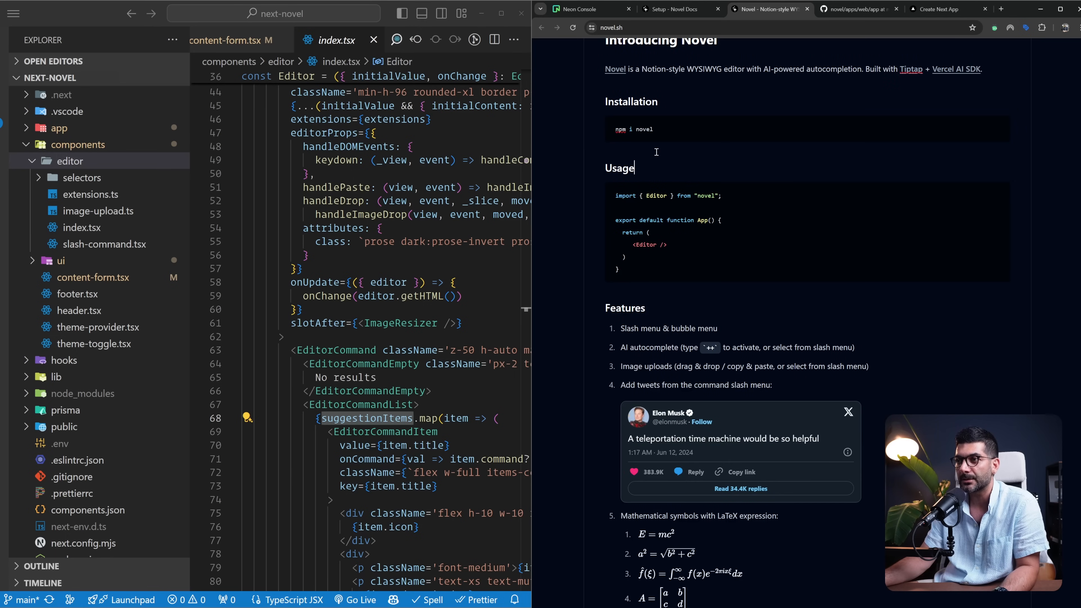
pyautogui.click(655, 152)
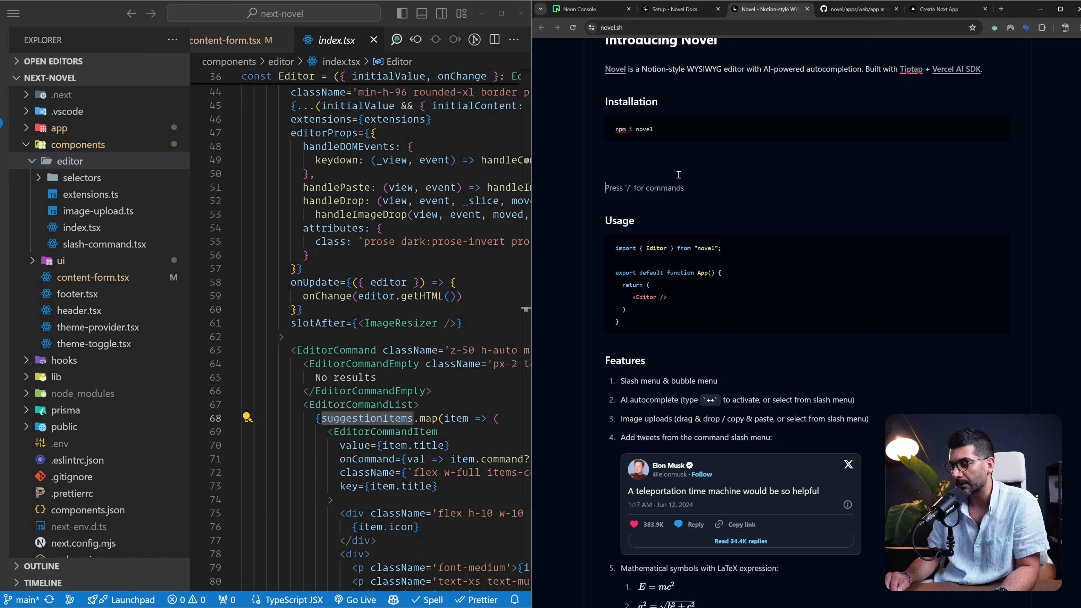
pyautogui.write('/')
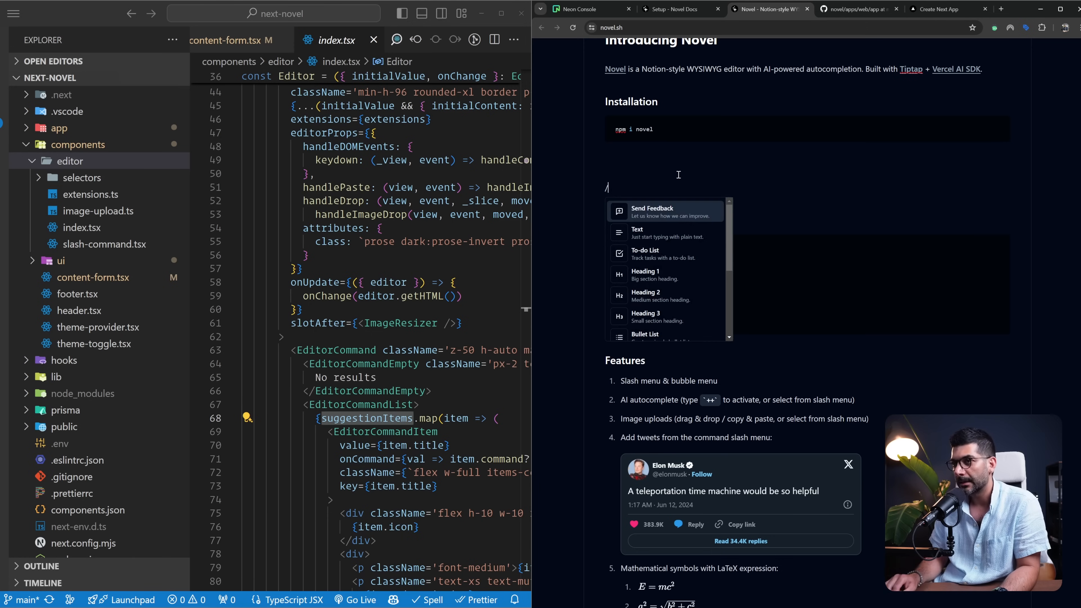
pyautogui.scroll(-3)
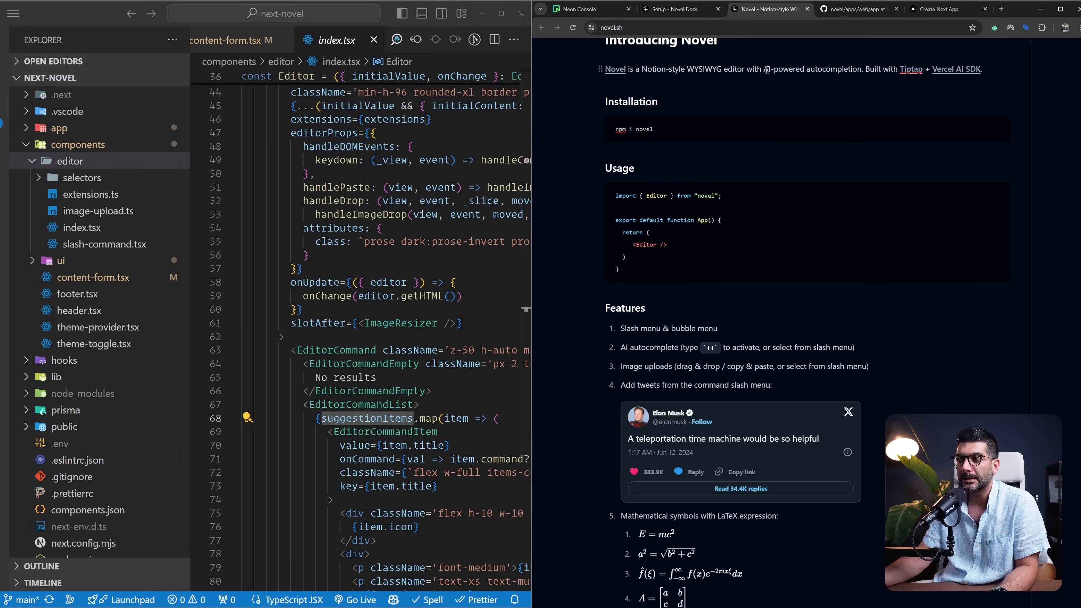
pyautogui.moveTo(750, 107)
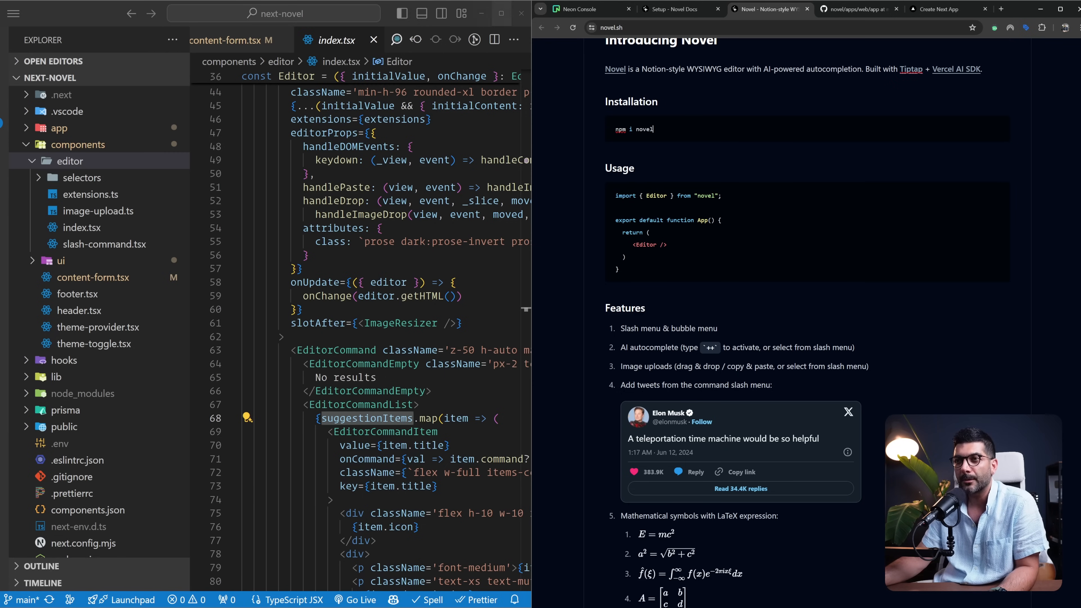
pyautogui.click(232, 40)
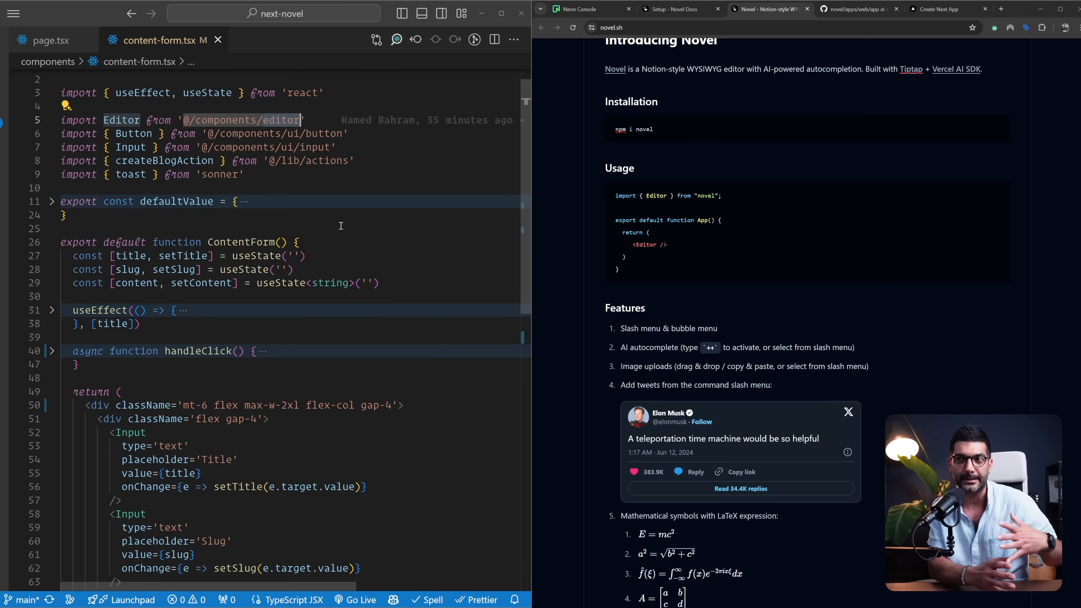
# Step: Scroll through content-form.tsx and jump to the Editor's index.tsx with its onUpdate getHTML handler
pyautogui.scroll(-3)
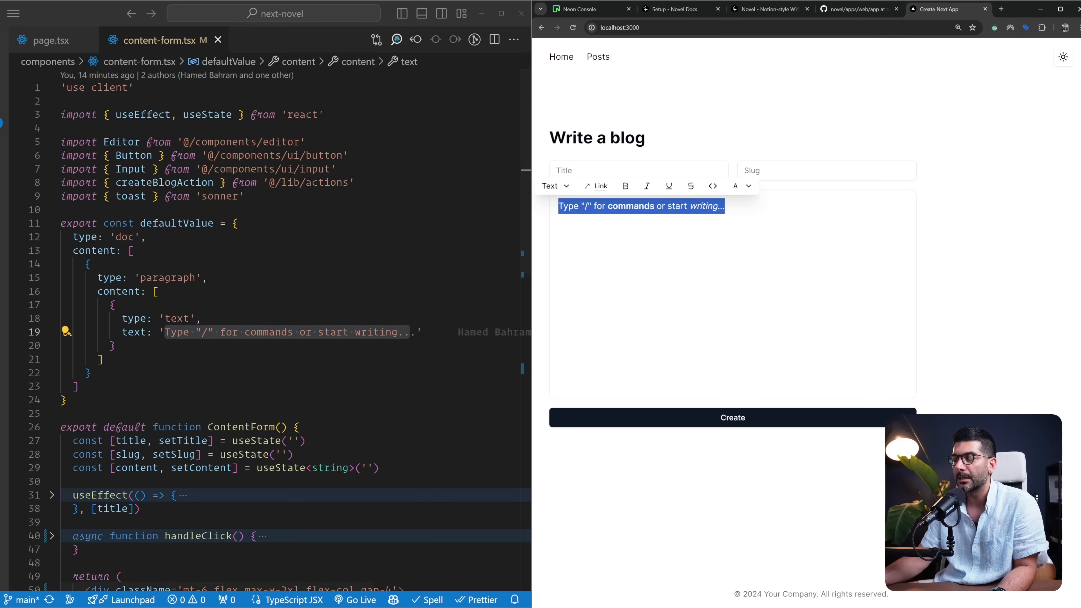
pyautogui.scroll(-3)
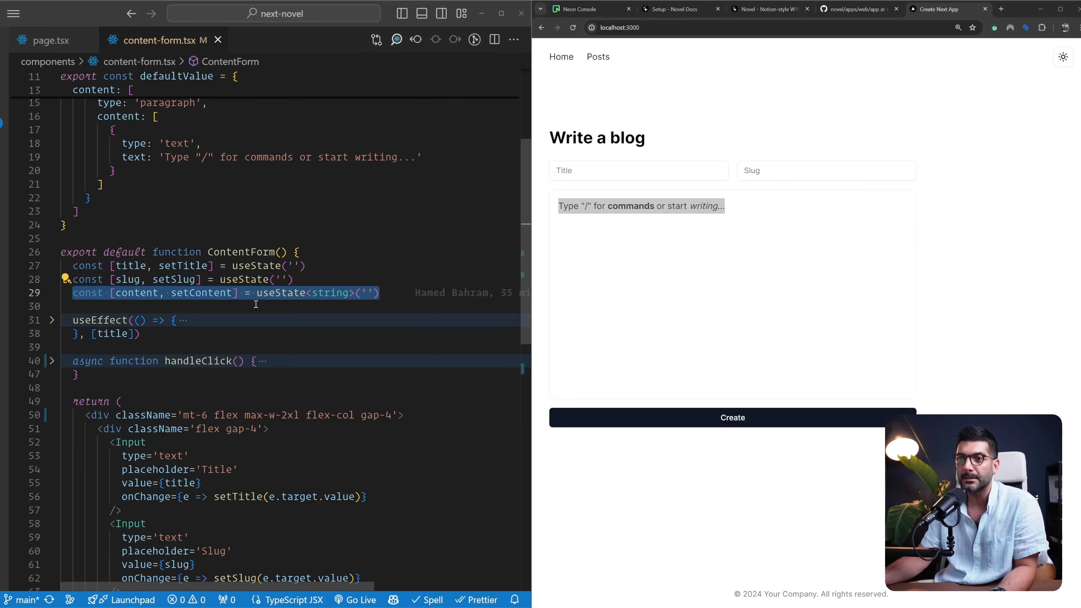
pyautogui.scroll(-3)
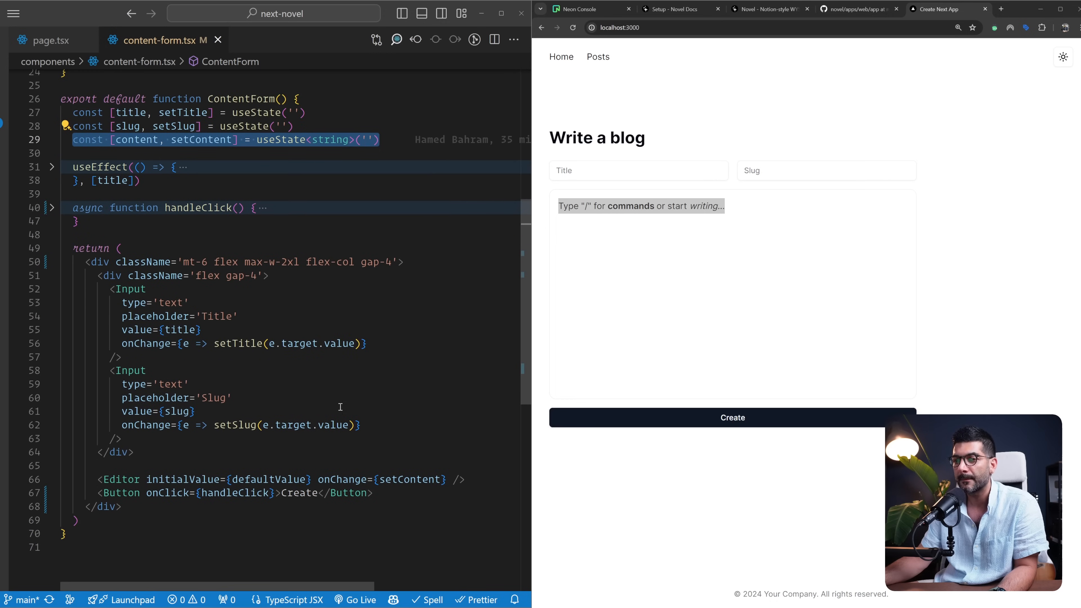
pyautogui.click(639, 206)
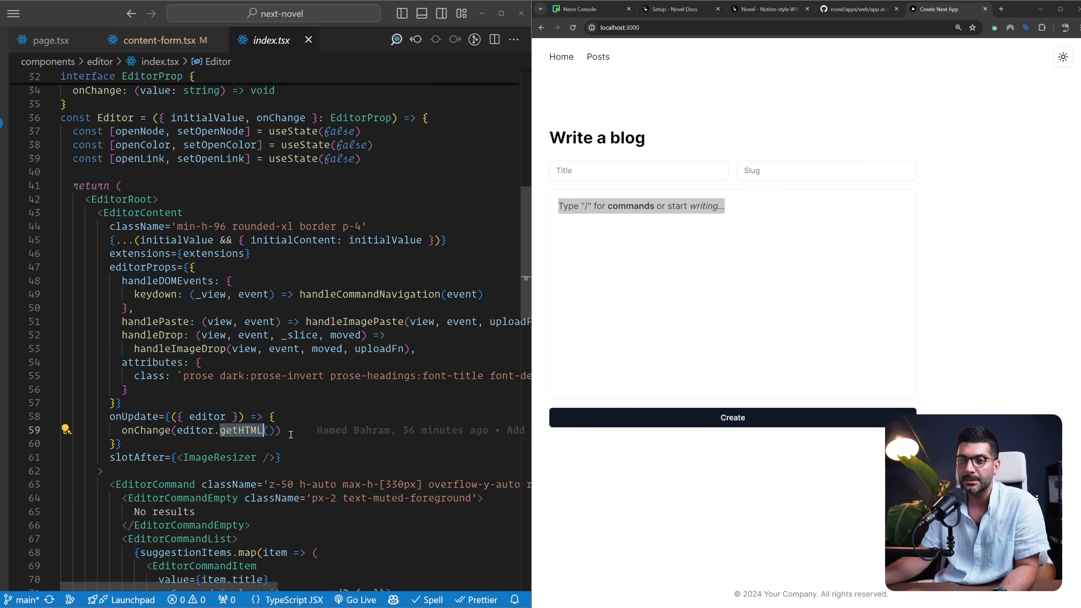
# Step: Try getJSON in the Editor's onUpdate, inspect defaultValue in content-form.tsx, and keep getHTML
pyautogui.scroll(-3)
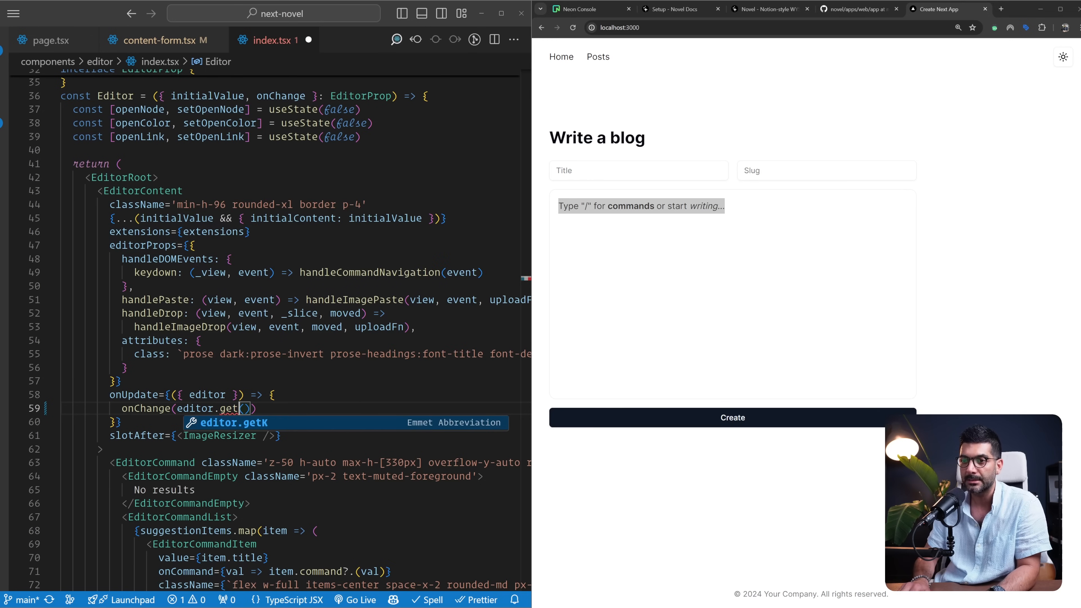
pyautogui.write('JSON')
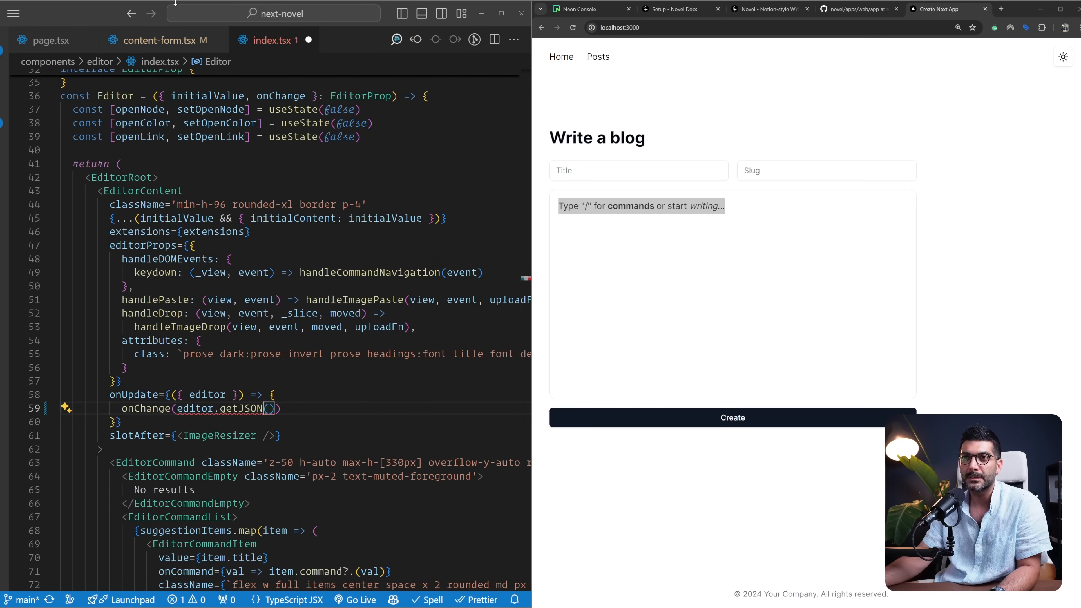
pyautogui.click(142, 40)
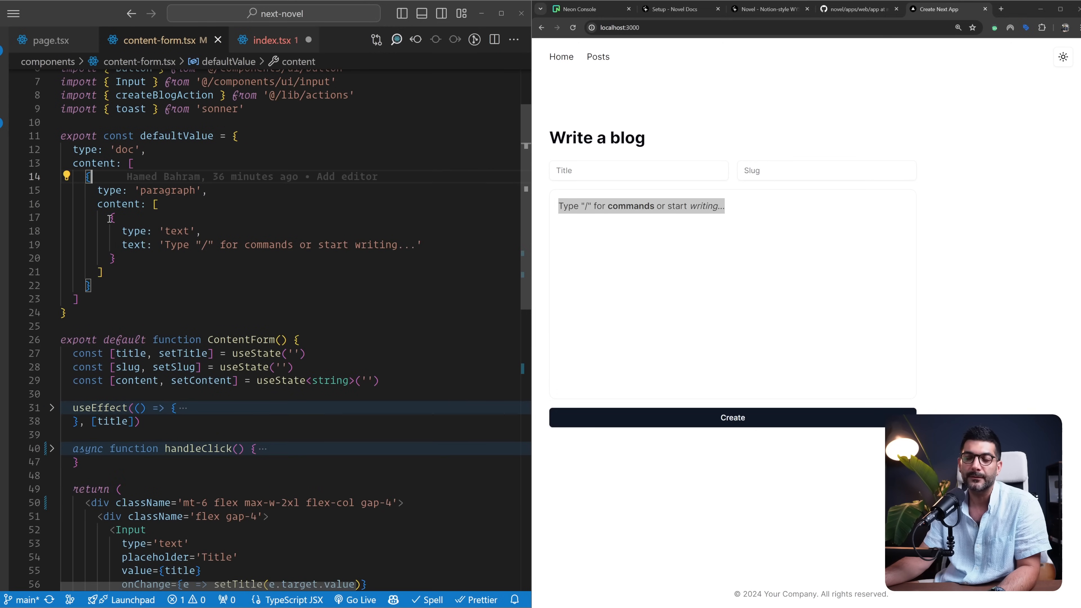
pyautogui.click(269, 40)
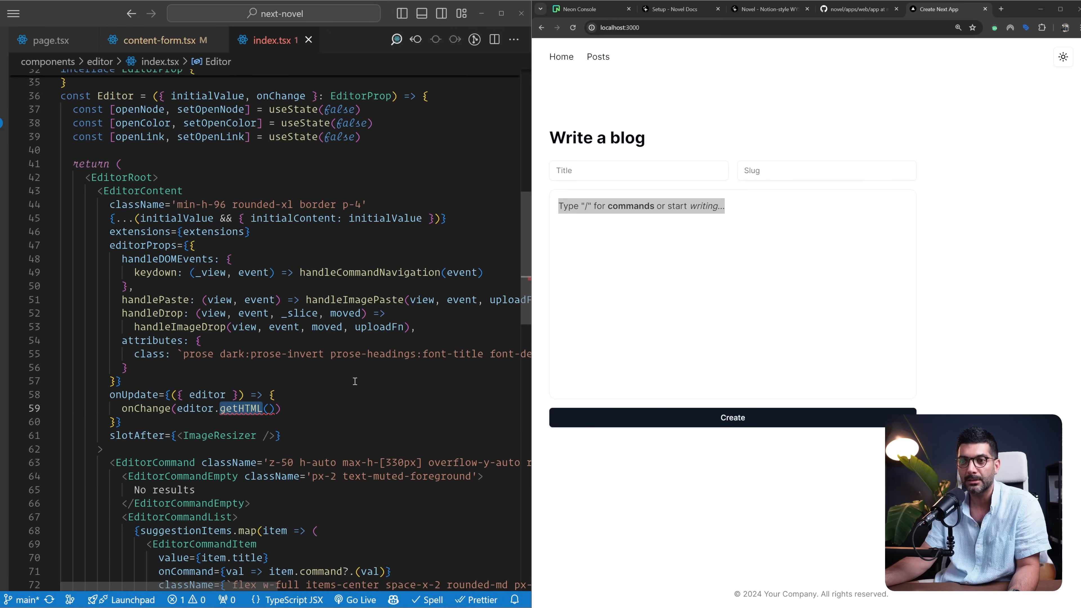
pyautogui.moveTo(369, 271)
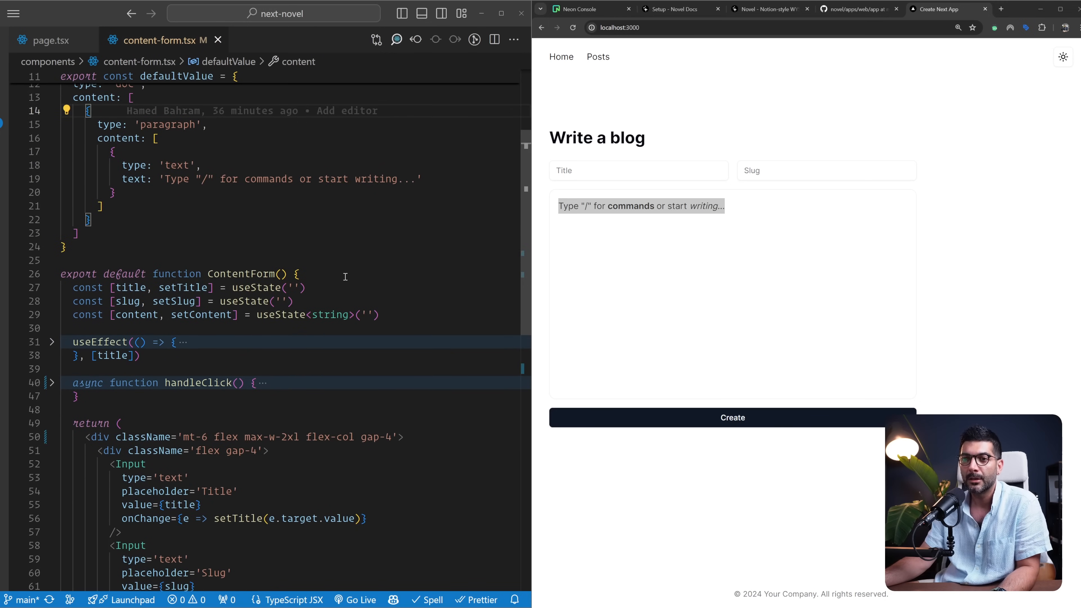
# Step: Expand the slug-building effect and enter a title starting 'prerednring' so the slug auto-fills
pyautogui.scroll(-3)
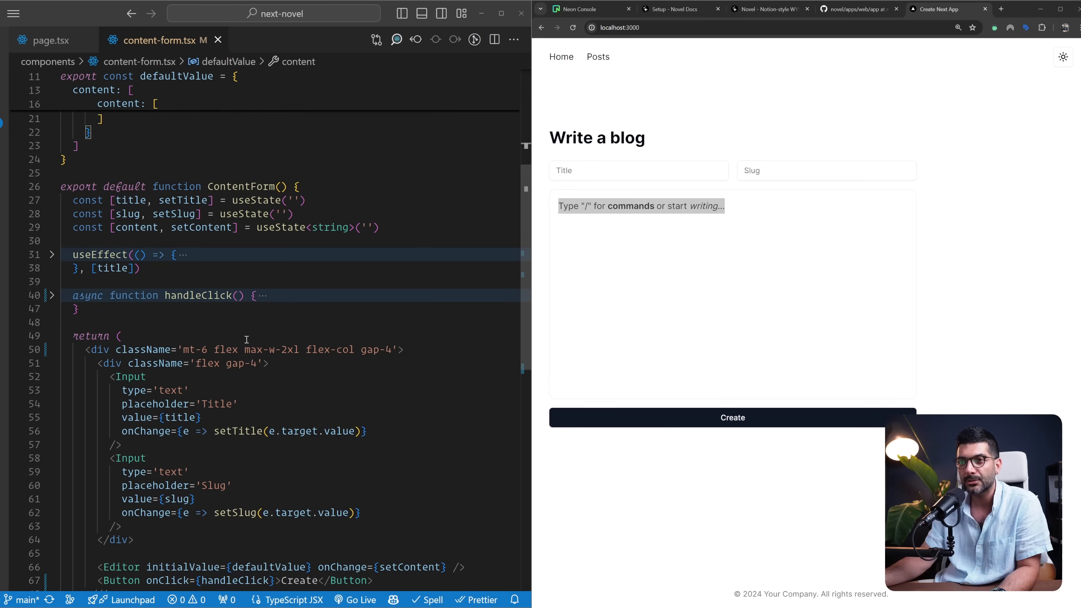
pyautogui.moveTo(167, 241)
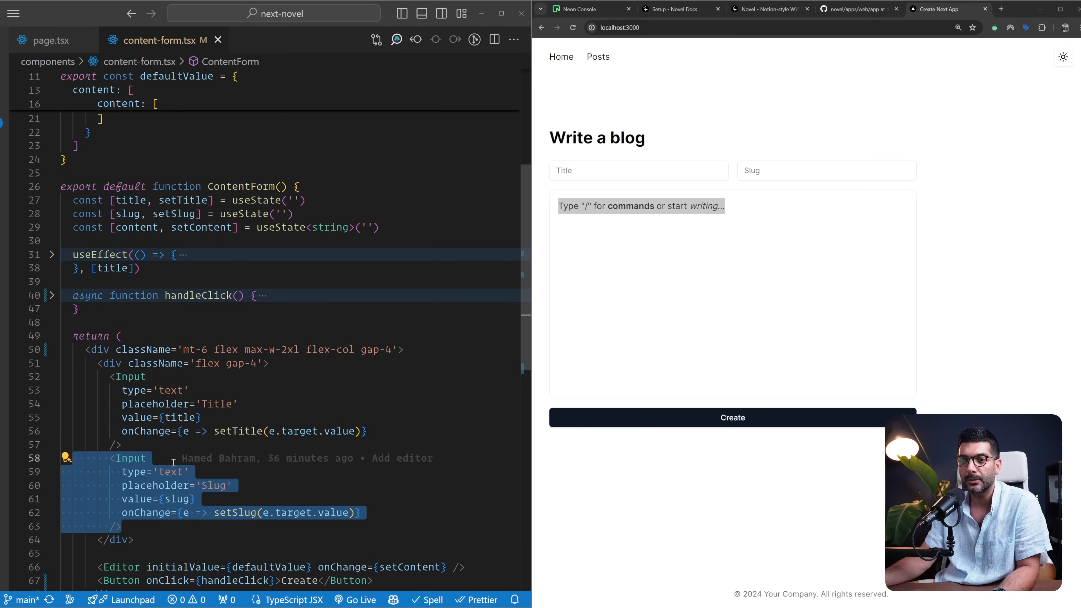
pyautogui.scroll(-3)
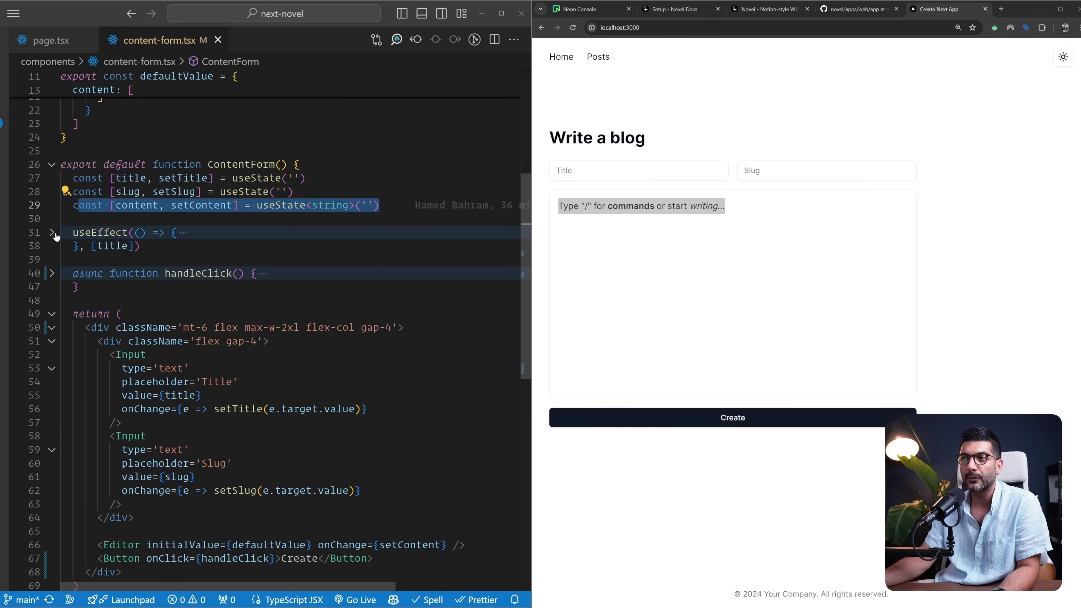
pyautogui.click(51, 232)
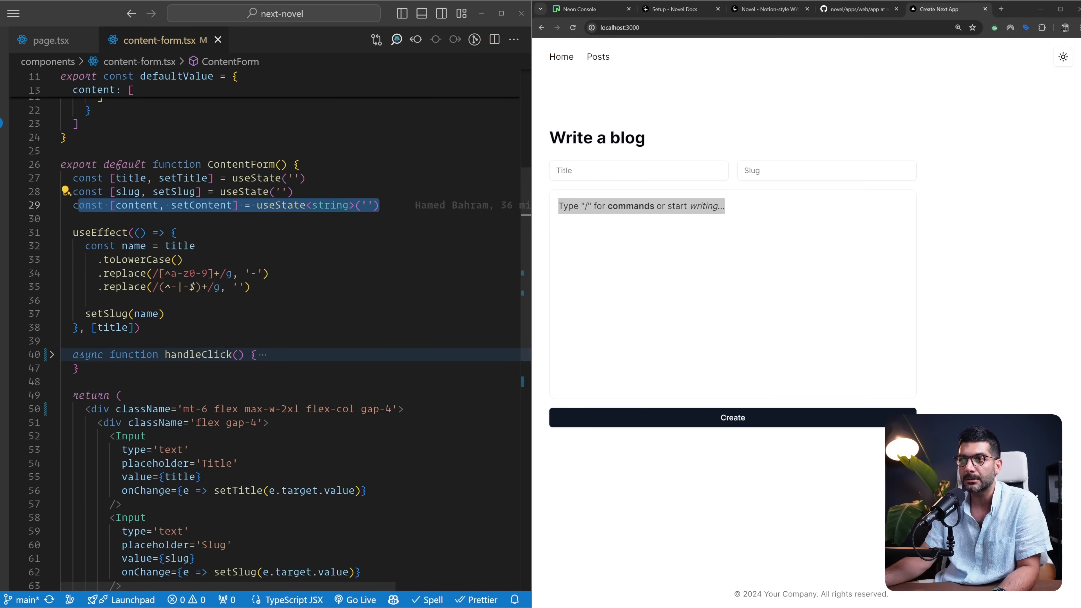
pyautogui.write('pre')
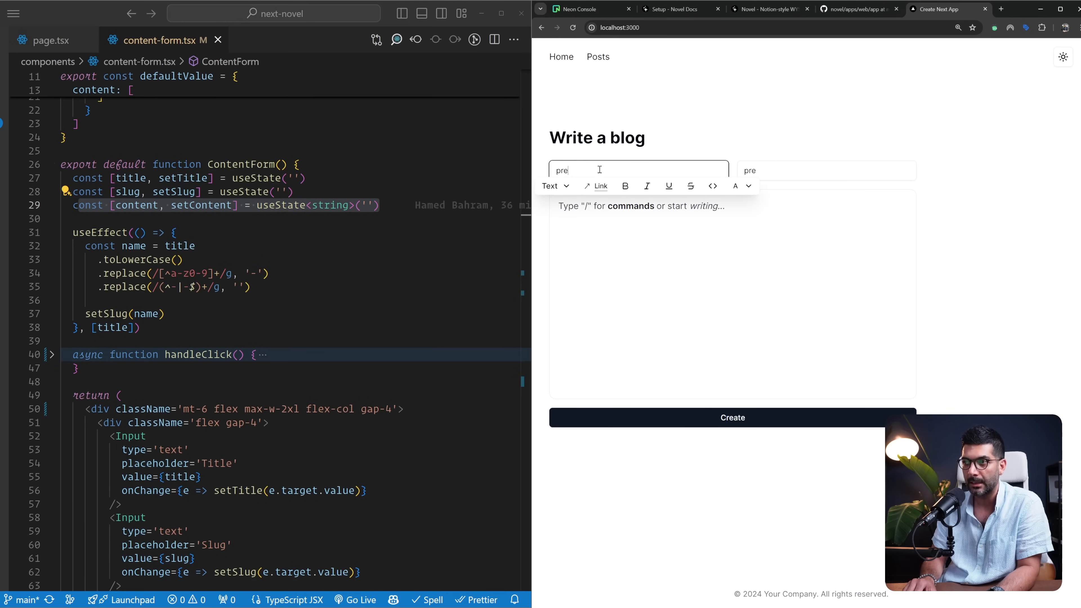
pyautogui.write('rednring')
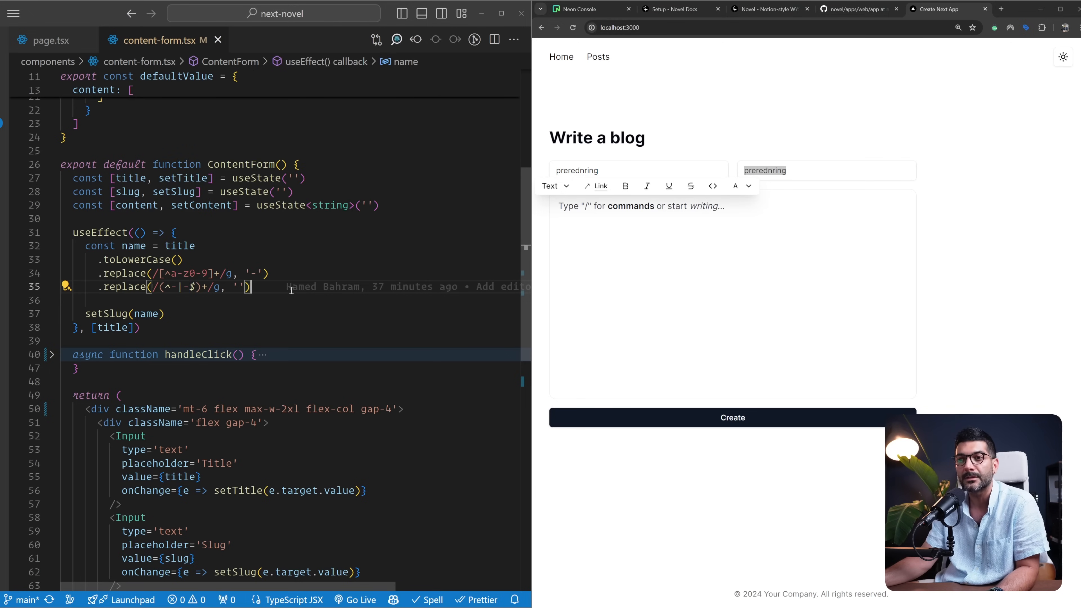
# Step: Append 'asdas' to the Slug field so it reads prerednrinasdas, no longer matching the title
pyautogui.click(826, 170)
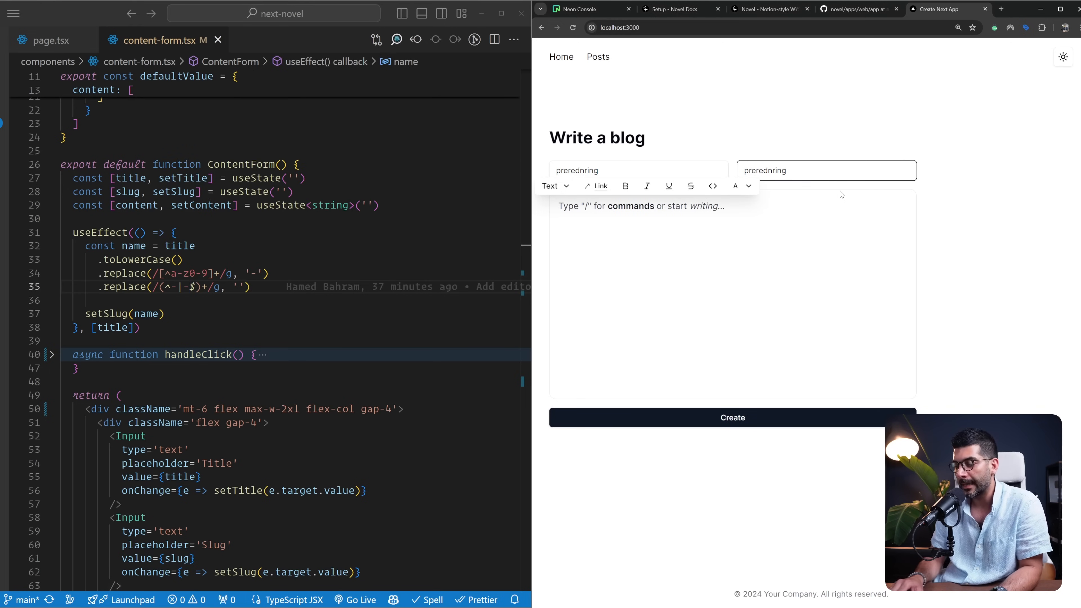
pyautogui.write('asdas')
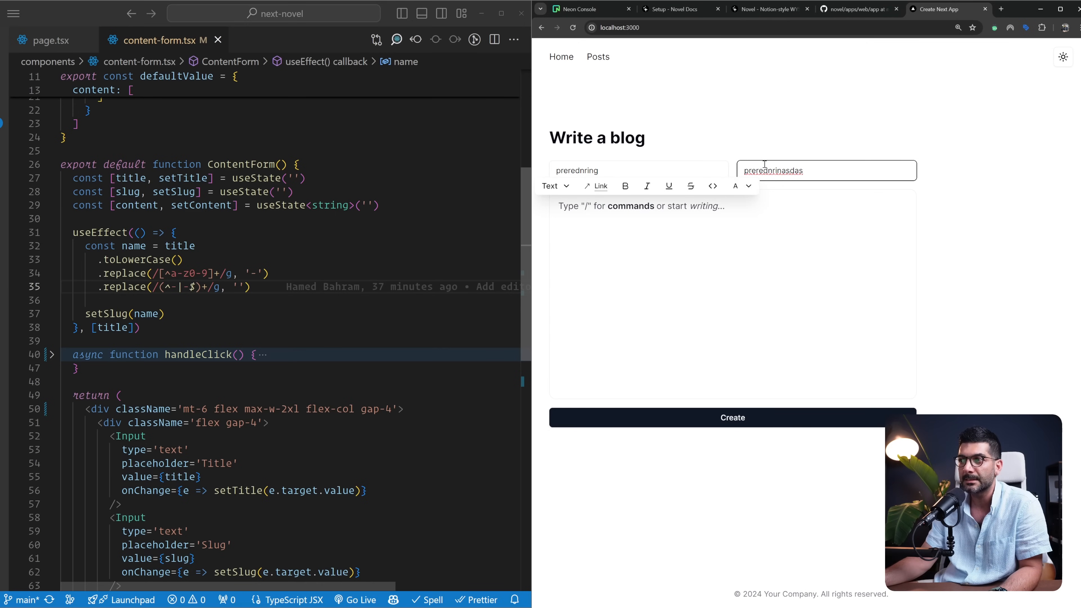
pyautogui.click(634, 170)
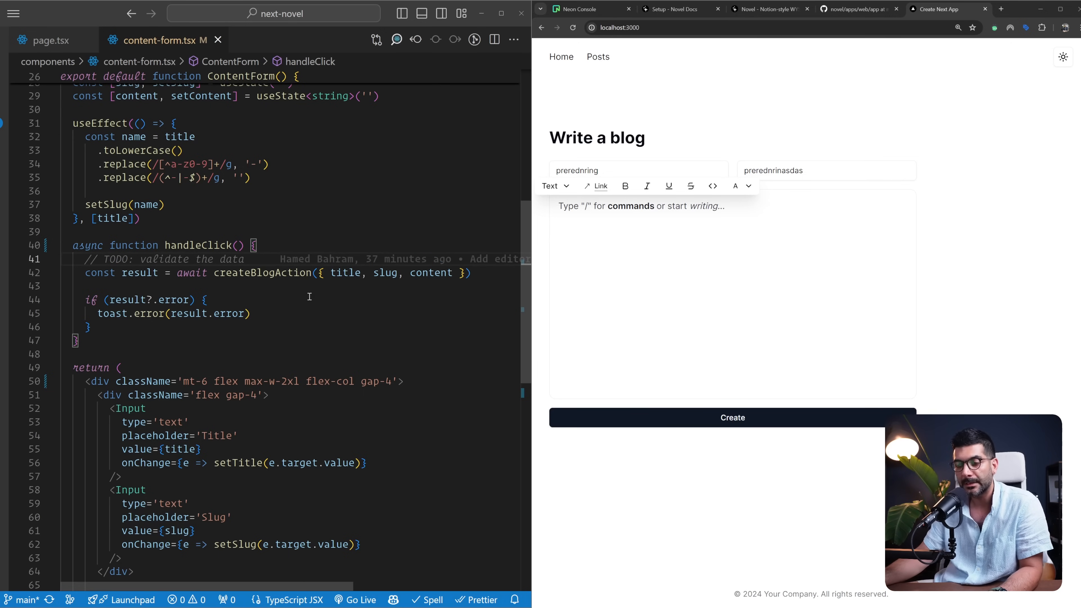
# Step: Jump from handleClick to the createBlogAction definition in lib/actions.ts
pyautogui.doubleClick(262, 273)
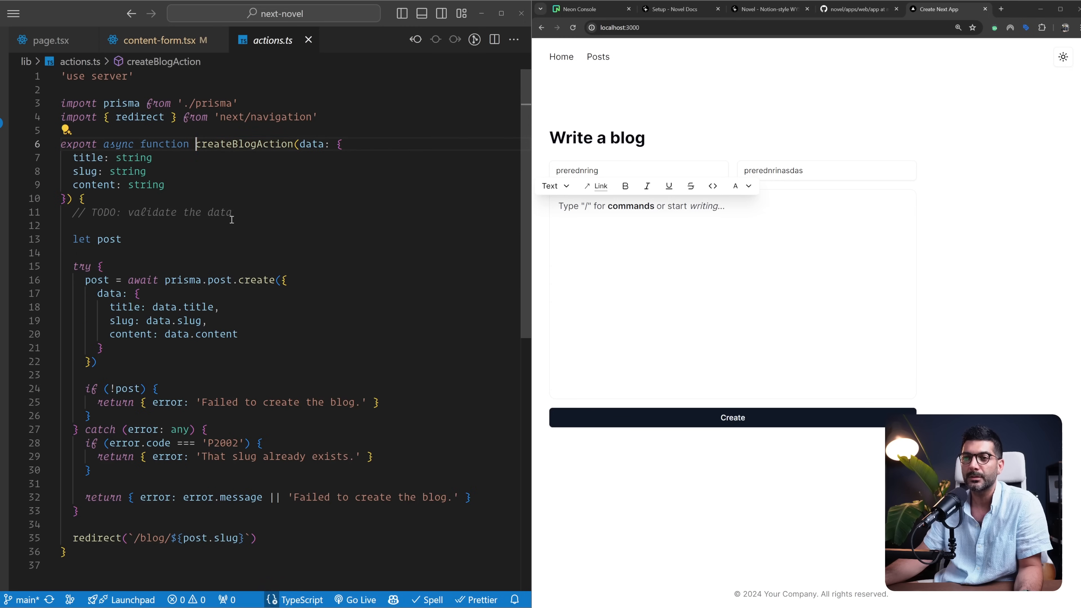
# Step: Locate actions.ts in the Explorer, then fold createBlogAction to highlight the 'use server' directive and unfold it
pyautogui.click(13, 12)
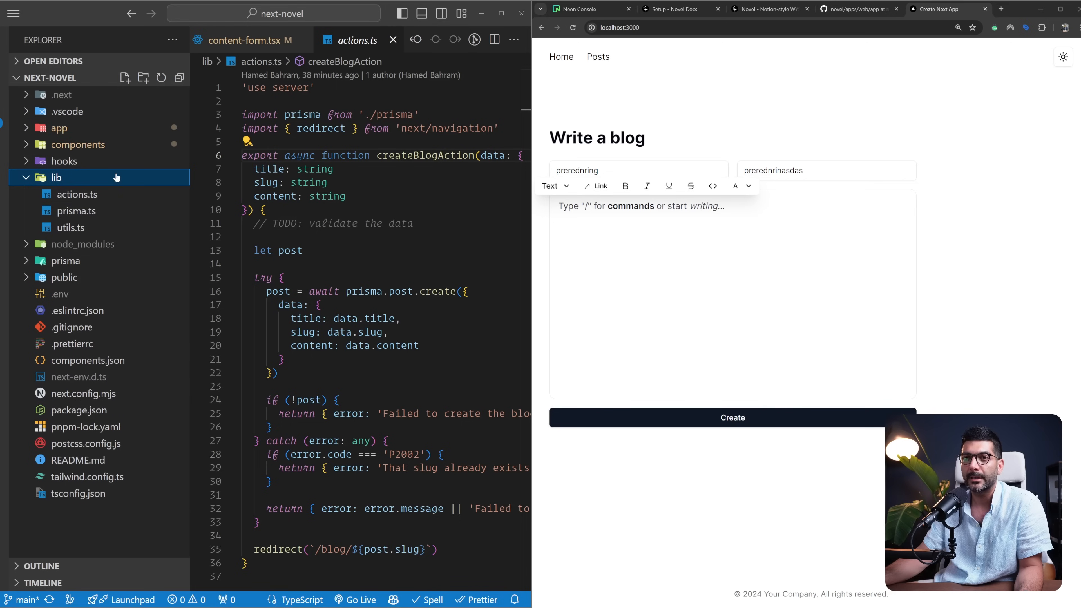
pyautogui.click(76, 194)
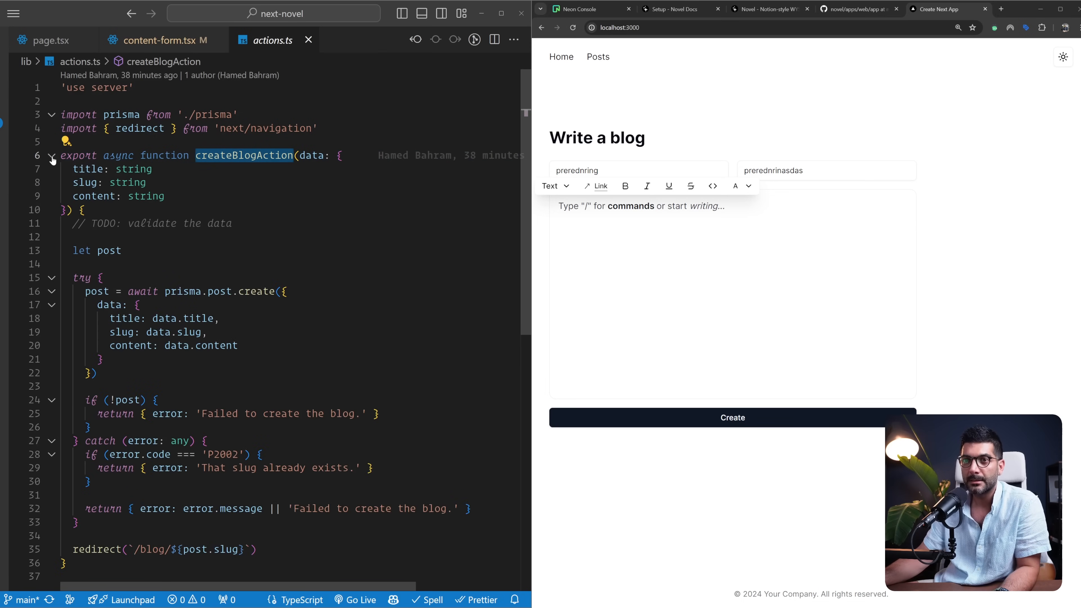
pyautogui.click(51, 156)
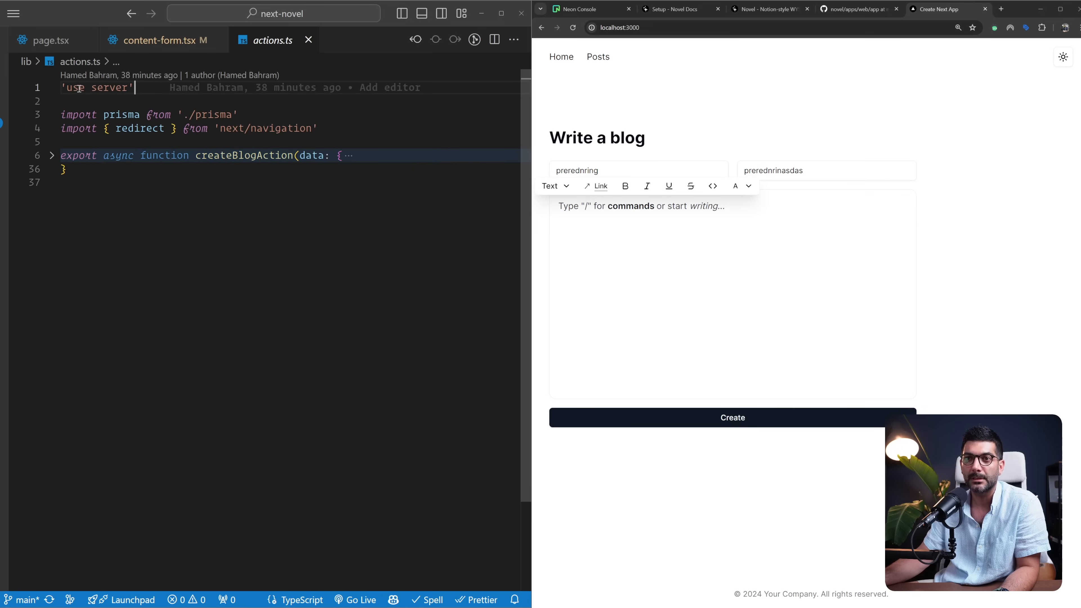
pyautogui.doubleClick(243, 155)
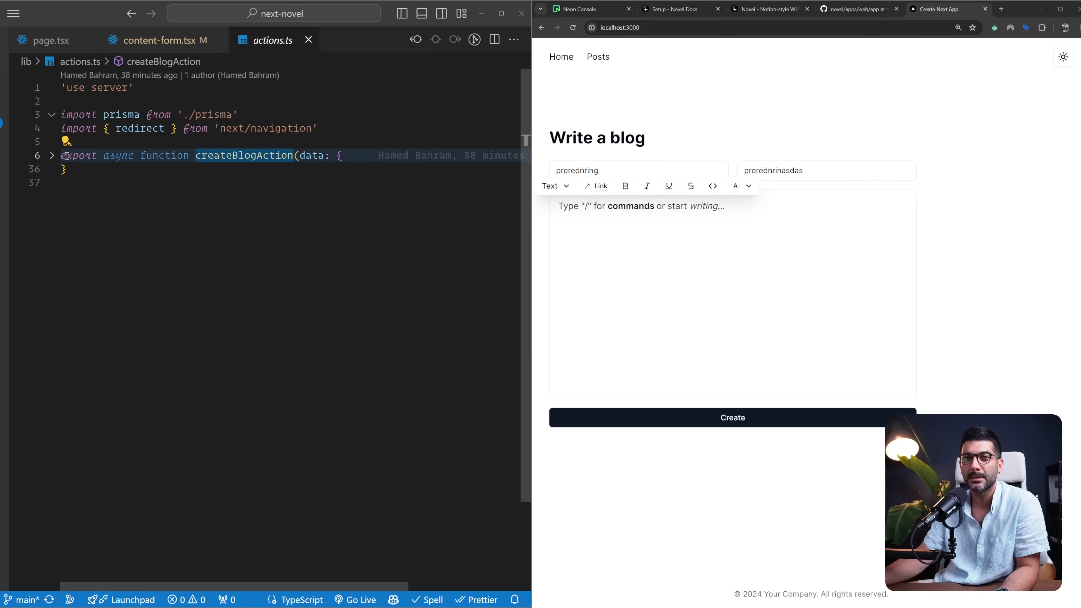
pyautogui.click(52, 155)
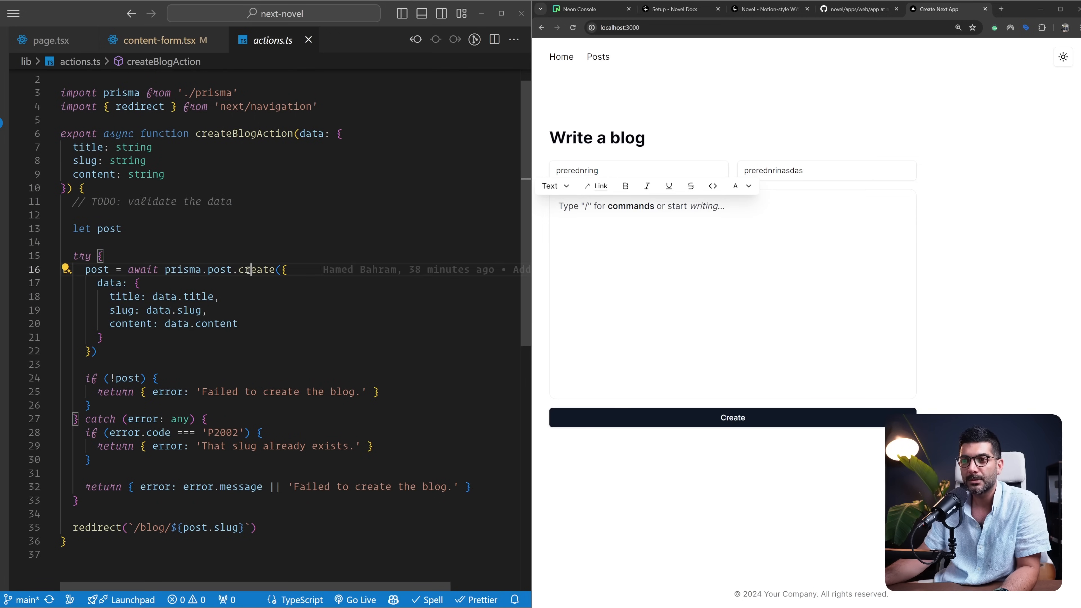
# Step: Highlight the prisma.post.create call and bring the project file tree back beside it
pyautogui.doubleClick(257, 270)
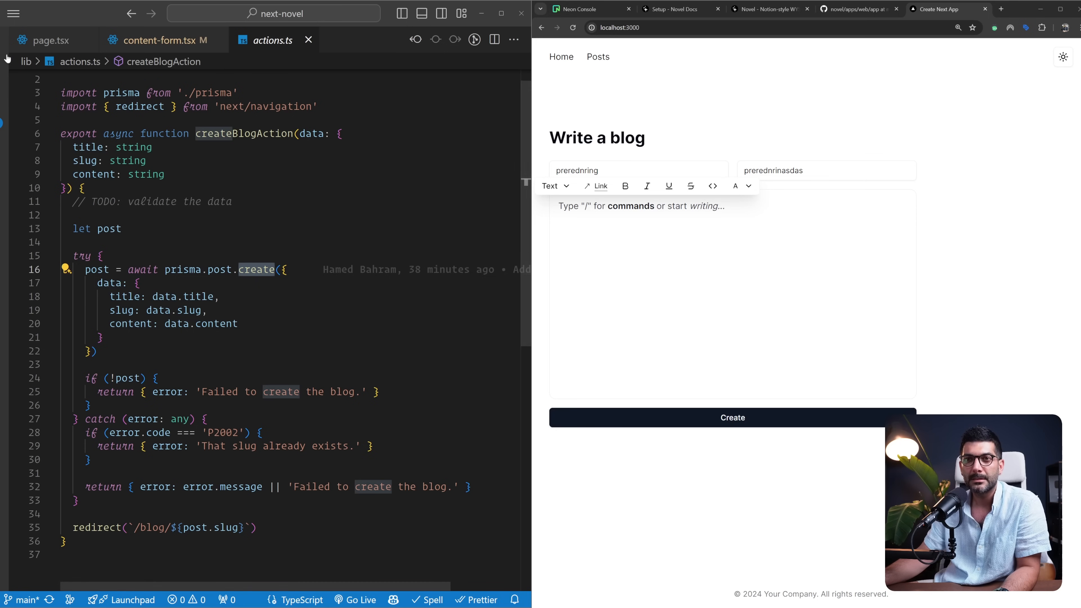
pyautogui.click(12, 13)
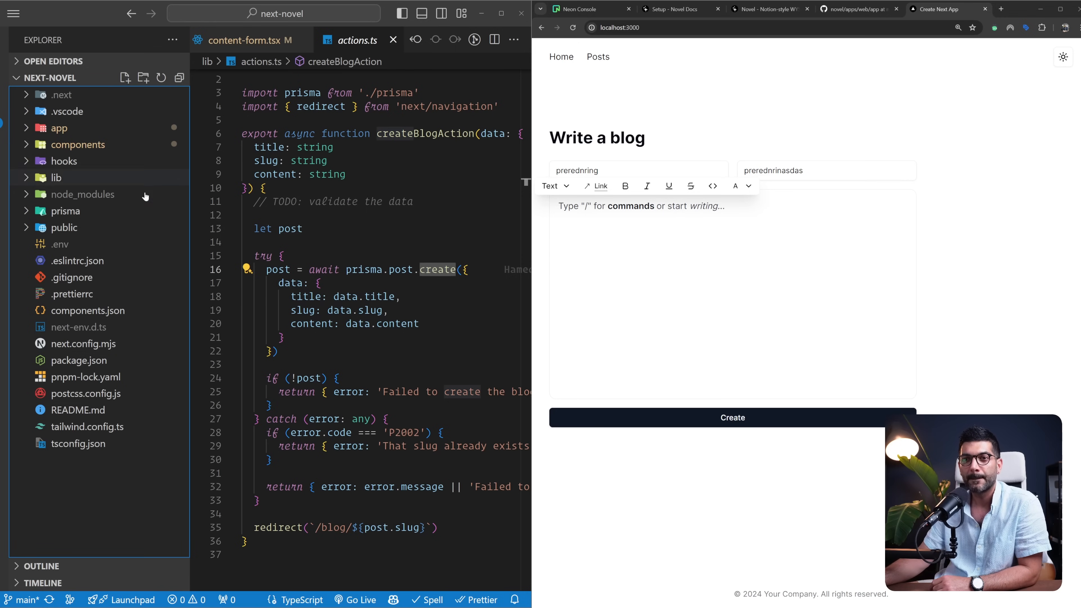
# Step: Show prisma/schema.prisma with the Post model and DATABASE_URL, then bring up the Neon Console
pyautogui.click(65, 210)
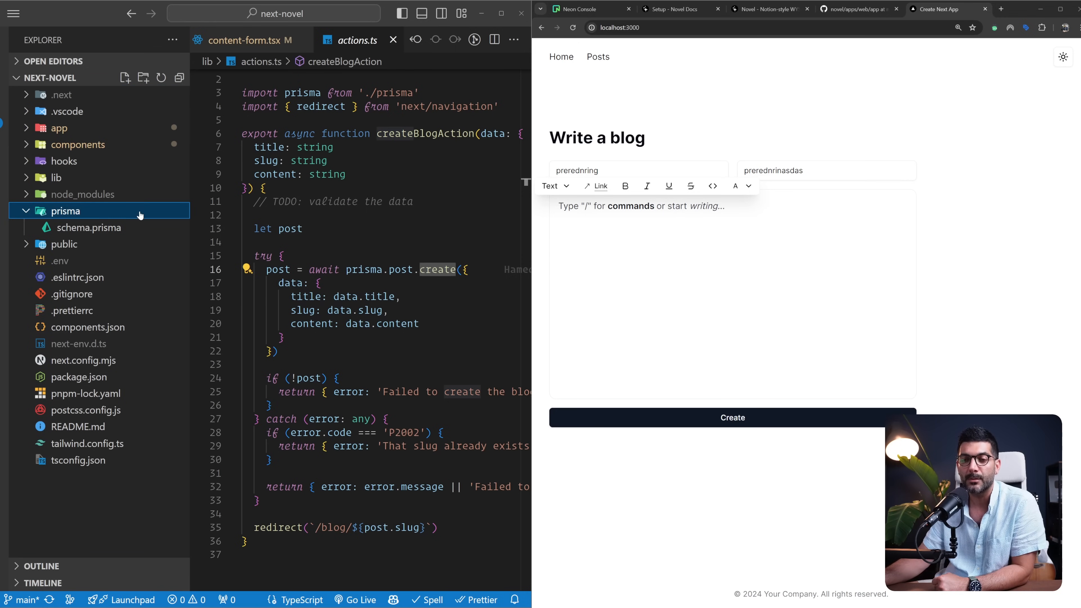
pyautogui.click(89, 228)
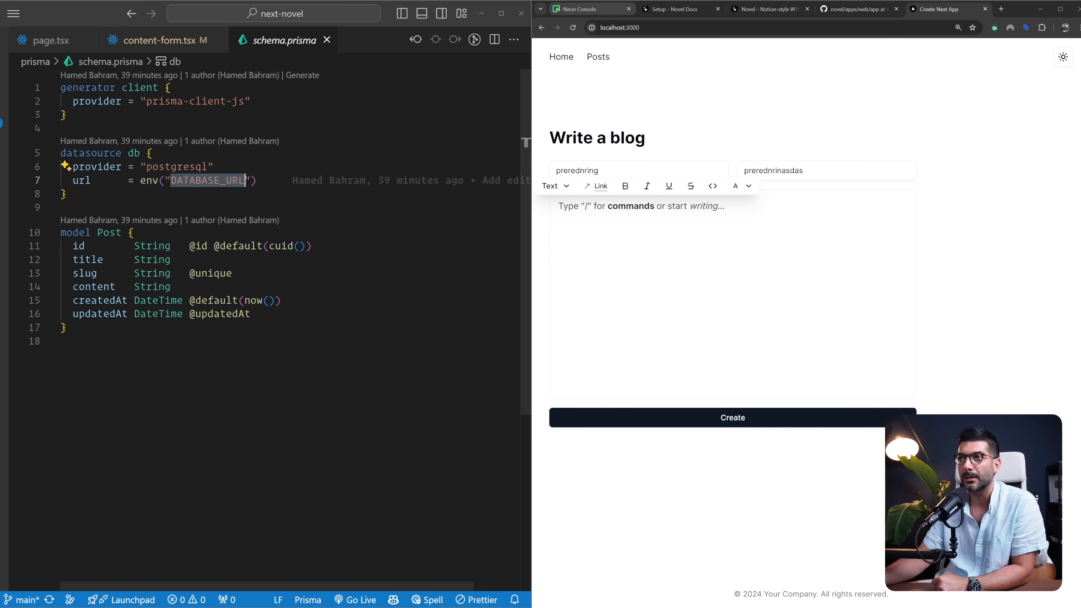
pyautogui.click(580, 9)
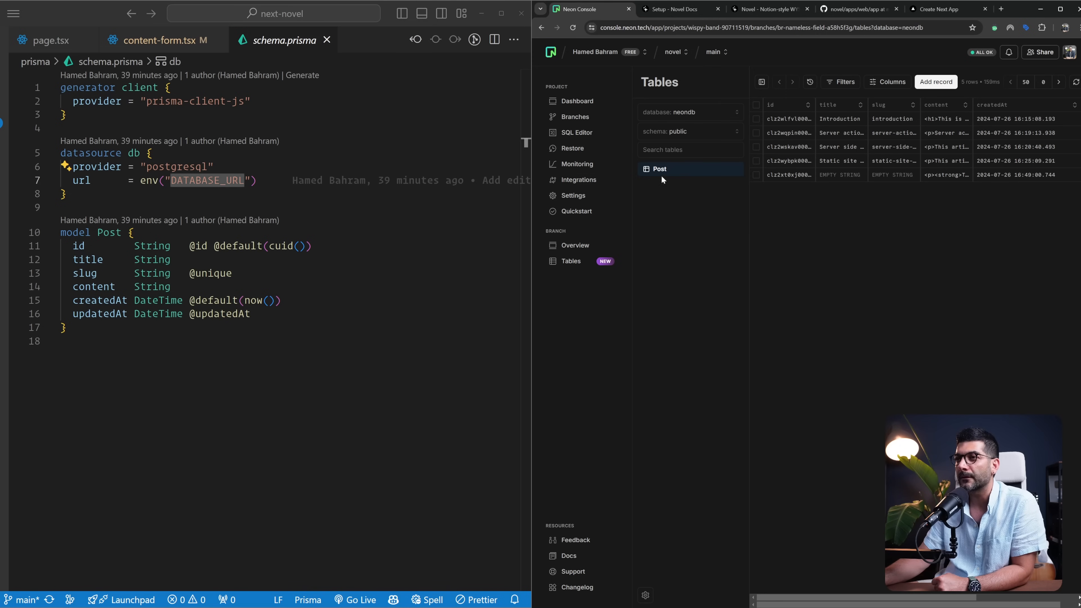
# Step: Choose the novel project from the Neon project switcher to show its dashboard and neondb connection string
pyautogui.click(674, 52)
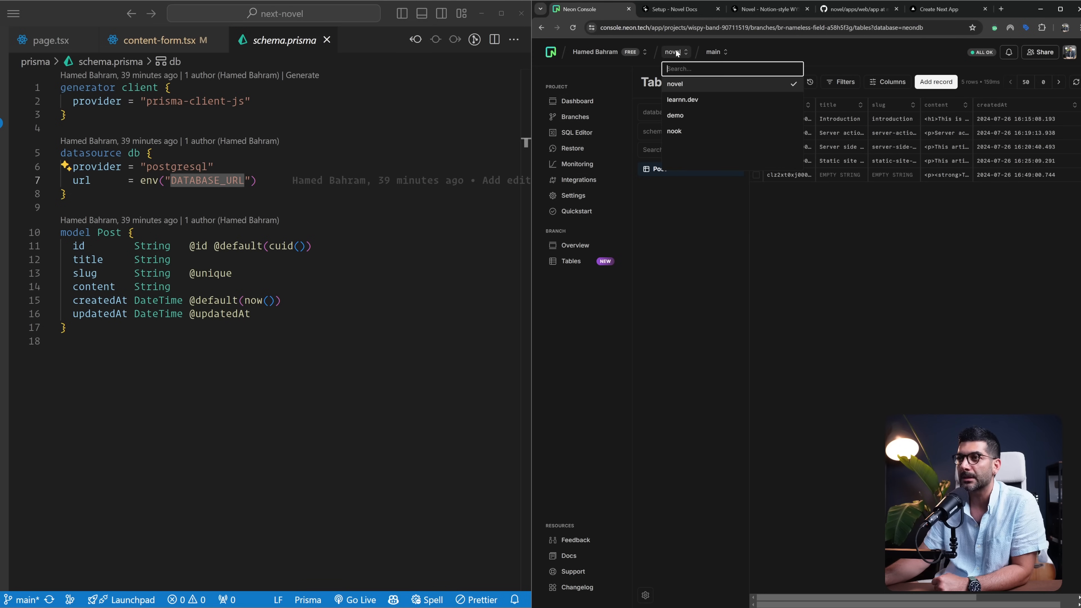
pyautogui.click(595, 52)
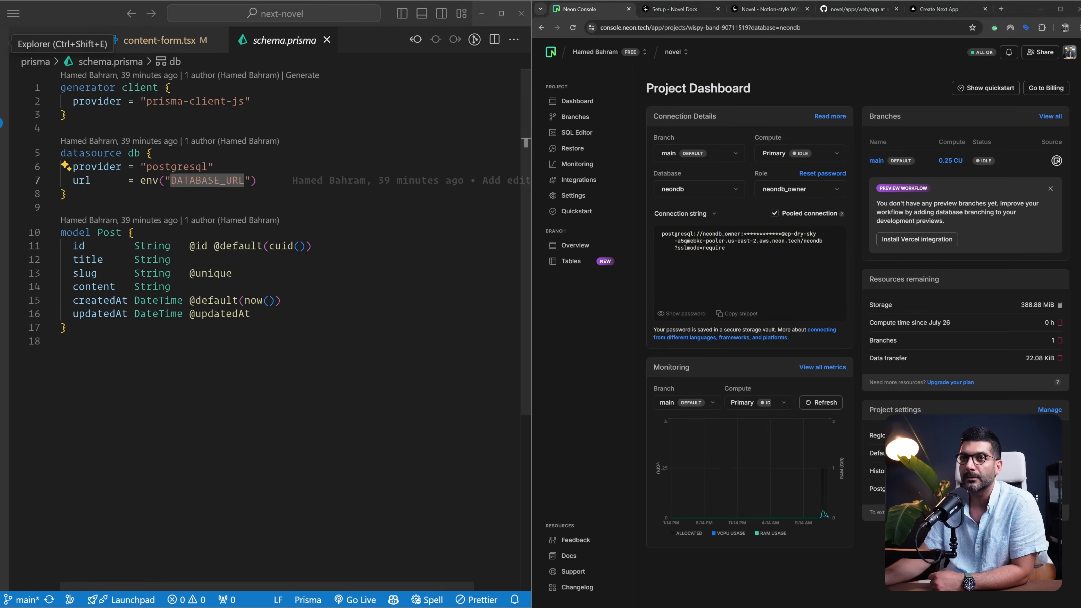
pyautogui.click(13, 13)
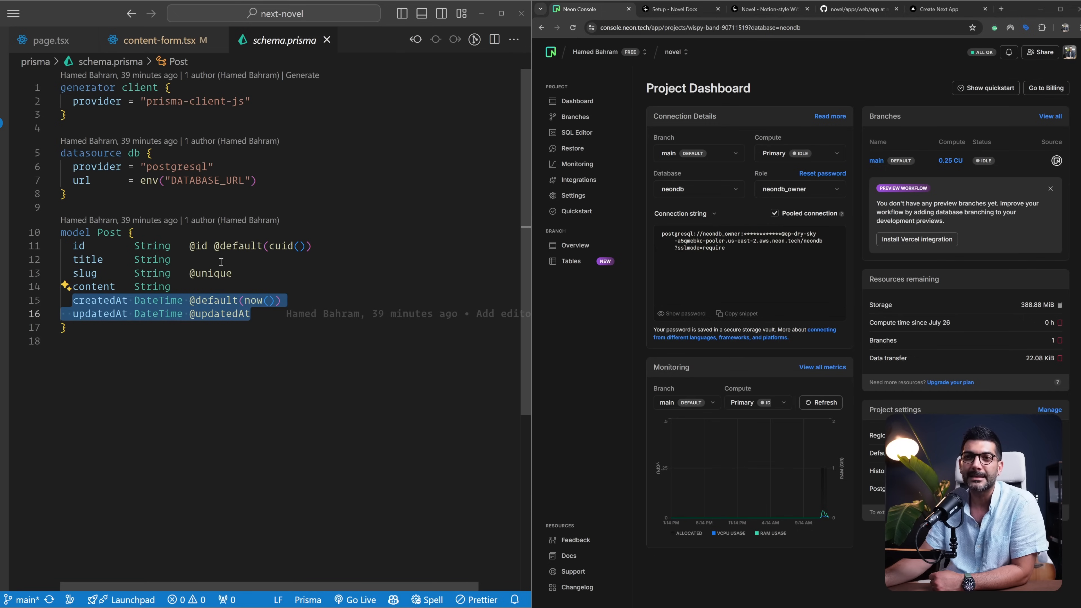
# Step: Review the Prisma client singleton with globalThis in lib/prisma.ts, then close the file
pyautogui.click(141, 40)
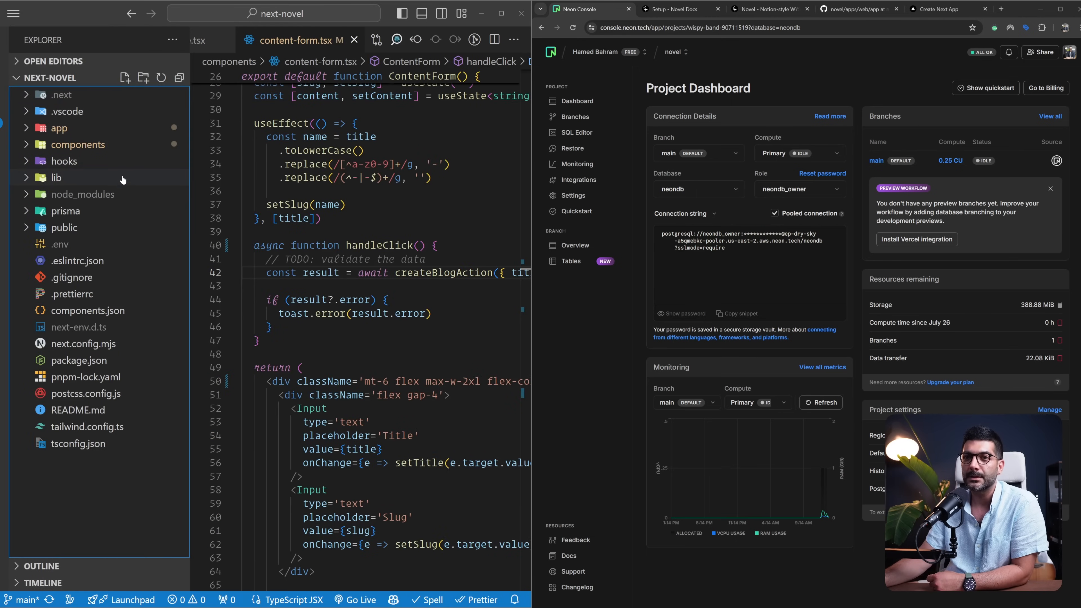
pyautogui.click(55, 177)
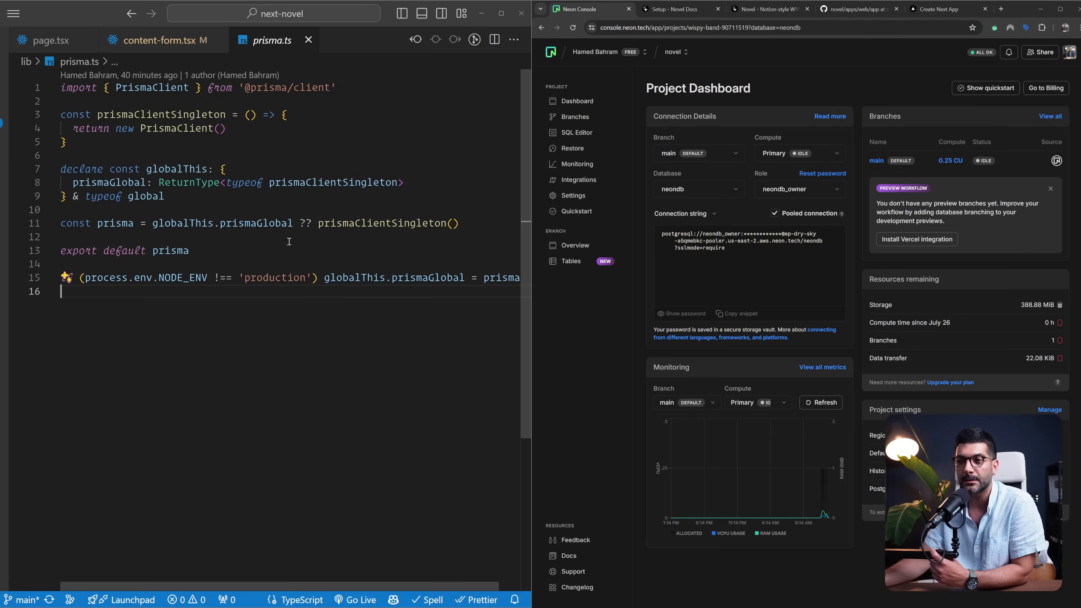
pyautogui.doubleClick(273, 277)
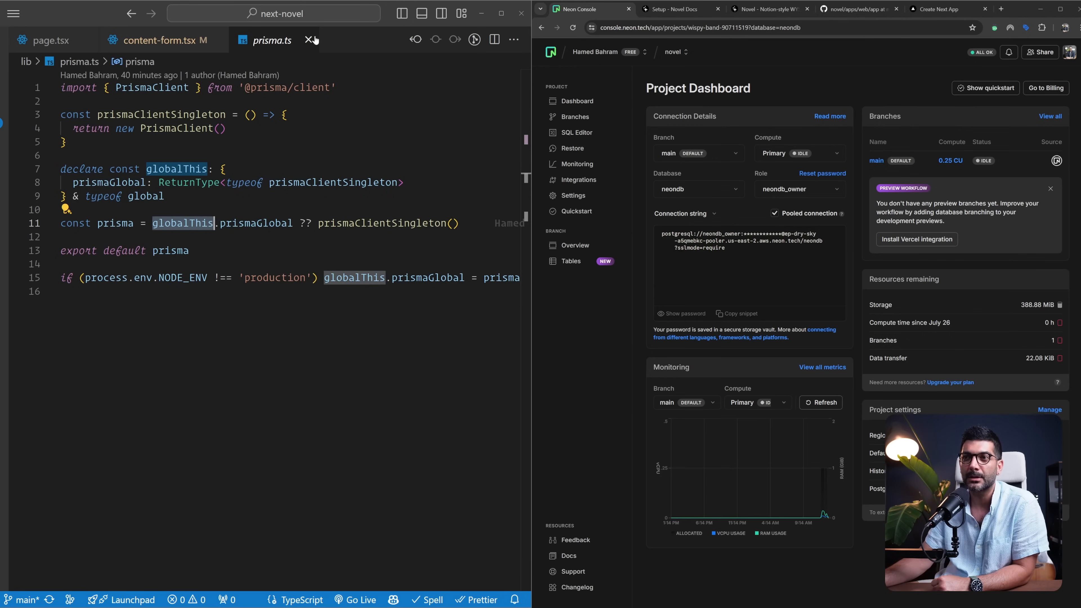
pyautogui.click(311, 40)
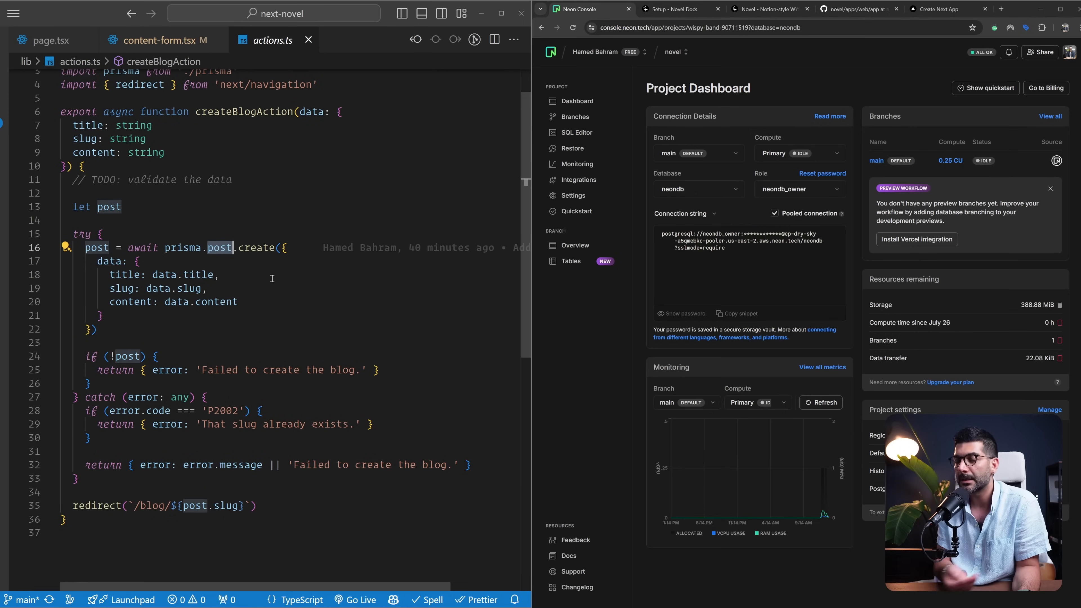
# Step: Highlight prisma.post.create and the P2002 duplicate-slug error code, checking the unique slug in the schema
pyautogui.doubleClick(257, 248)
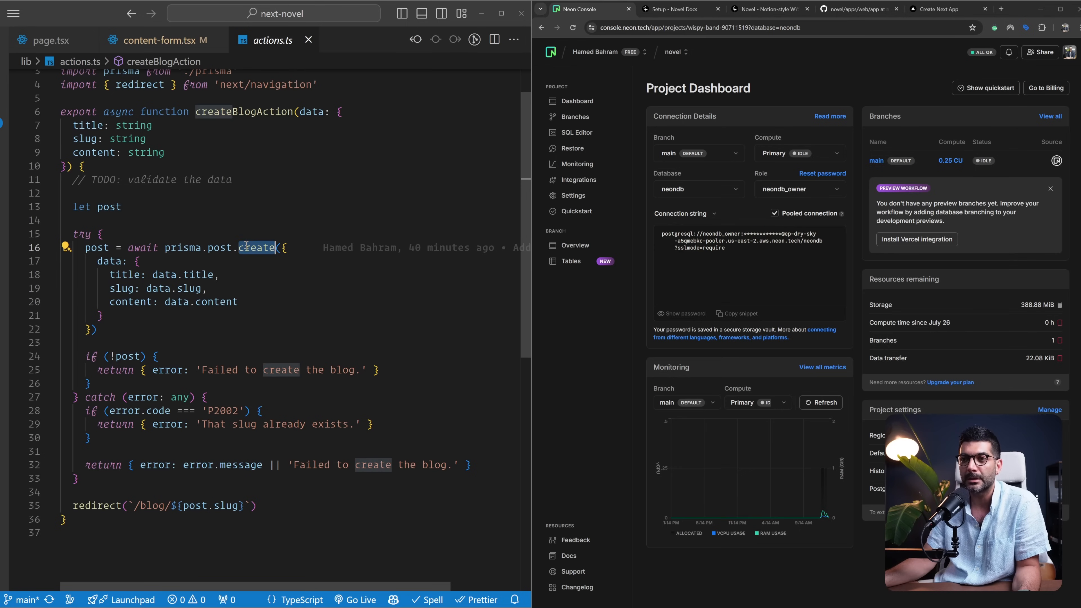
pyautogui.moveTo(111, 274); pyautogui.dragTo(237, 301)
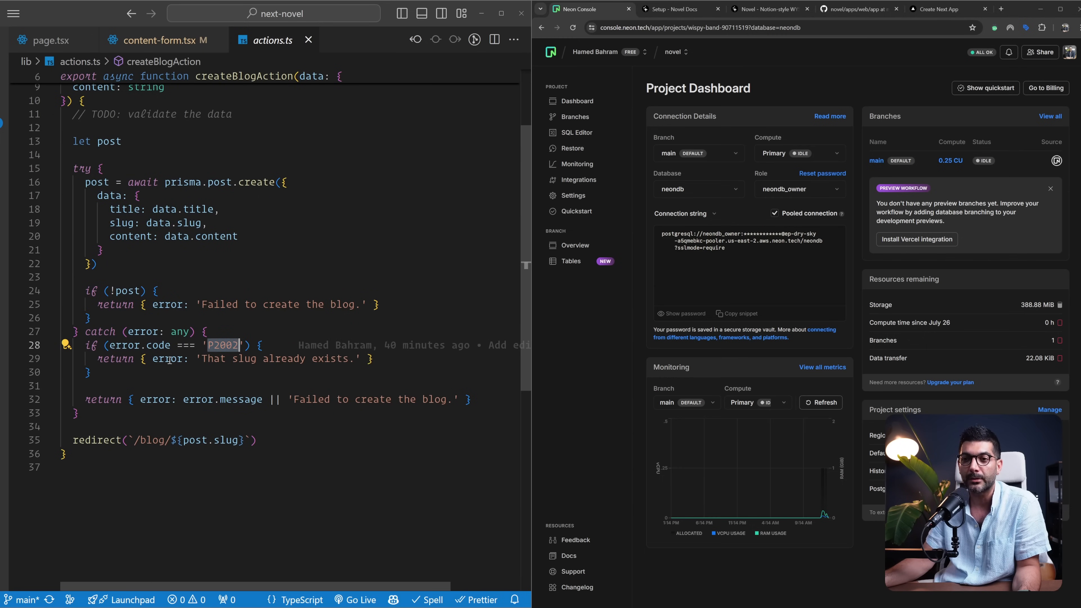
pyautogui.doubleClick(156, 345)
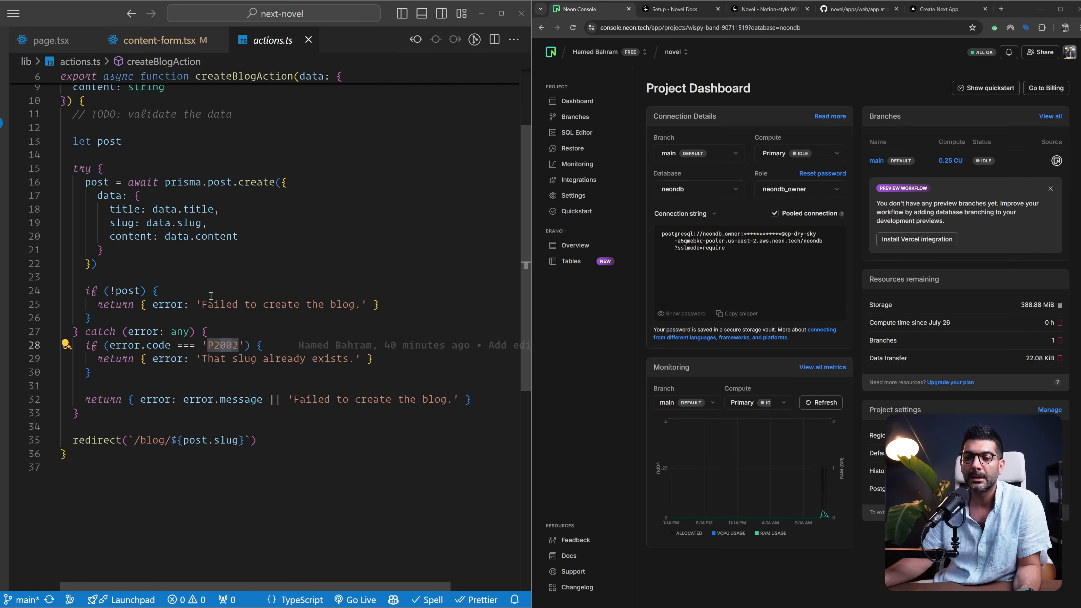
pyautogui.click(13, 13)
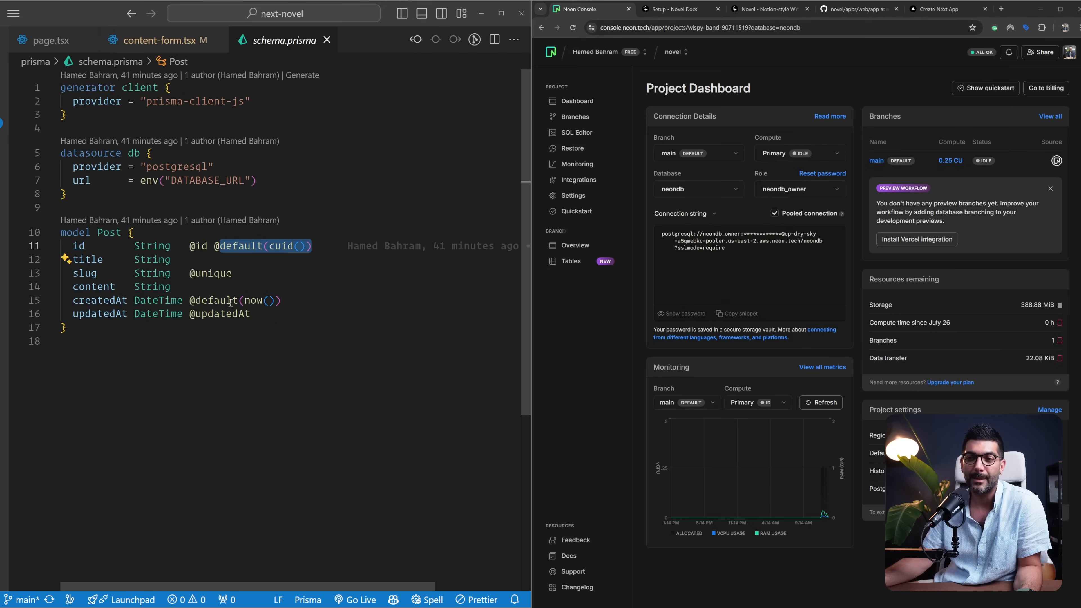
pyautogui.click(283, 40)
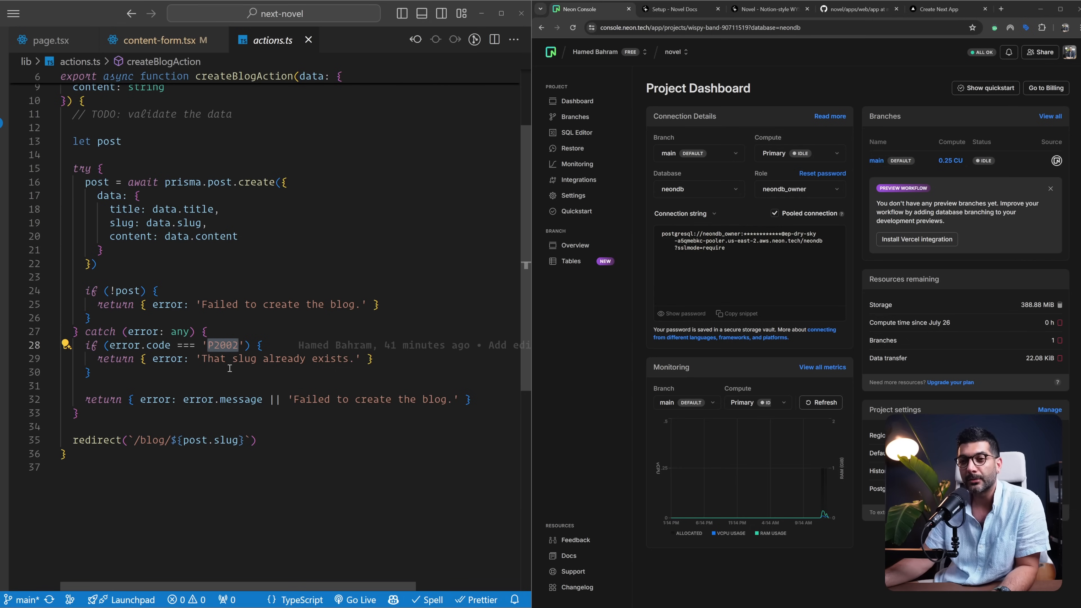
# Step: Highlight the 'slug already exists' message and the redirect to /blog/${post.slug}
pyautogui.moveTo(205, 359); pyautogui.dragTo(352, 358)
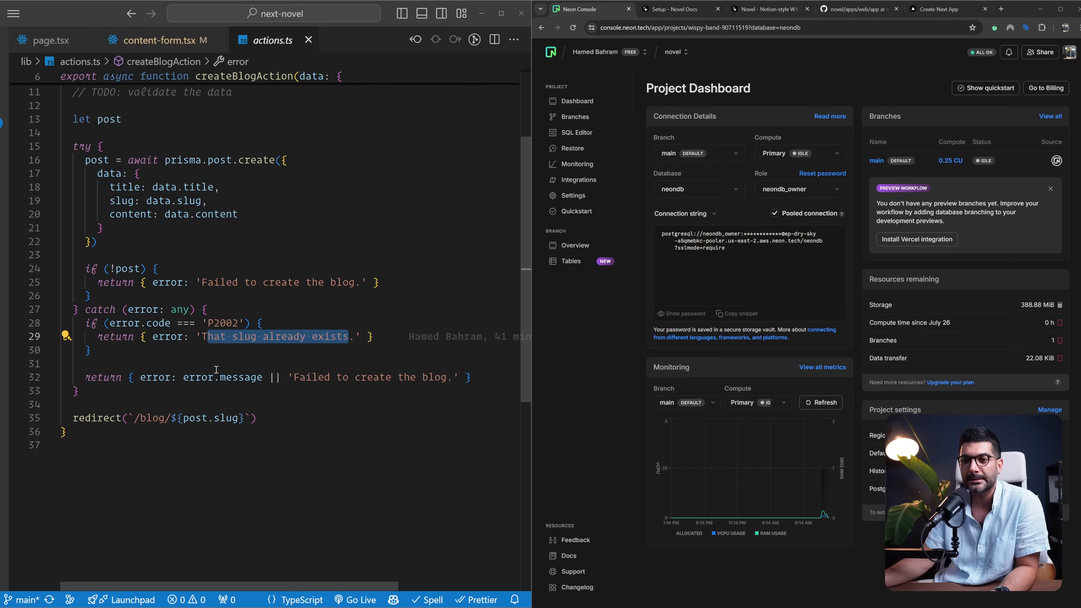
pyautogui.moveTo(96, 145); pyautogui.dragTo(79, 391)
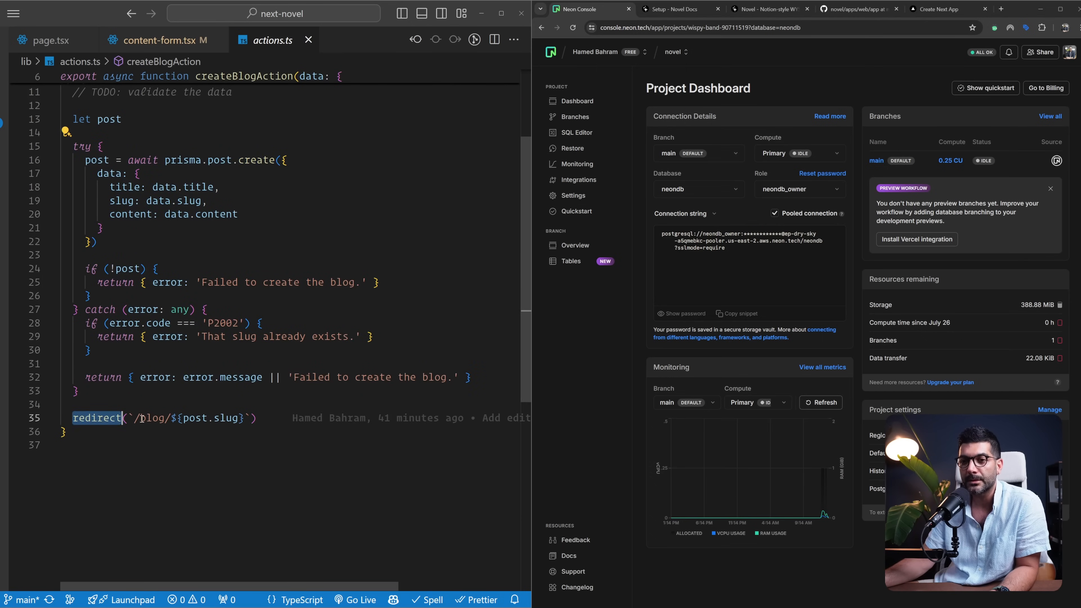
pyautogui.moveTo(207, 418)
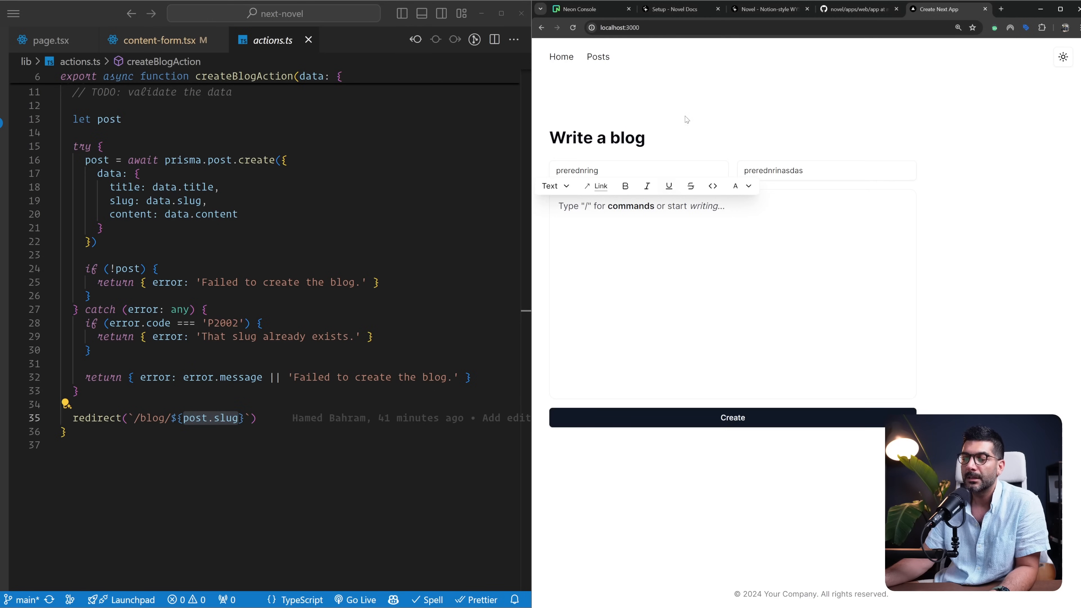
pyautogui.moveTo(646, 98)
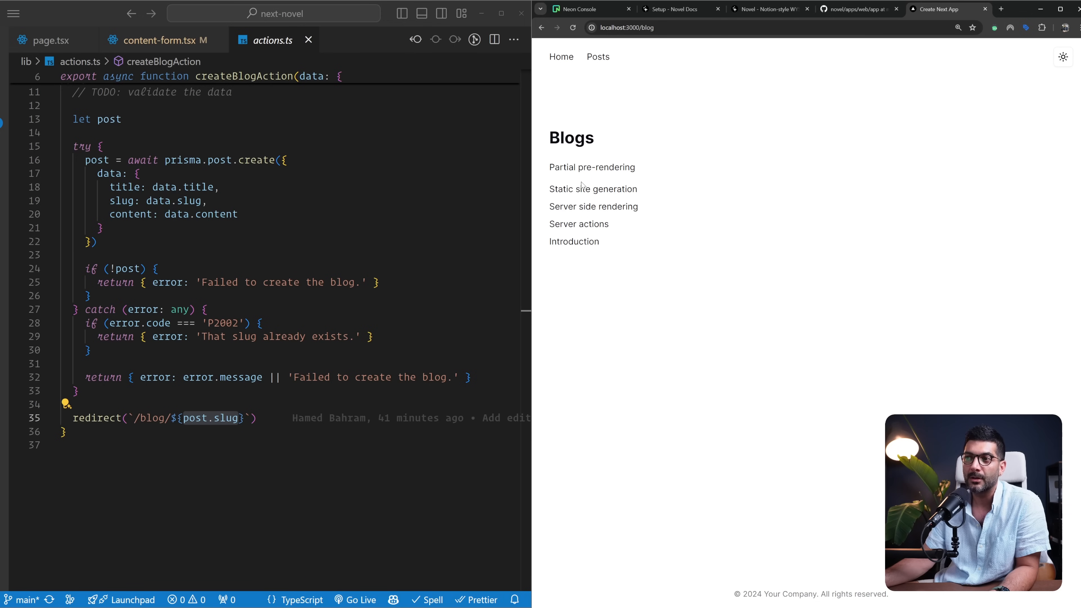
# Step: View the Server side rendering post, then show app/blog/page.tsx with its Link to each post's slug
pyautogui.click(591, 167)
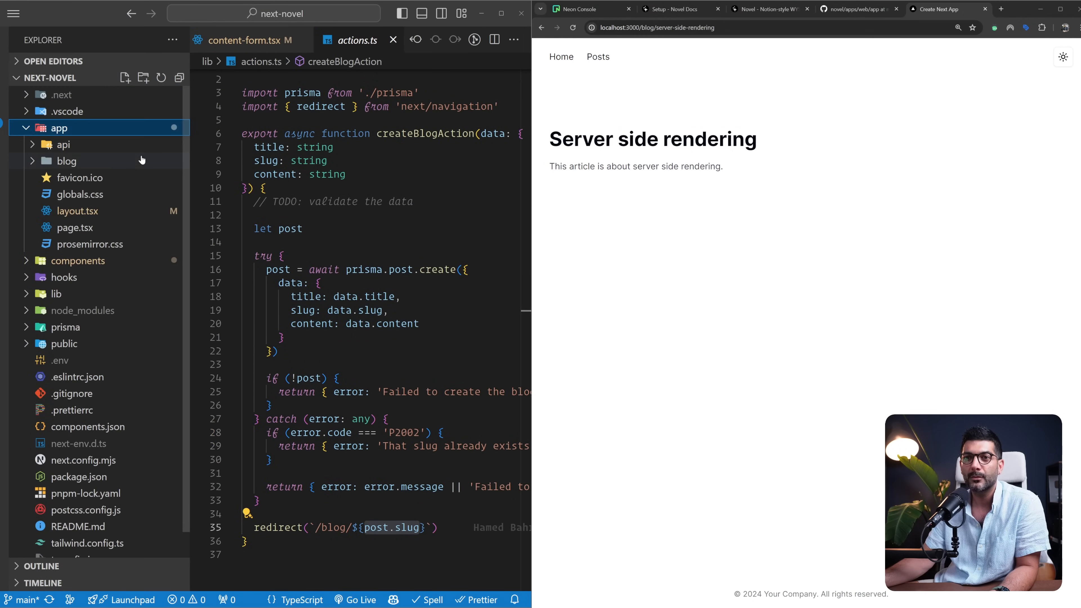
pyautogui.click(67, 160)
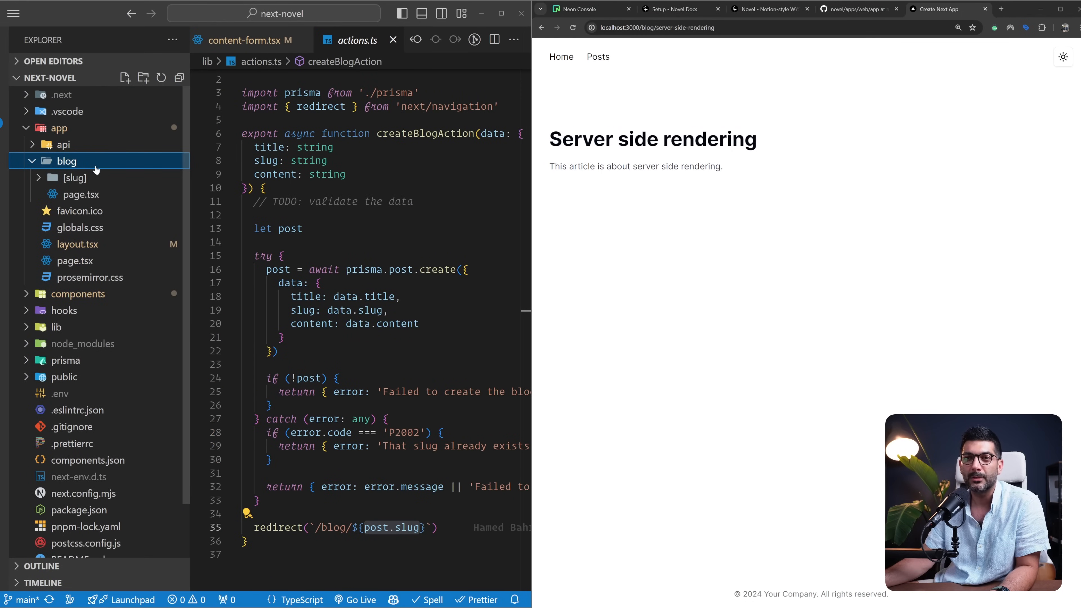
pyautogui.click(80, 194)
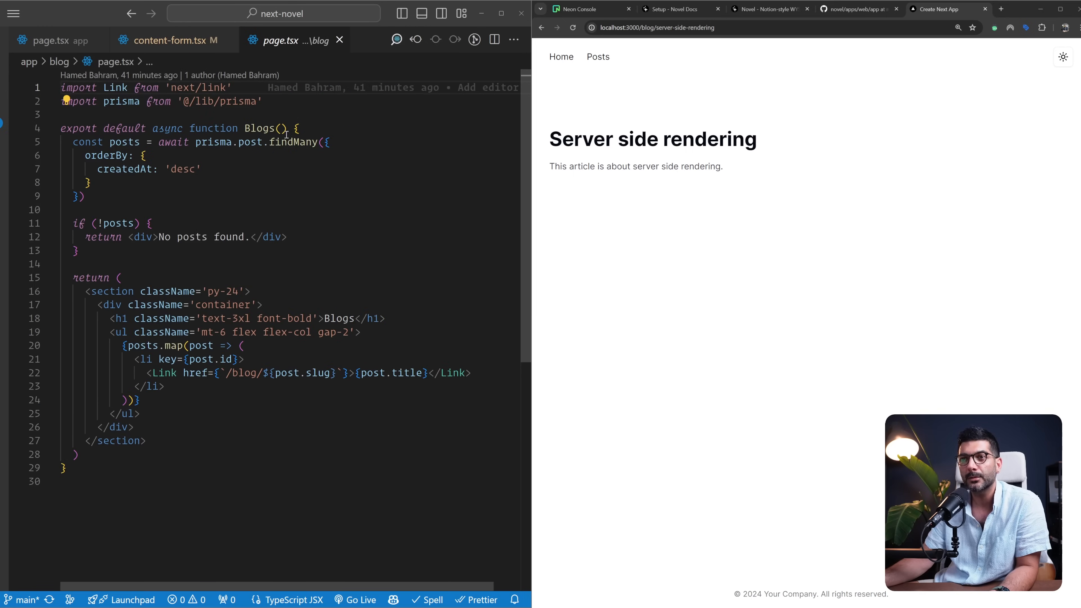
pyautogui.doubleClick(294, 142)
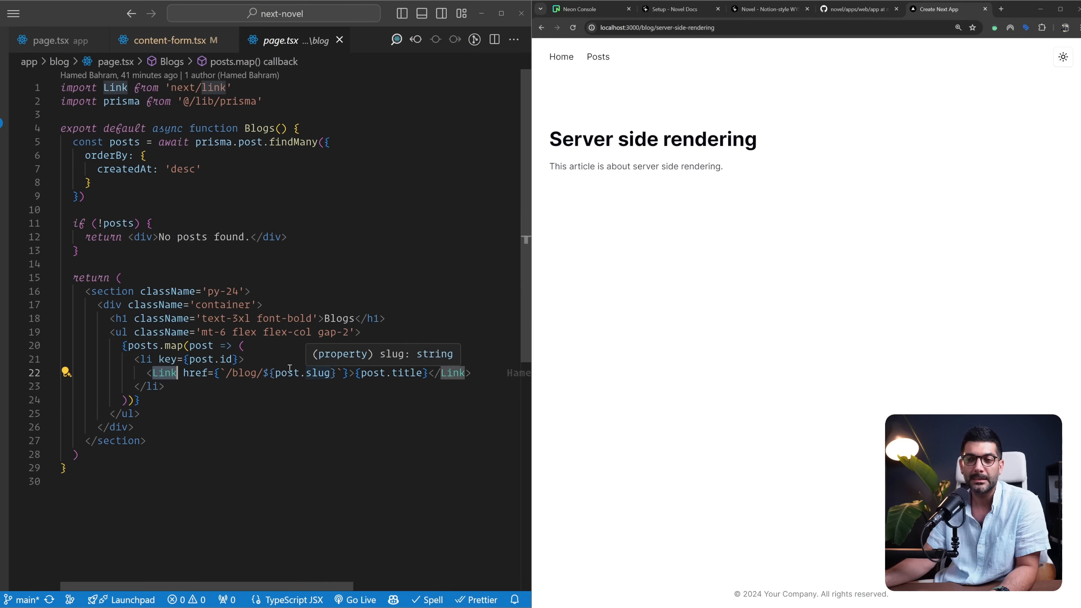
pyautogui.click(12, 13)
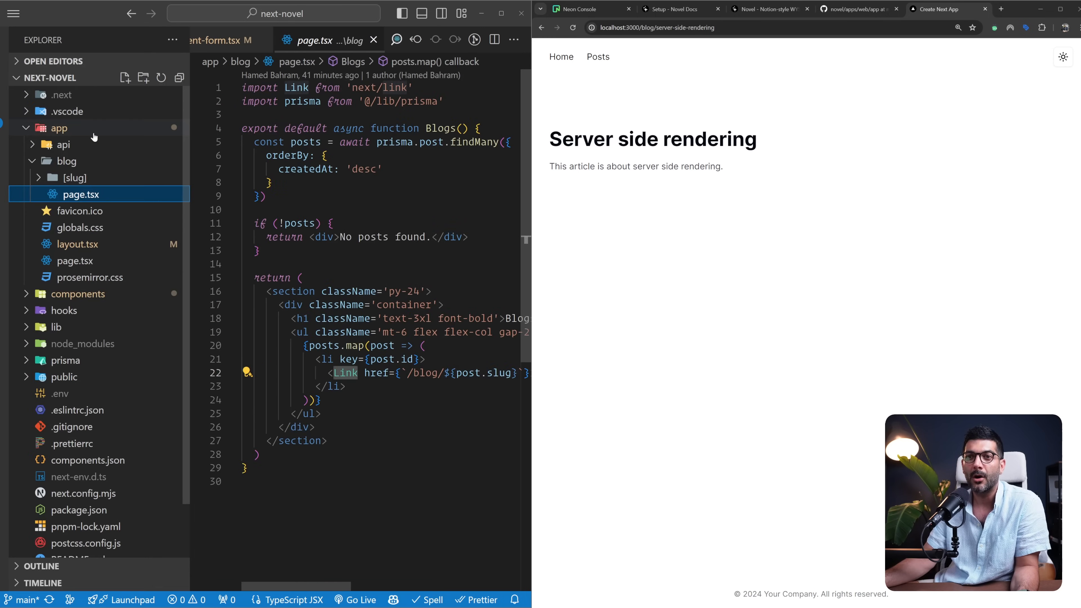
# Step: Show app/blog/[slug]/page.tsx and highlight params.slug feeding the findUnique query
pyautogui.click(75, 177)
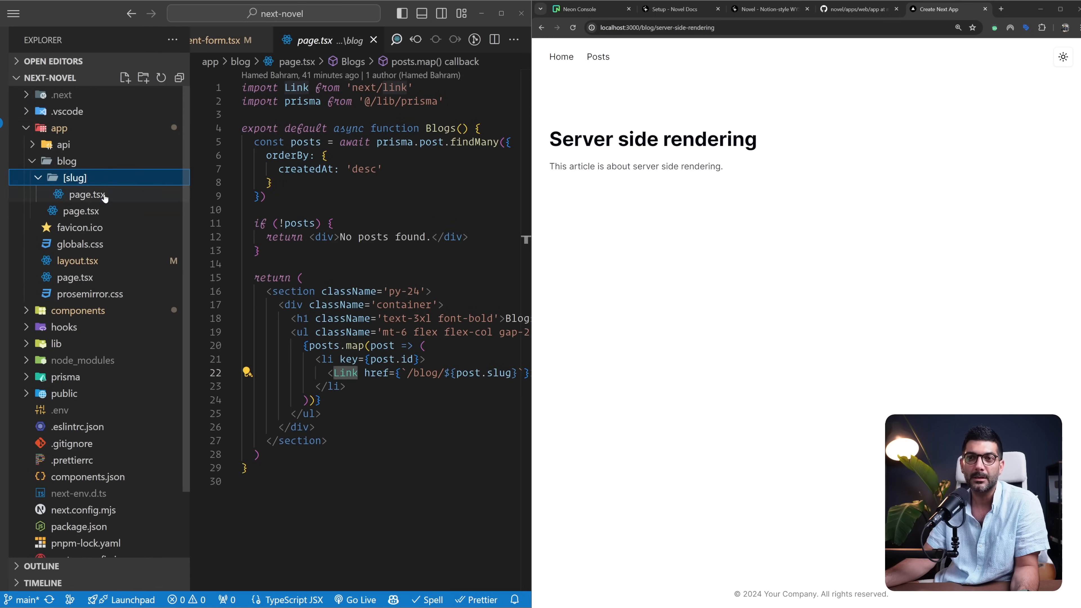
pyautogui.click(86, 194)
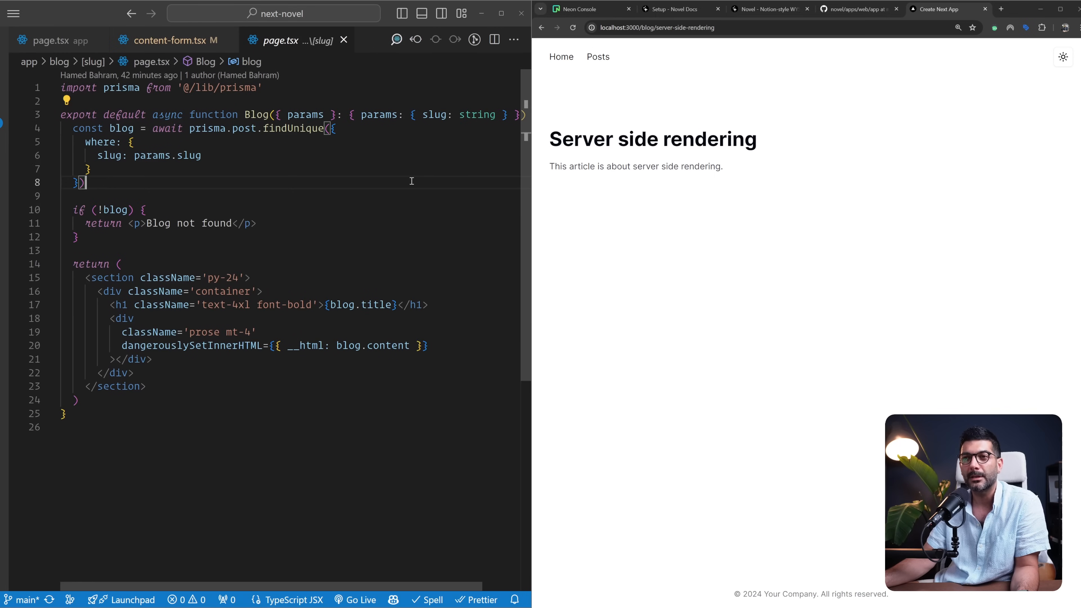
pyautogui.doubleClick(304, 114)
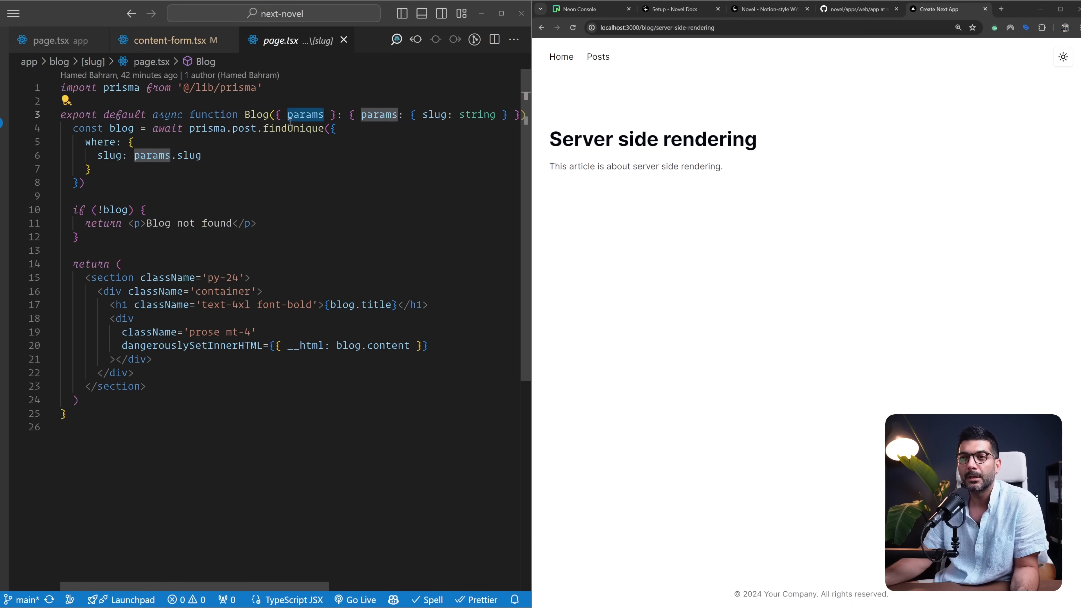
pyautogui.click(256, 114)
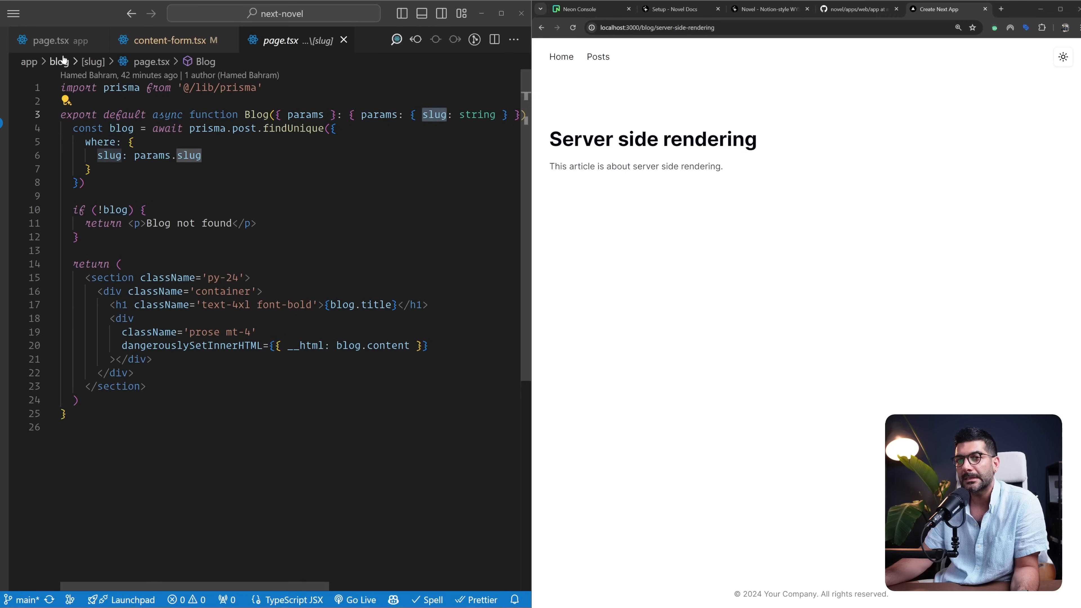
pyautogui.click(13, 13)
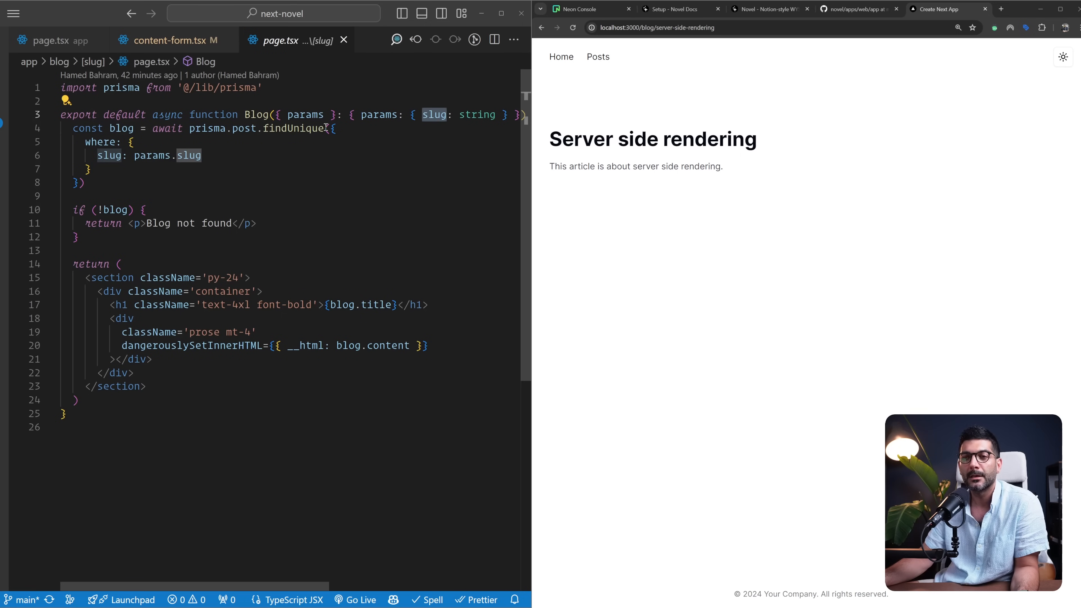
pyautogui.doubleClick(255, 115)
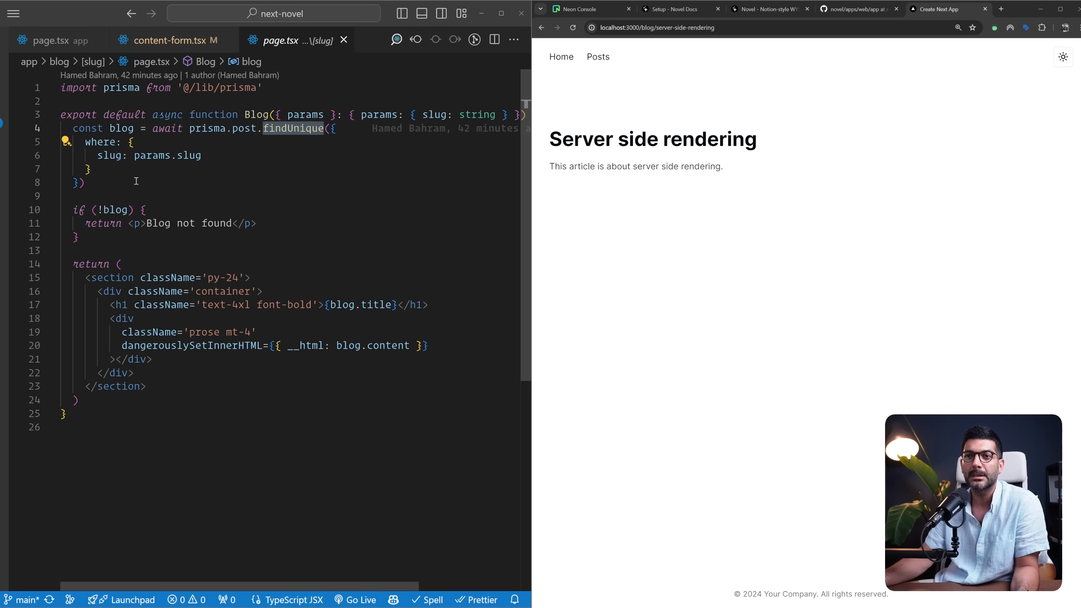
pyautogui.moveTo(100, 142)
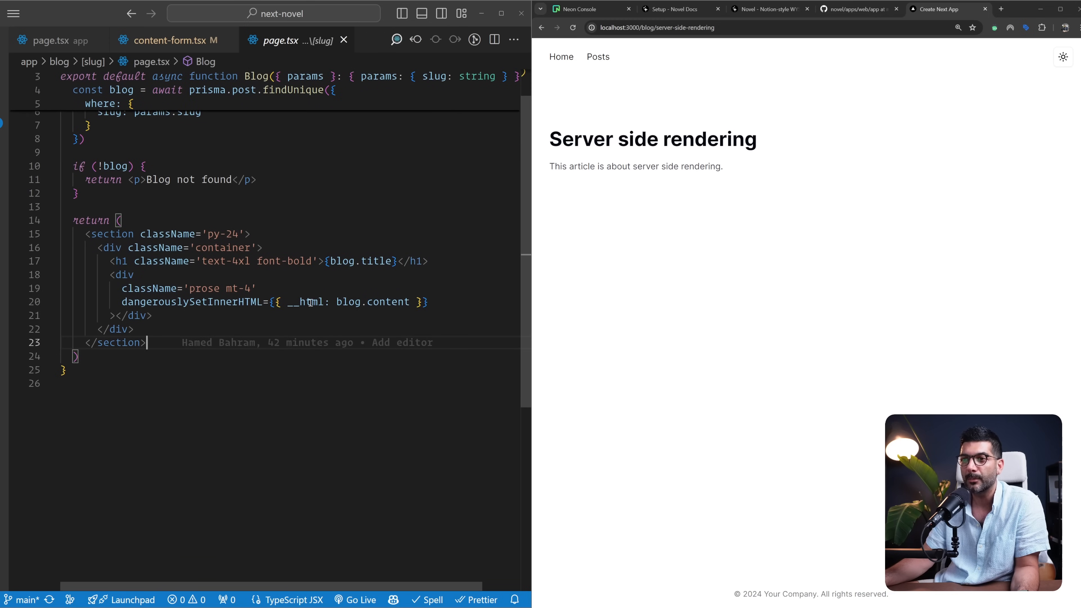
# Step: Highlight blog.title and the 'prose mt-4' className, then head to the Tailwind CSS site
pyautogui.doubleClick(376, 261)
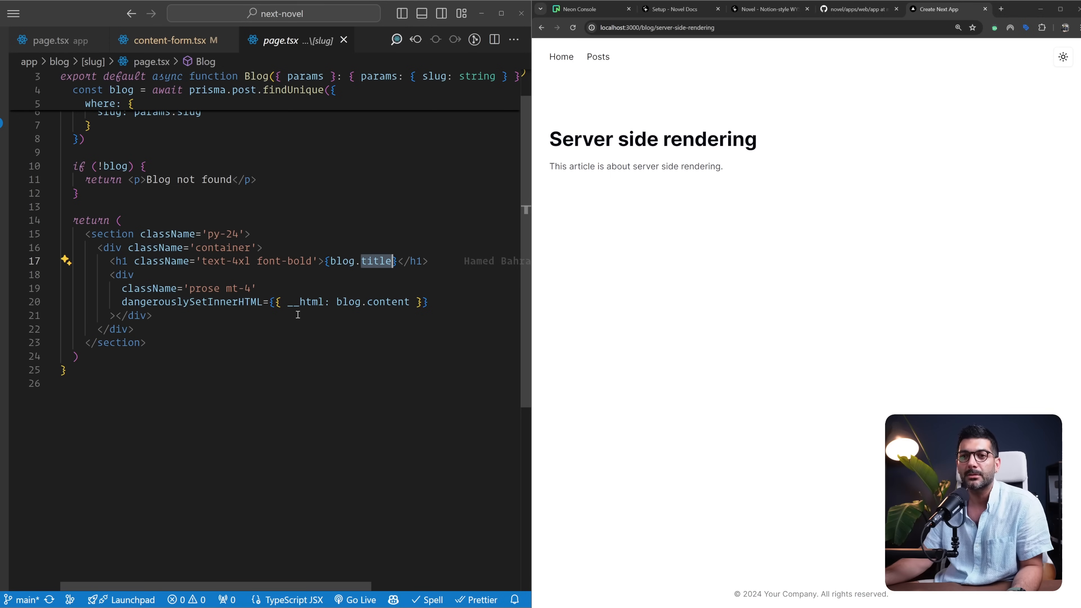
pyautogui.doubleClick(192, 302)
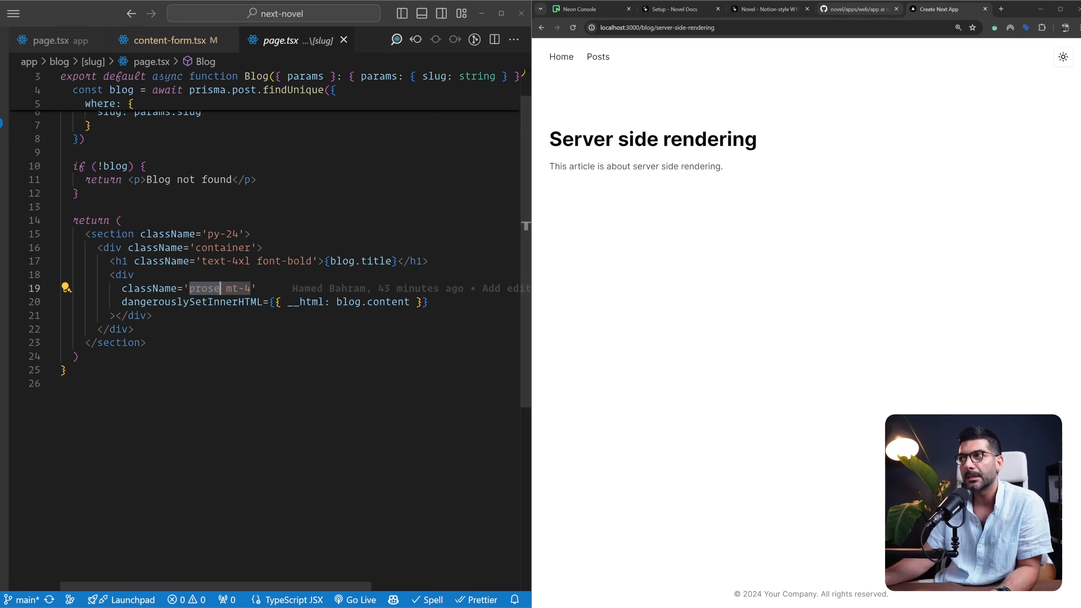
pyautogui.click(1001, 9)
pyautogui.write('tailwindcss.com')
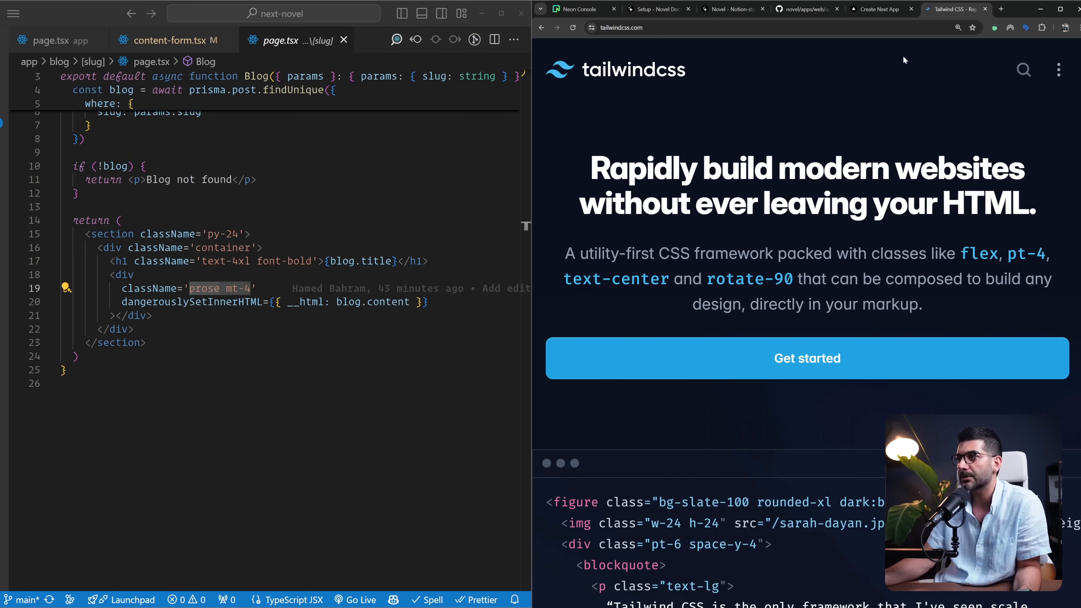
pyautogui.moveTo(878, 104)
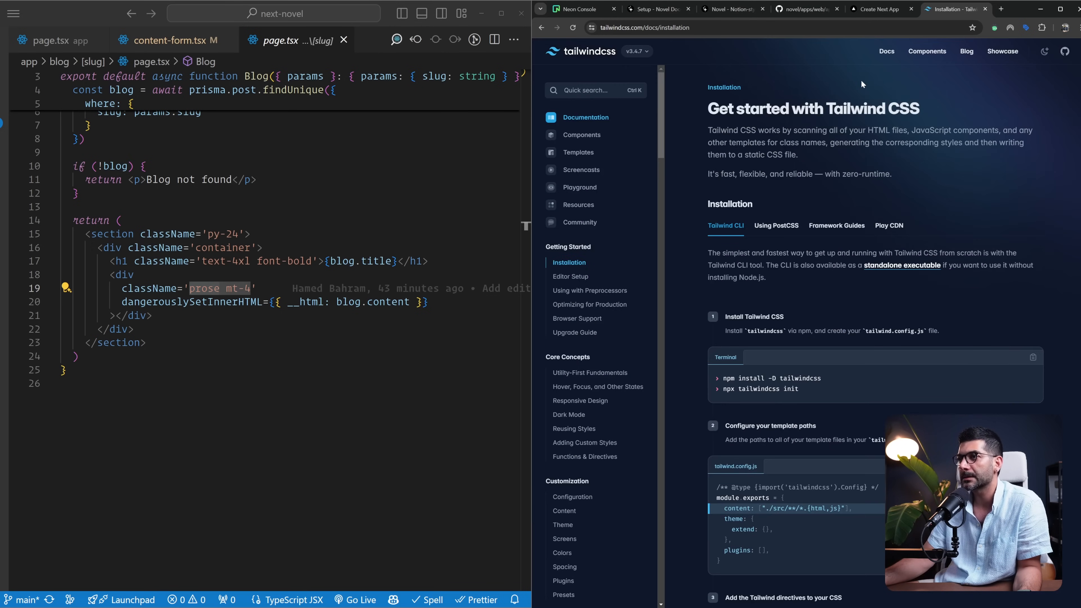
# Step: Search 'typography' in Tailwind docs, select the prose article example, then show the project file tree
pyautogui.write('typ')
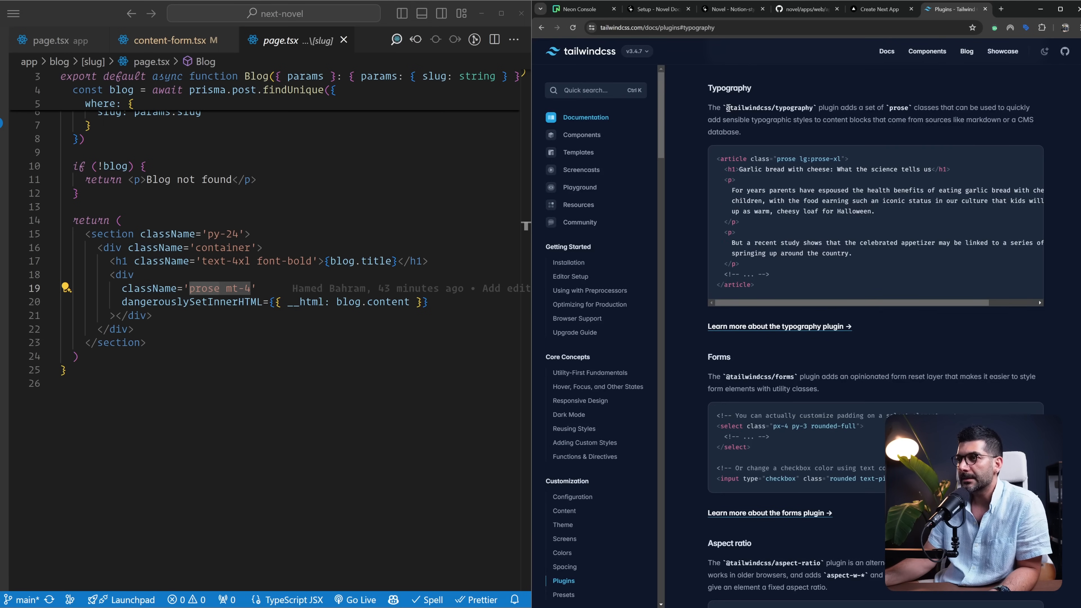
pyautogui.doubleClick(769, 108)
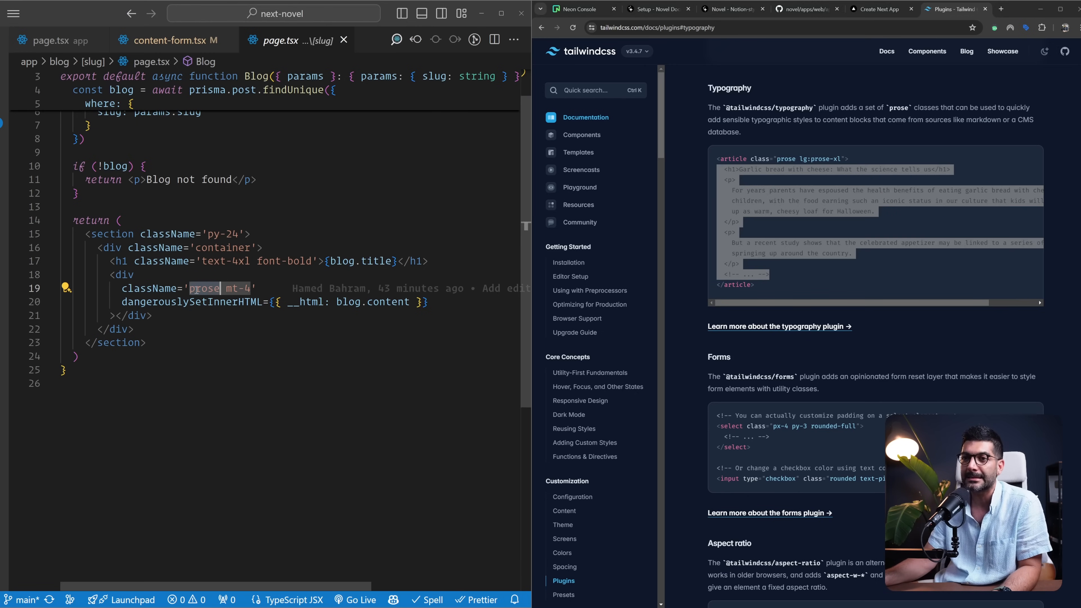
pyautogui.click(12, 12)
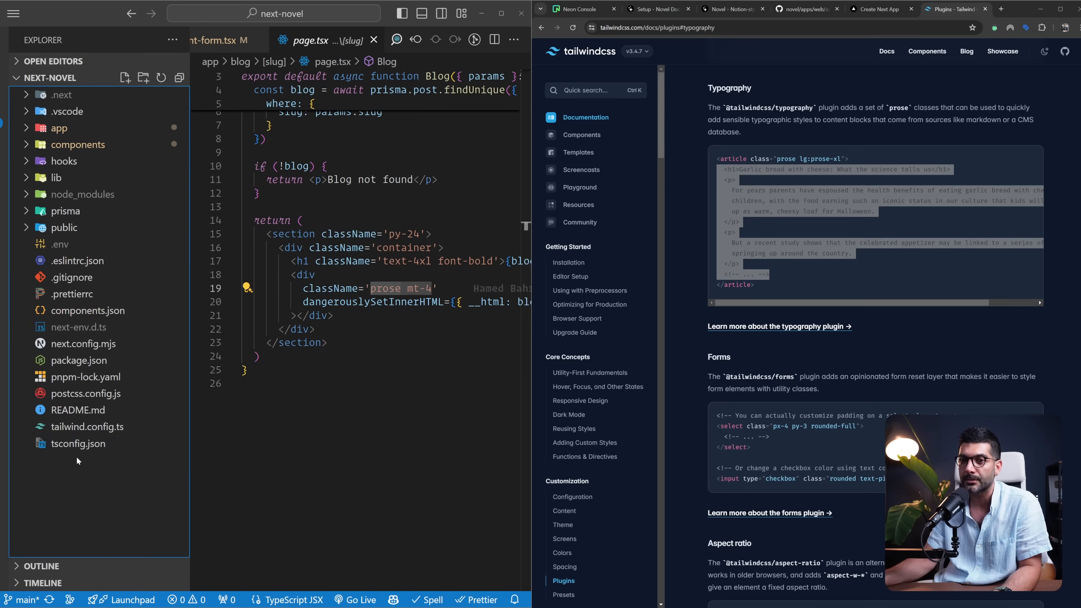
pyautogui.click(87, 426)
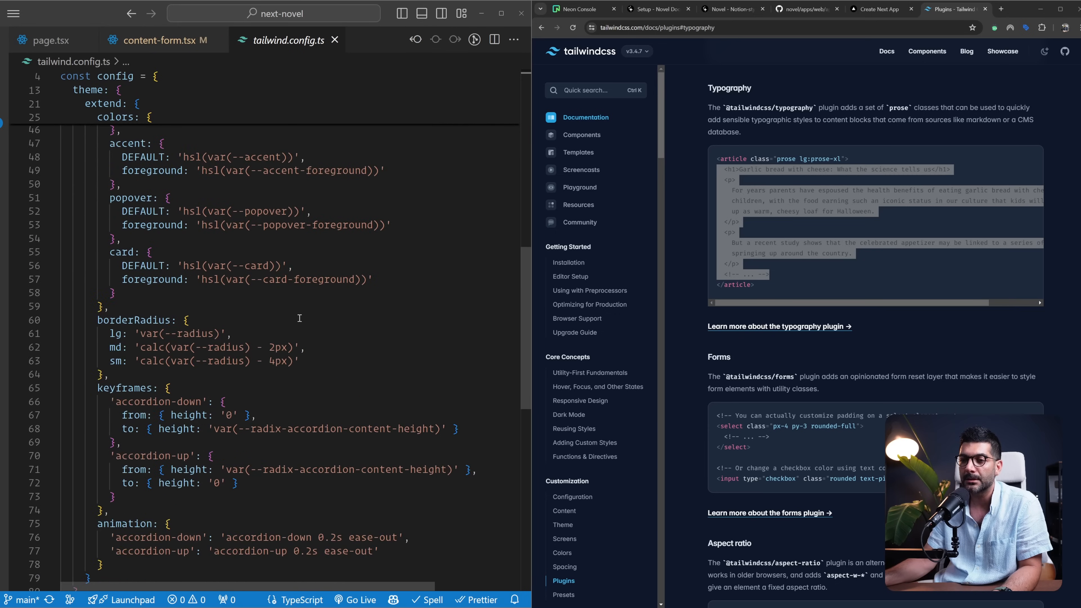
pyautogui.scroll(-3)
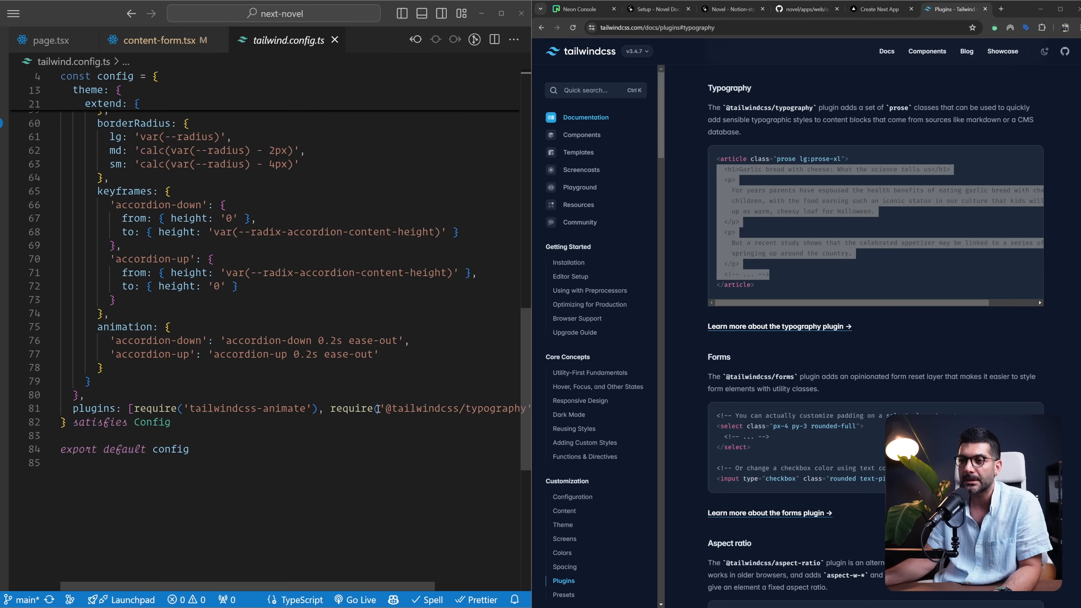
pyautogui.click(378, 408)
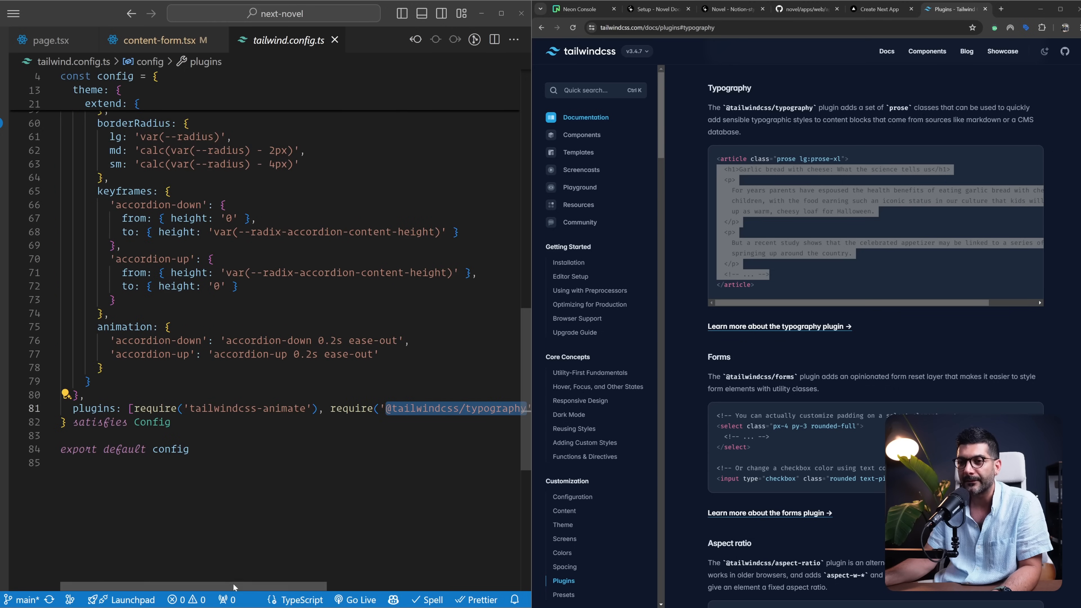
pyautogui.doubleClick(245, 408)
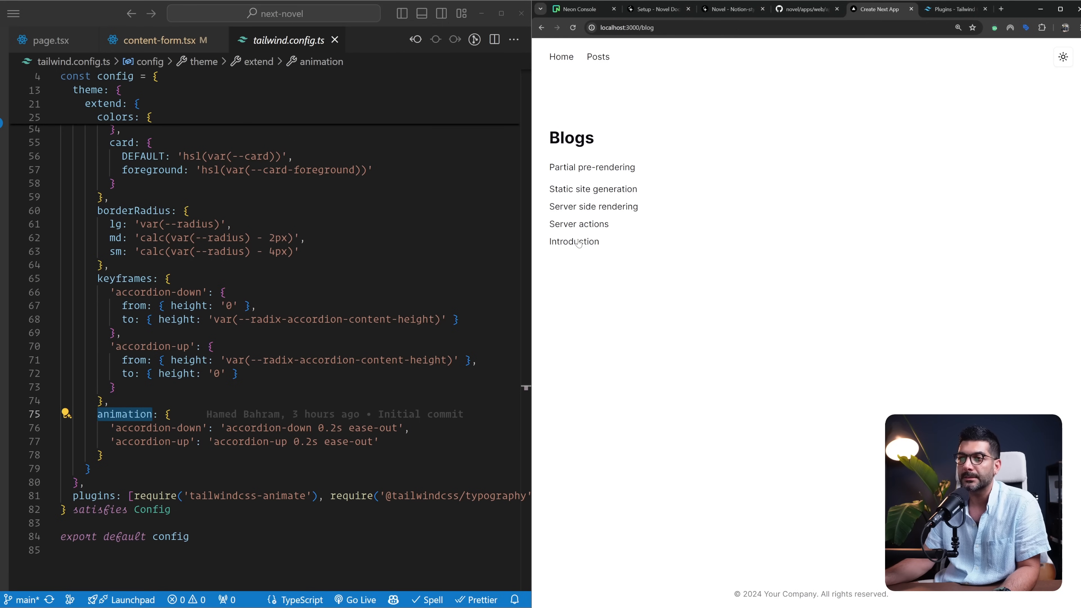
# Step: View the Introduction post in the browser to check its prose styling
pyautogui.click(574, 242)
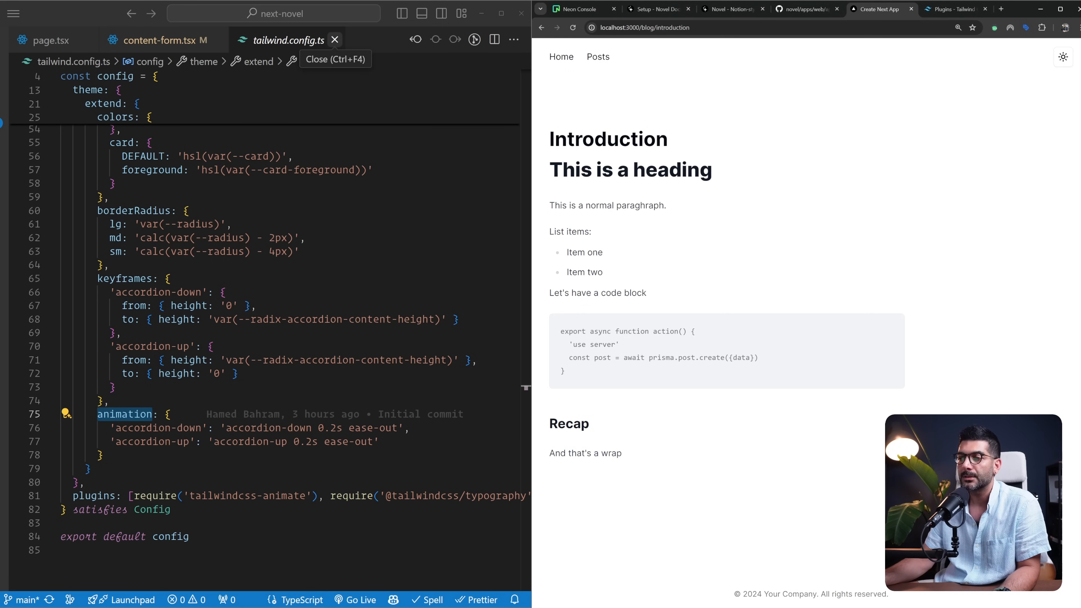